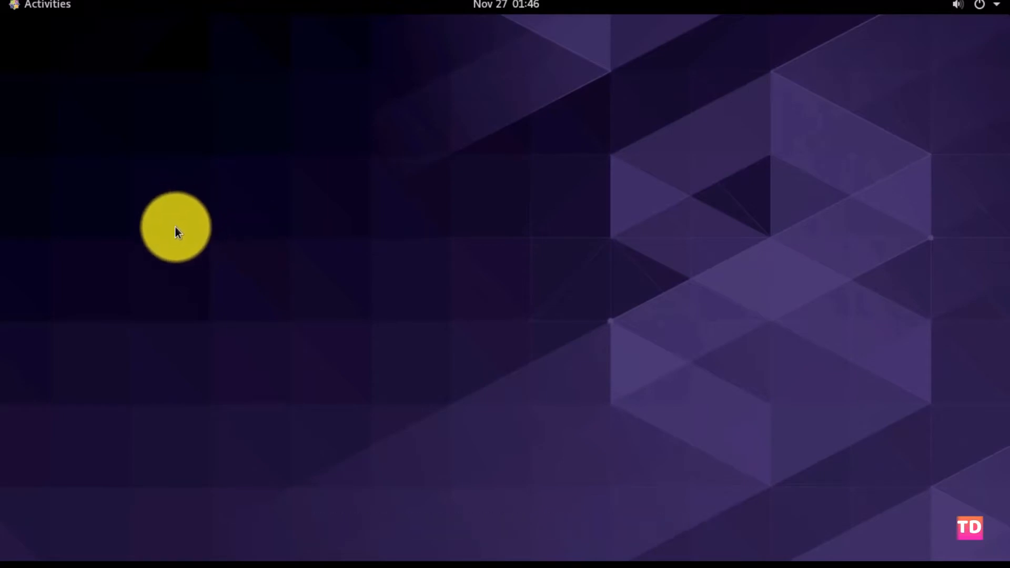
# Launch Terminal from Activities and enable the Wired connection from the system menu.
pyautogui.click(41, 6)
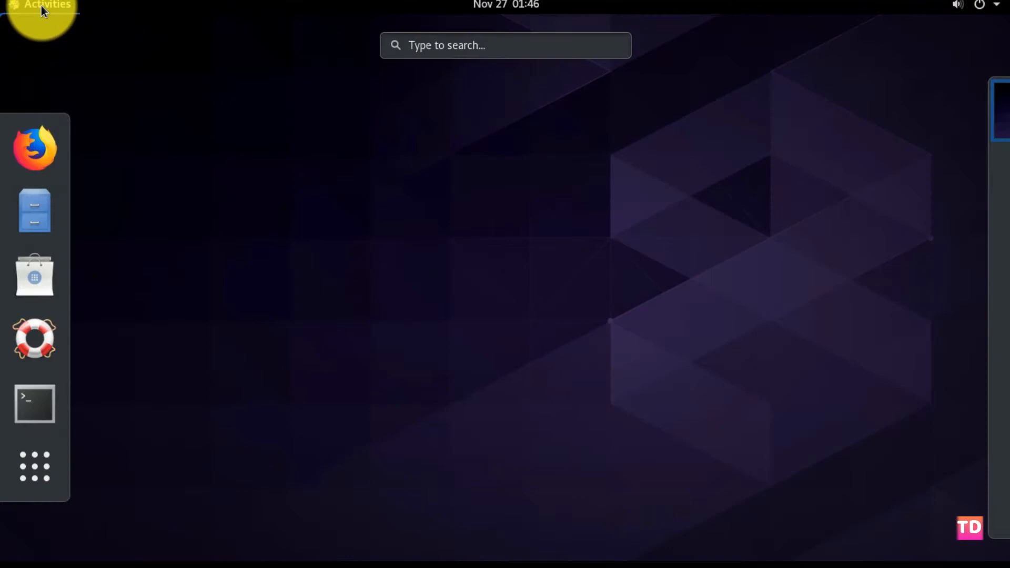
pyautogui.click(34, 404)
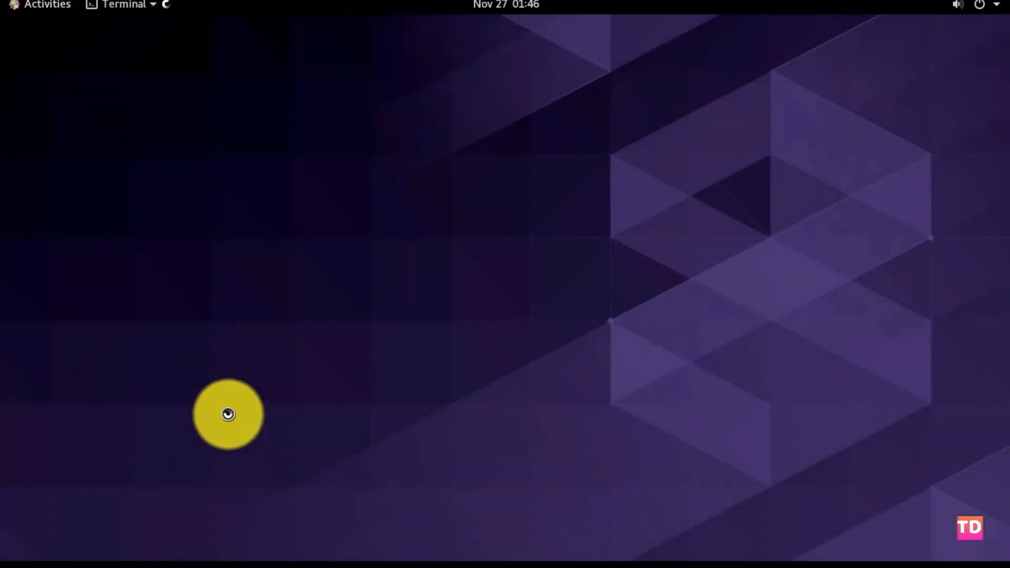
pyautogui.click(124, 5)
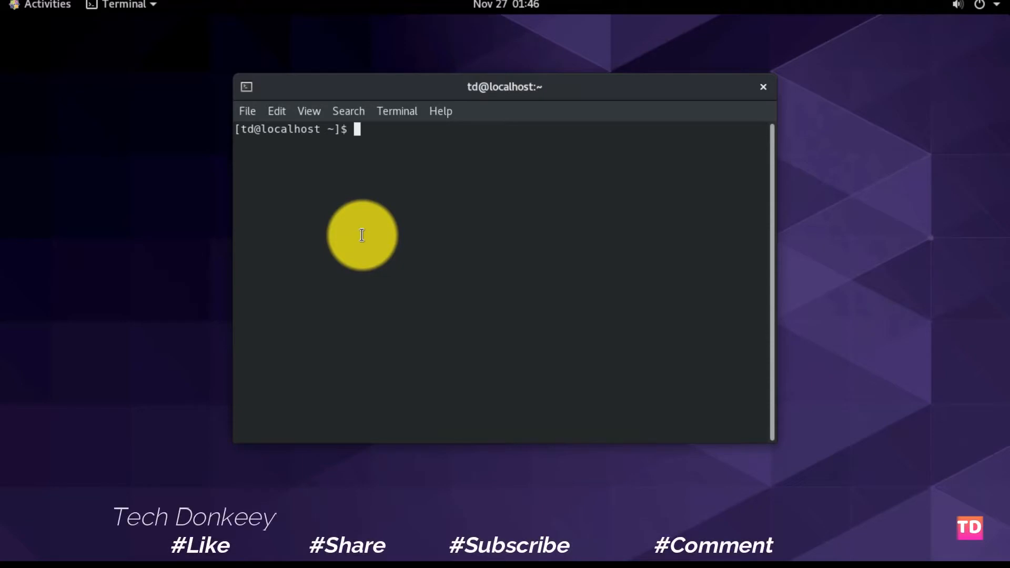
pyautogui.click(995, 4)
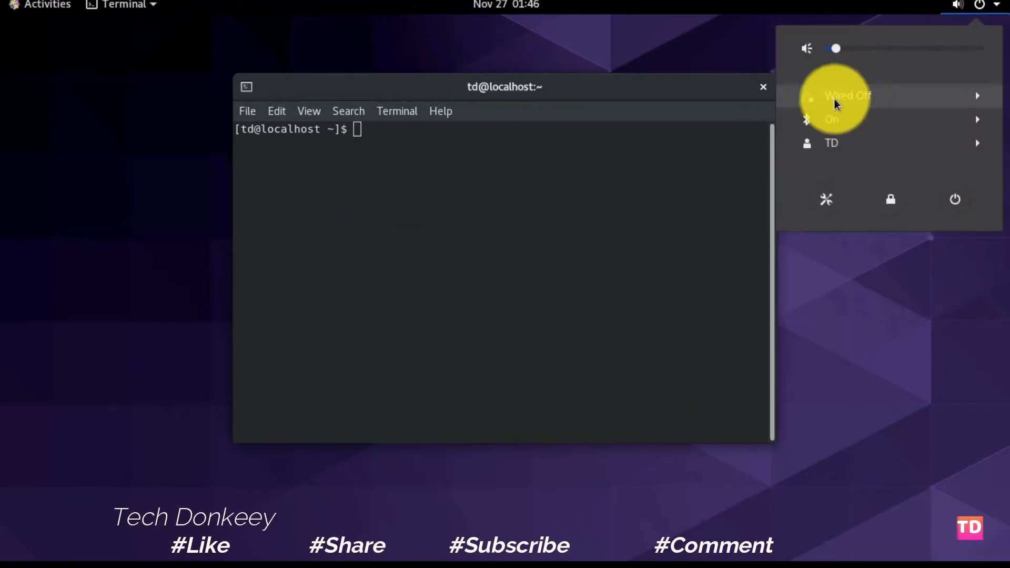
pyautogui.click(616, 197)
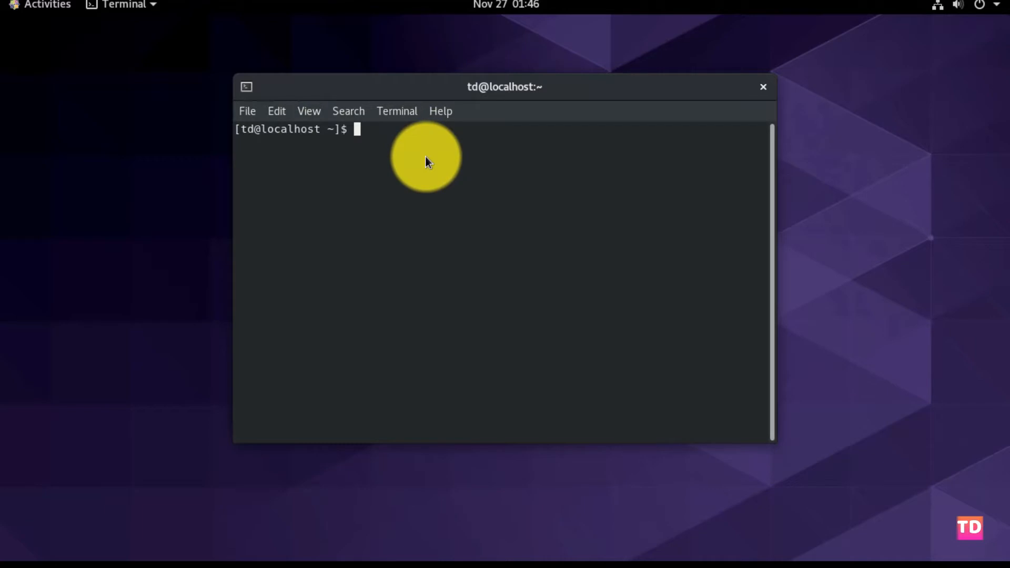
# Become root with su - and run hostnamectl set-hostname techdonkeey.
pyautogui.write('su -')
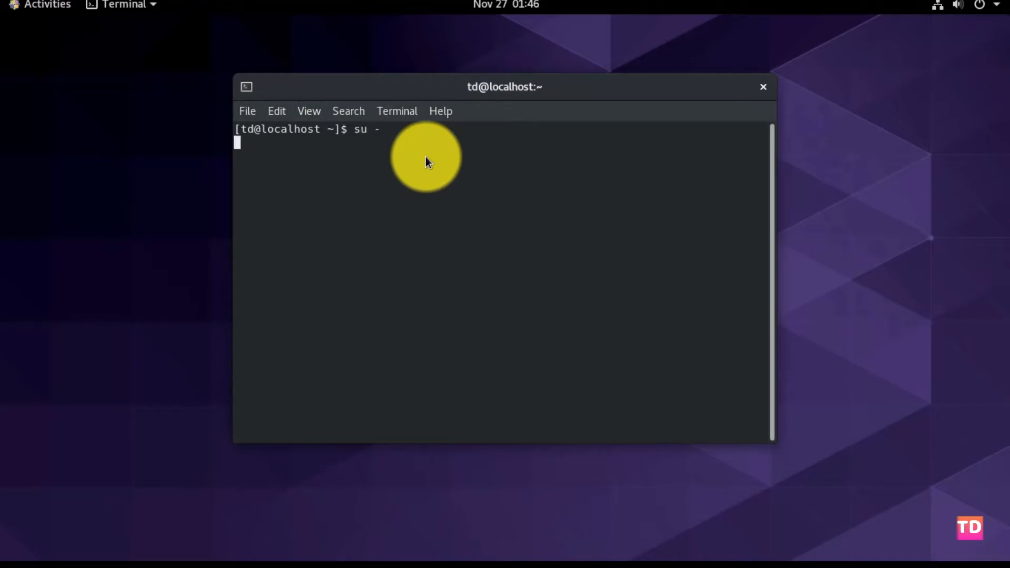
pyautogui.press('Return')
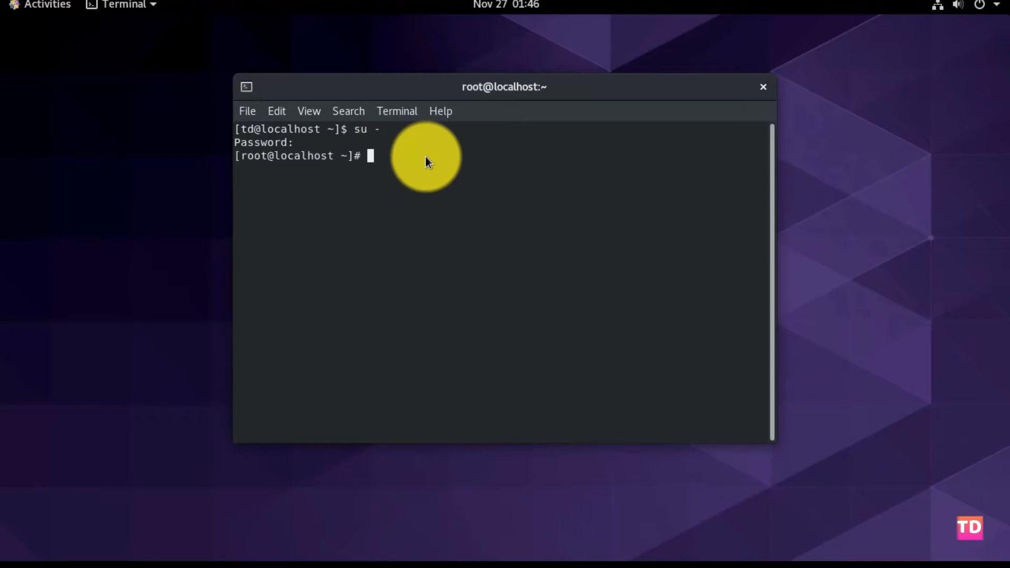
pyautogui.write('host ~]# hos')
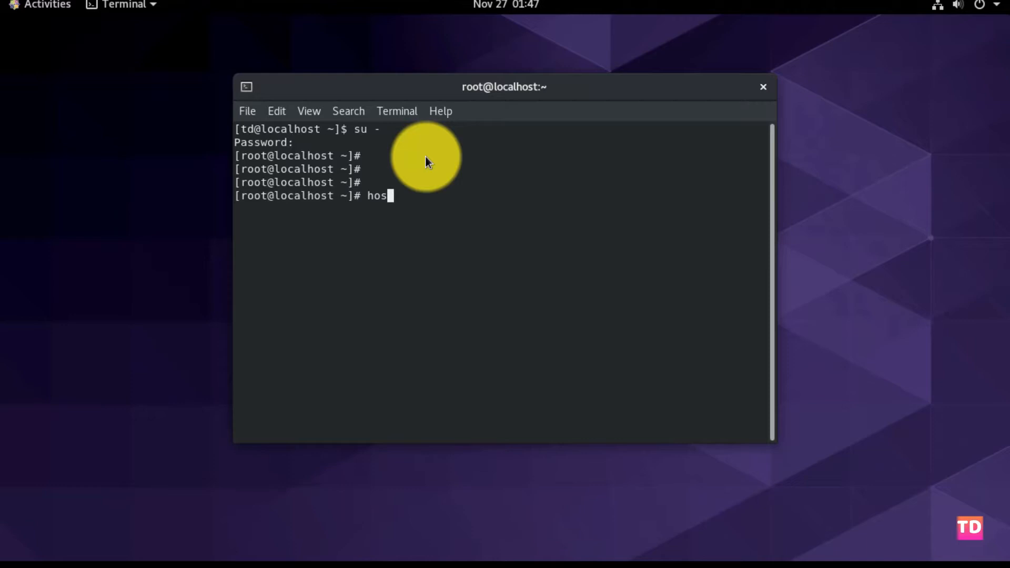
pyautogui.write('tnamectl set')
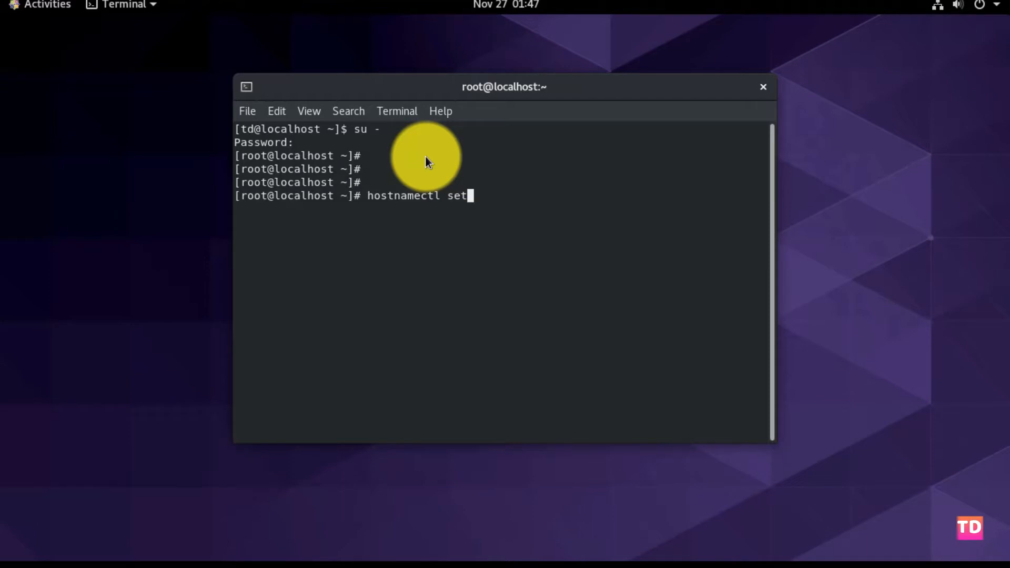
pyautogui.write('-hostname')
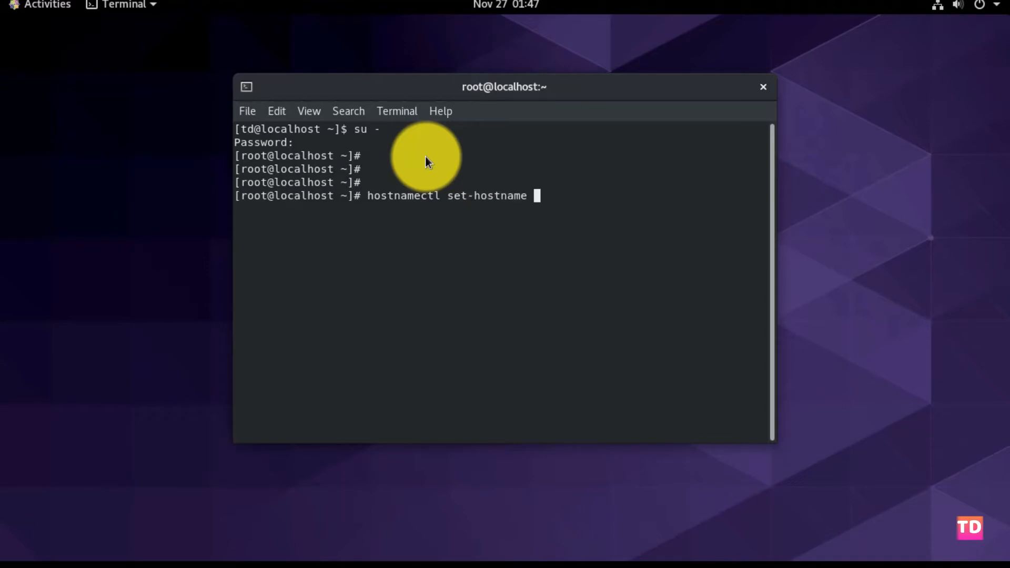
pyautogui.write('techdonkeey')
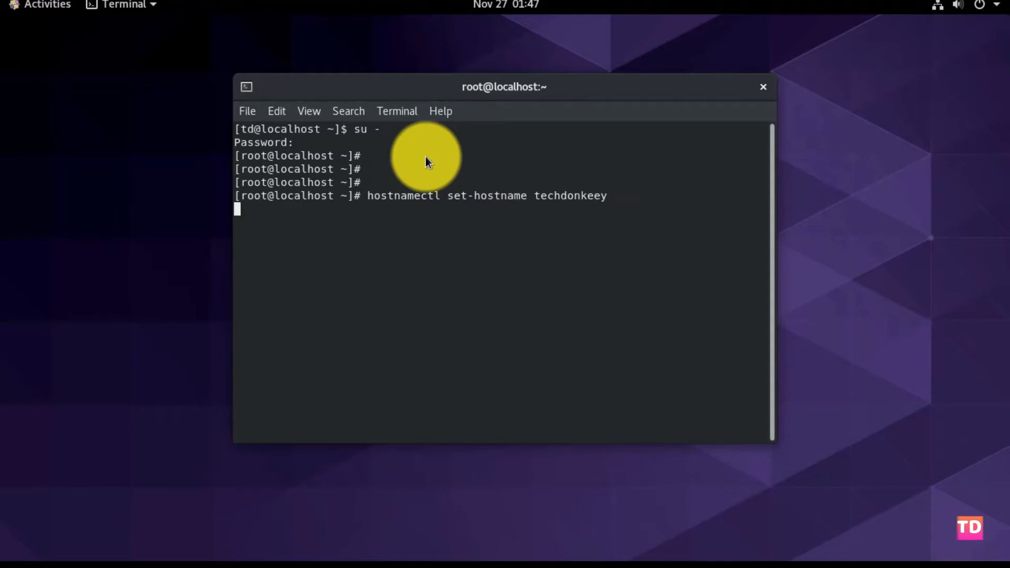
pyautogui.press('Return')
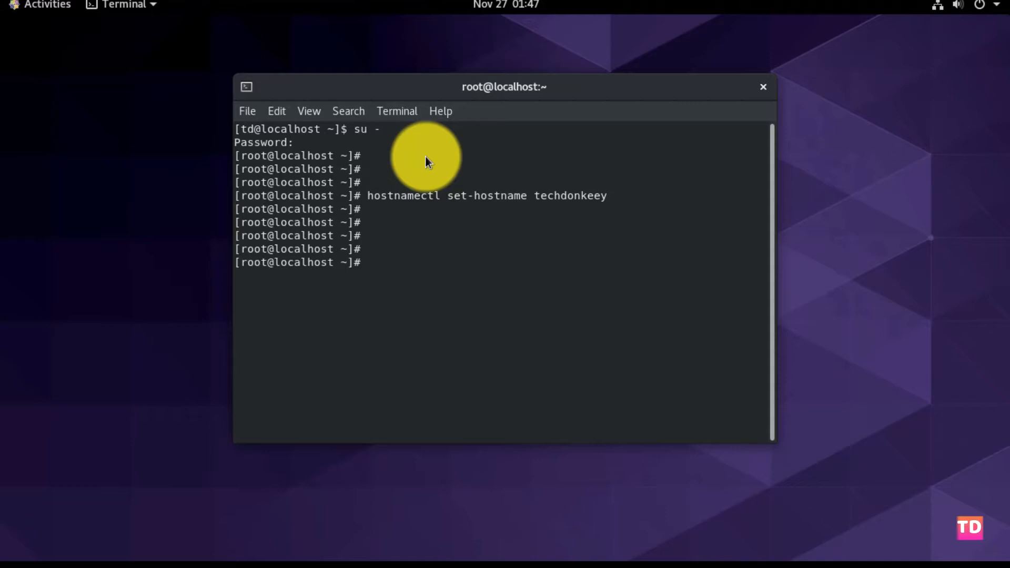
# Close the terminal window, confirming Close Terminal despite the running process.
pyautogui.click(764, 86)
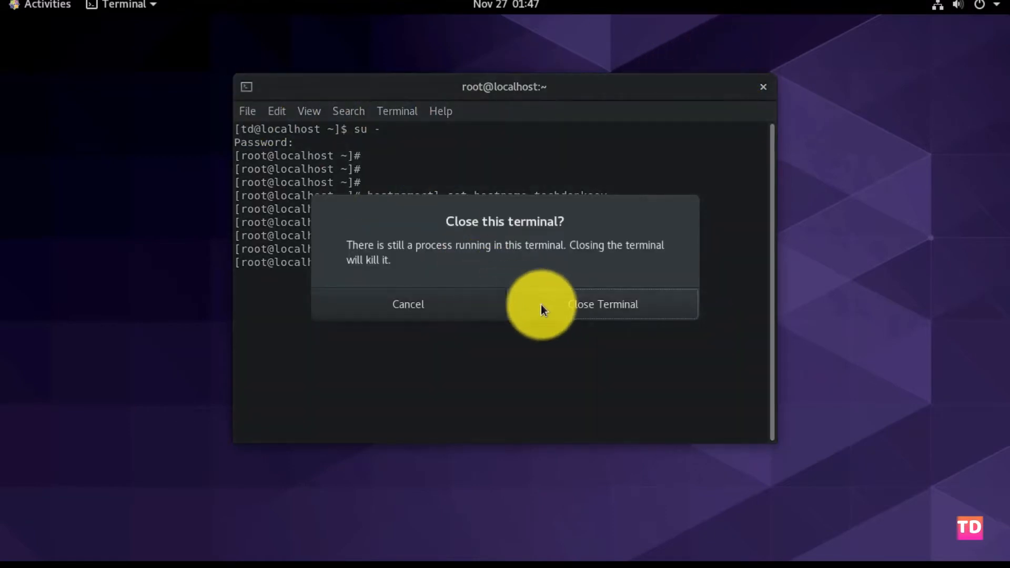
pyautogui.click(601, 304)
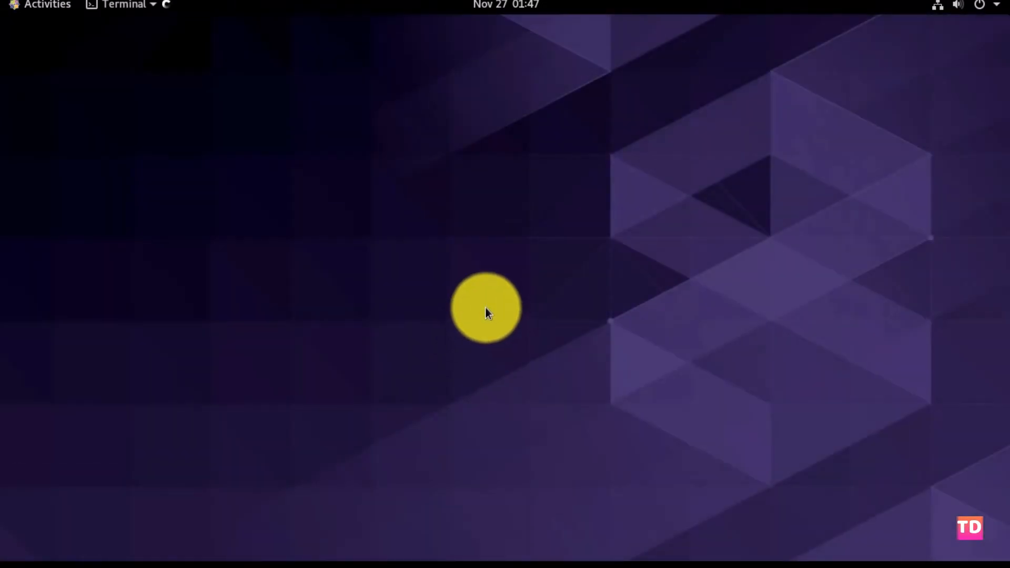
# Reopen a root shell, run yum update, decline the 133-package prompt, and type dnf update.
pyautogui.click(124, 5)
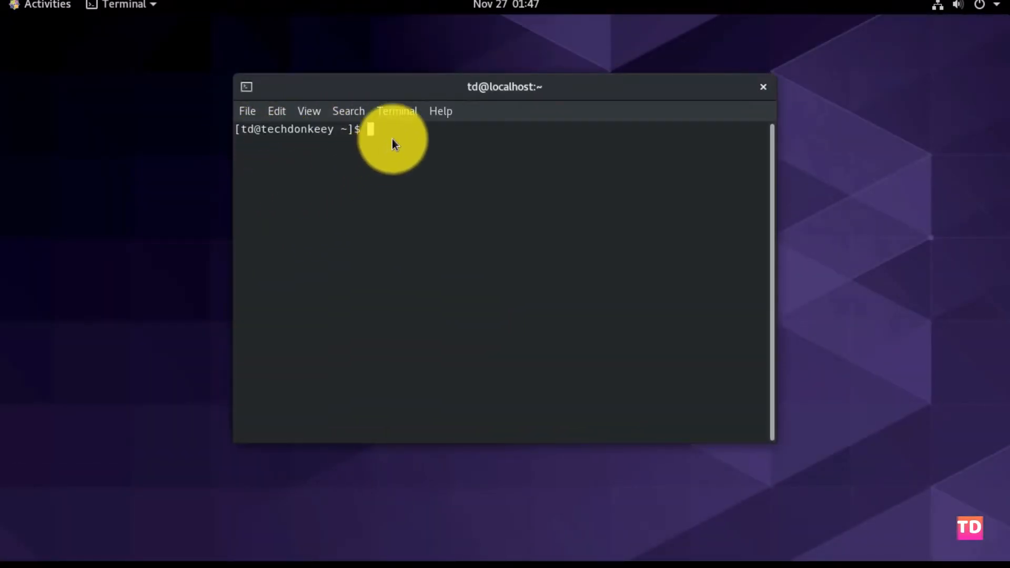
pyautogui.write('su -')
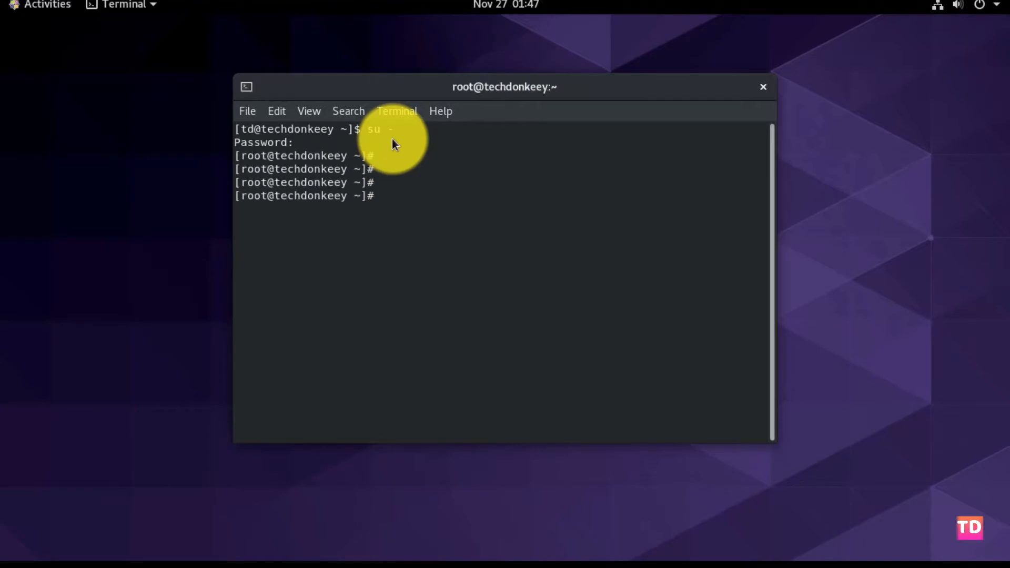
pyautogui.write('yum u')
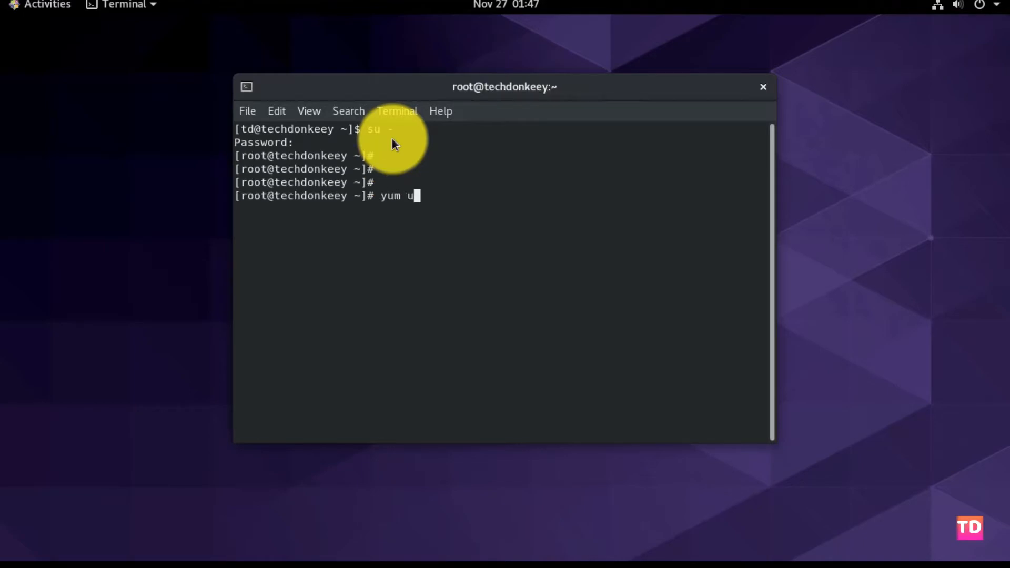
pyautogui.write('pdate')
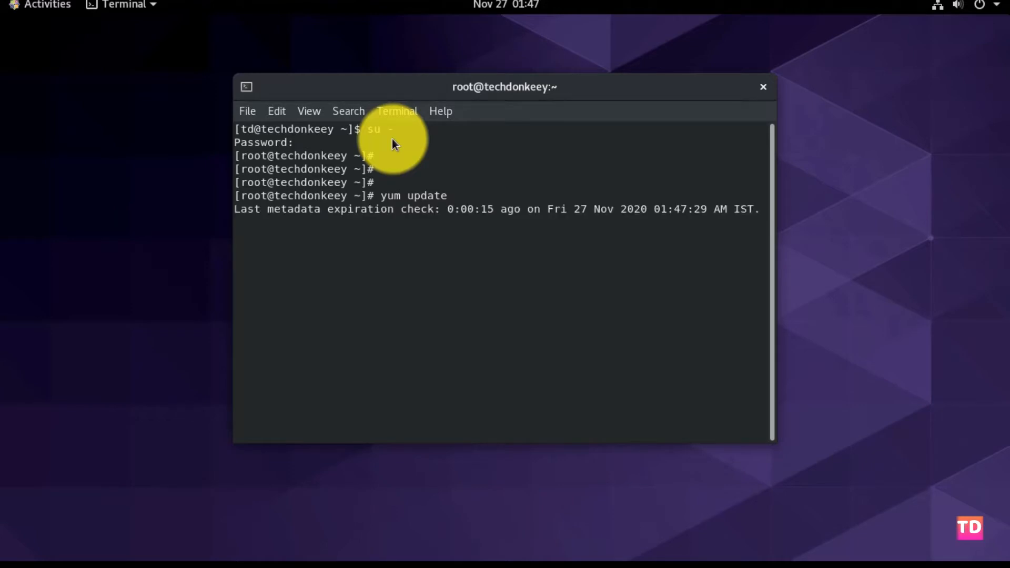
pyautogui.press('Return')
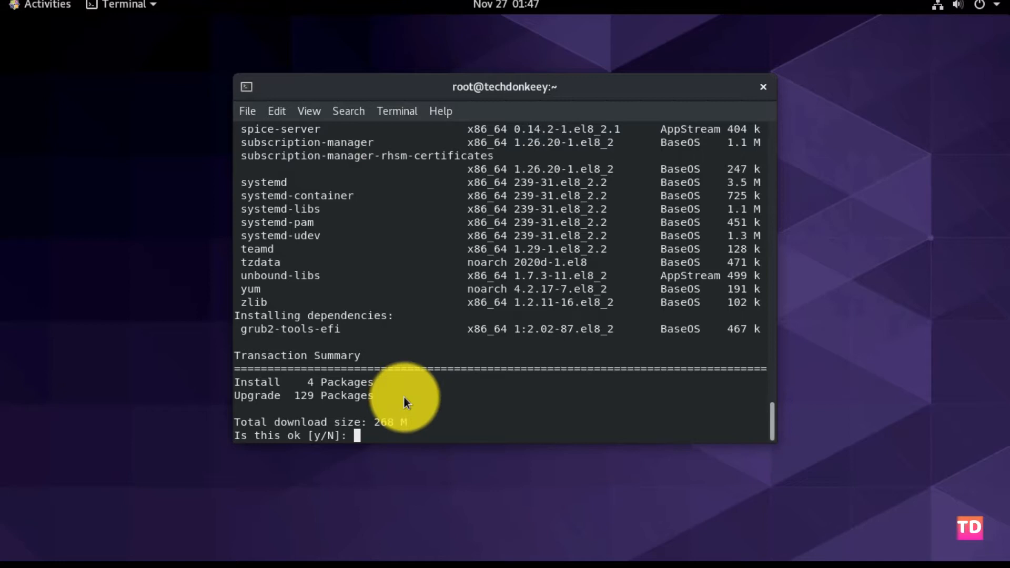
pyautogui.write('n')
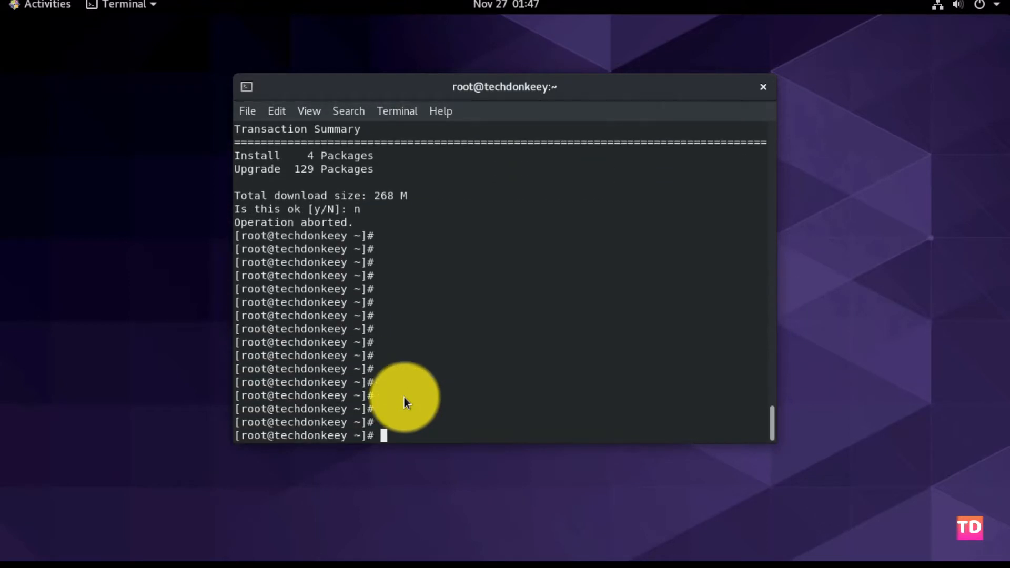
pyautogui.write('dnf update')
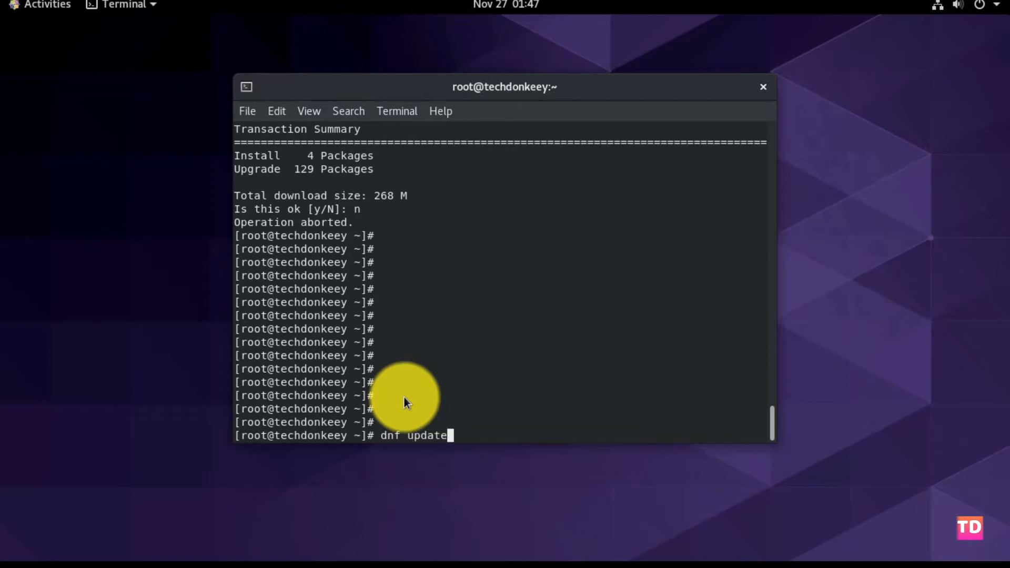
# Run dnf update and answer y so all packages upgrade until Complete.
pyautogui.press('Return')
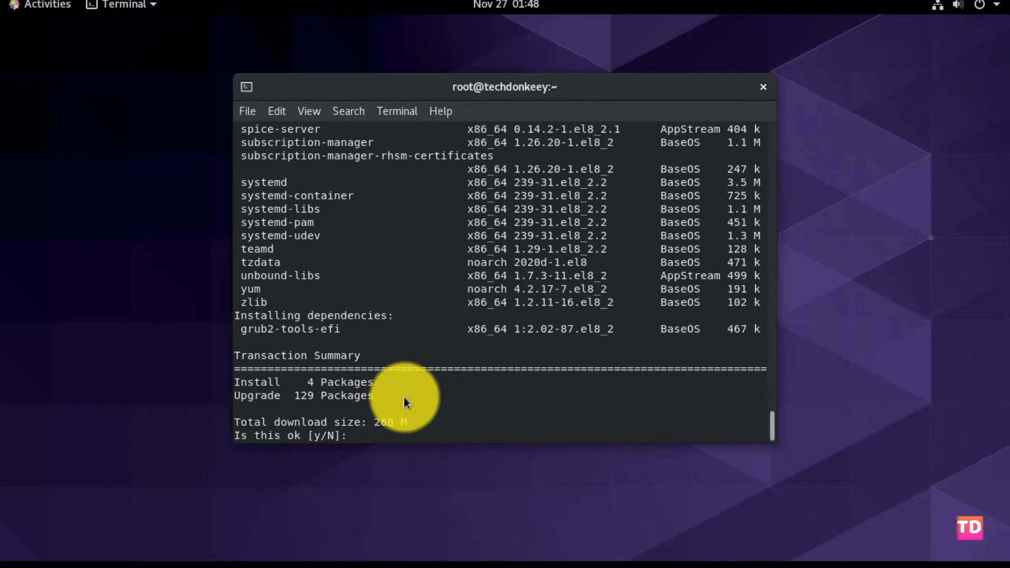
pyautogui.write('y')
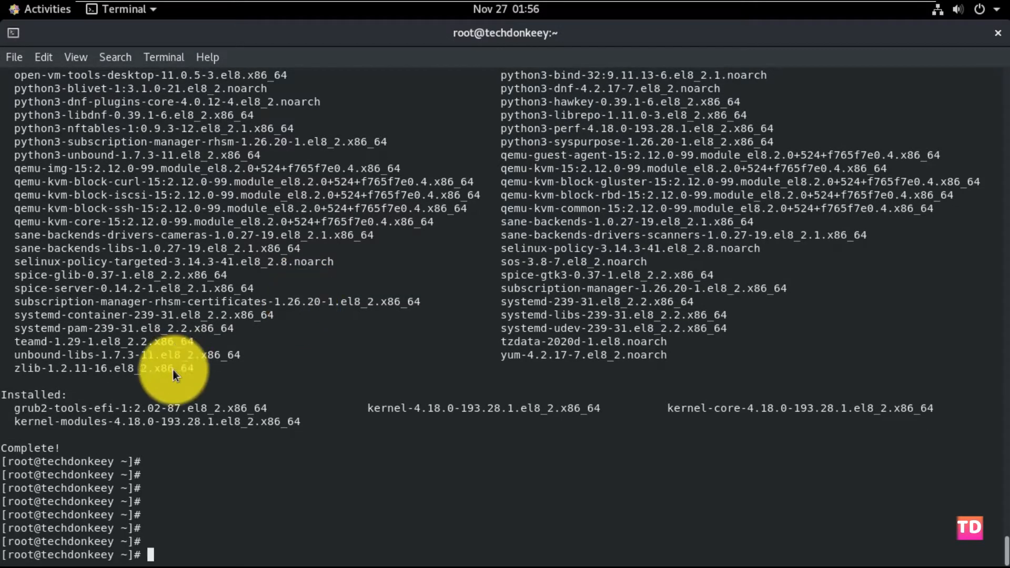
pyautogui.moveTo(946, 42)
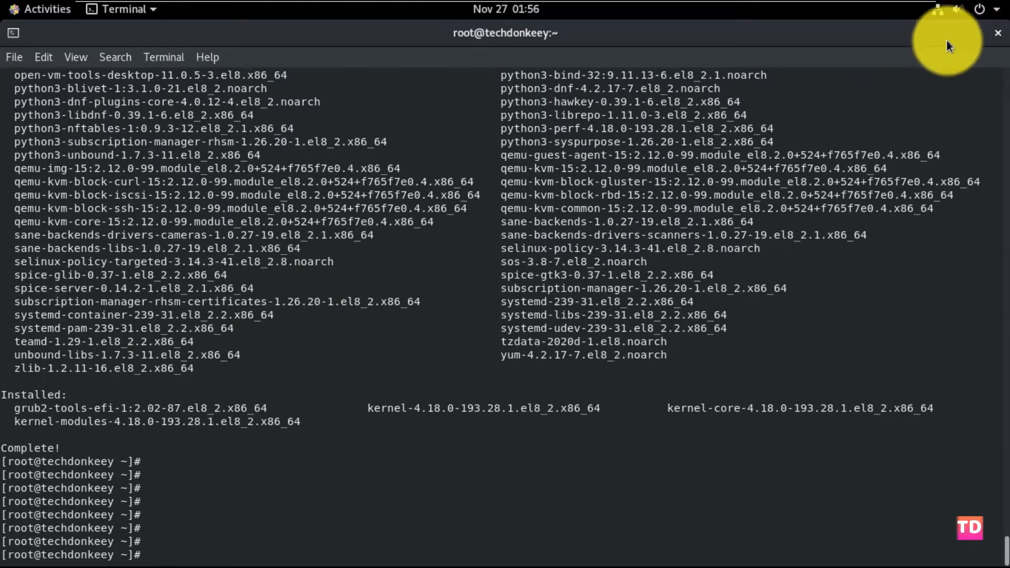
# Dismiss the Software error notices, search 'twe', and start installing GNOME Tweaks.
pyautogui.click(39, 9)
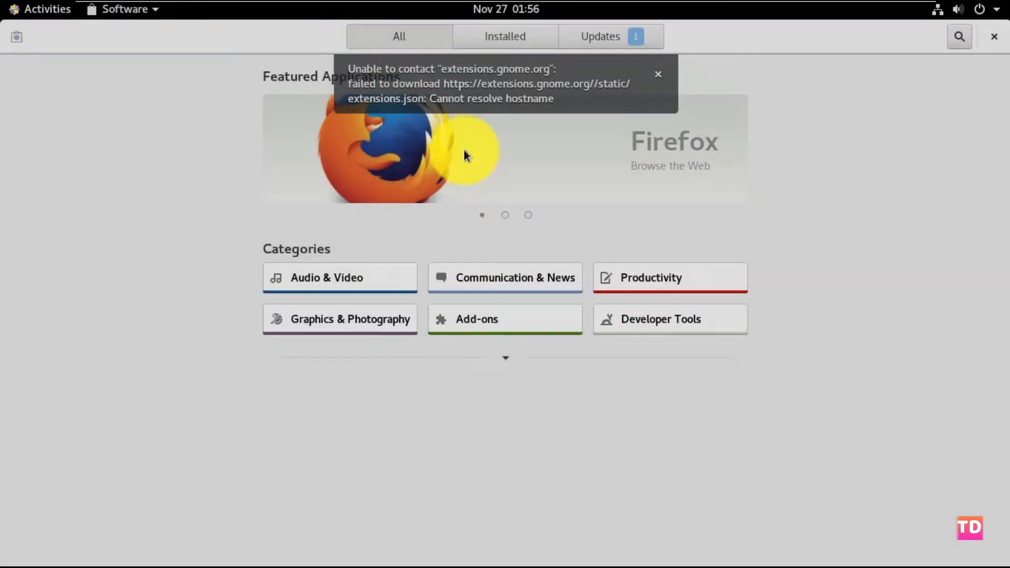
pyautogui.click(659, 74)
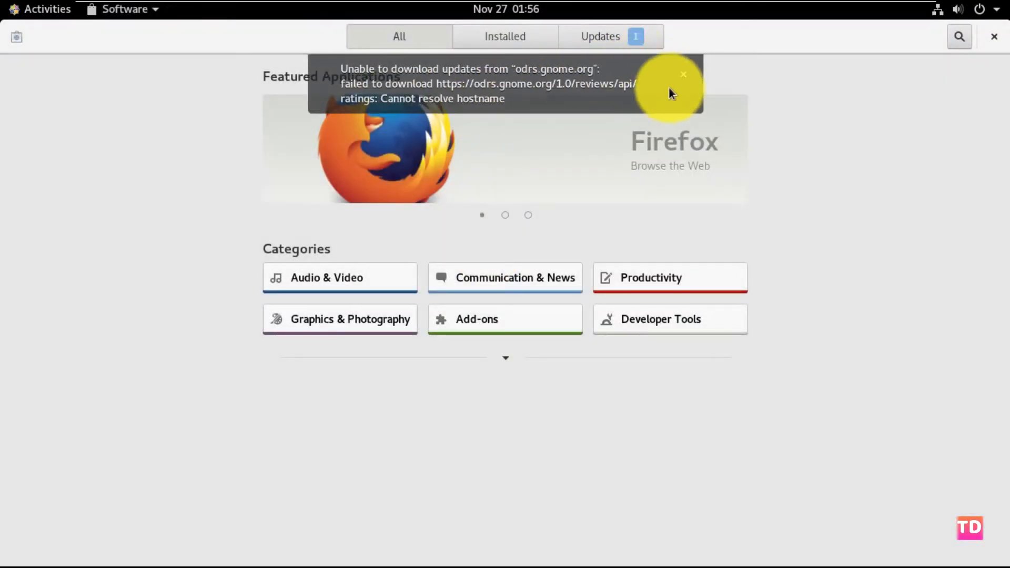
pyautogui.click(684, 75)
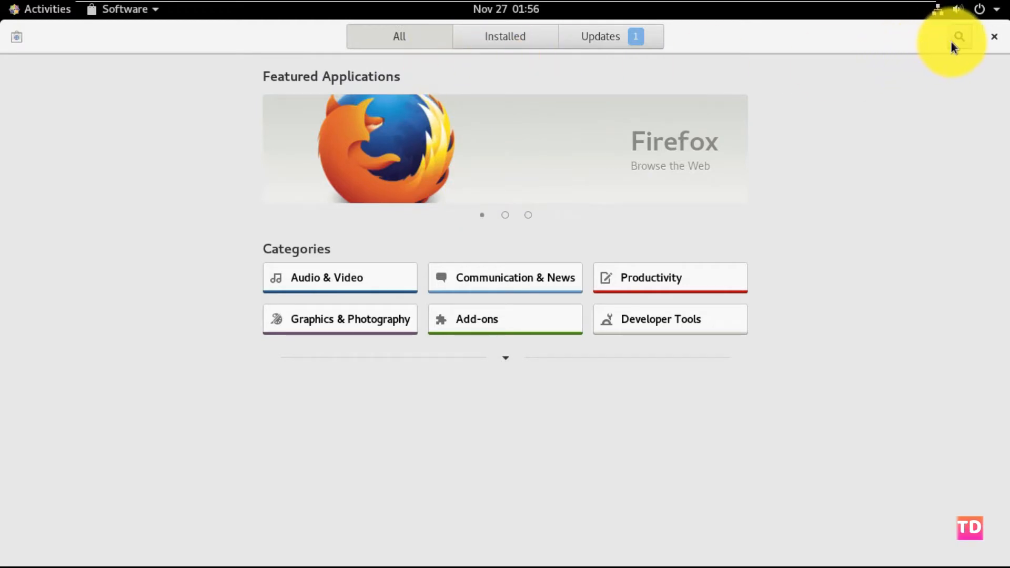
pyautogui.write('t')
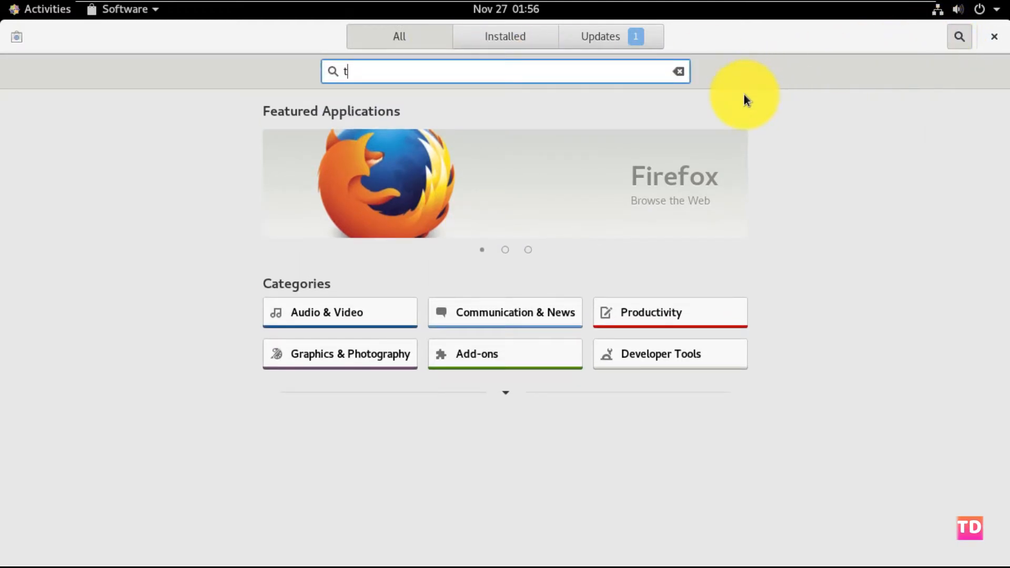
pyautogui.write('we')
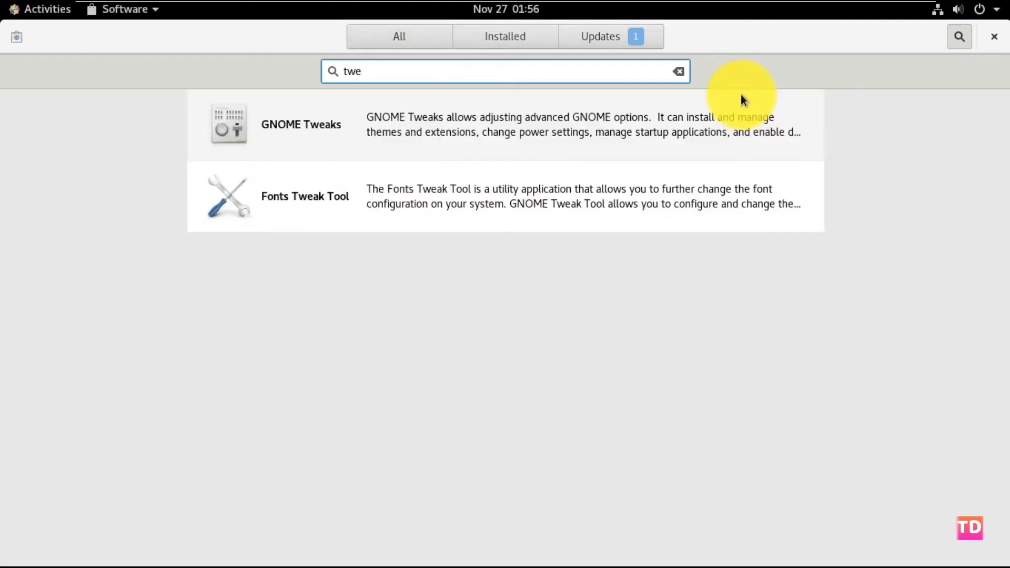
pyautogui.click(301, 124)
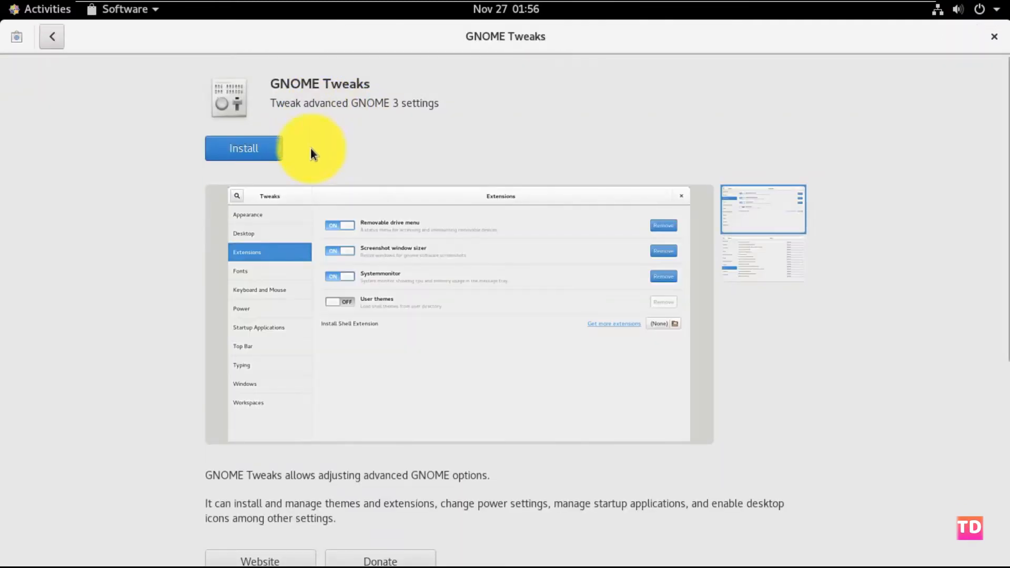
pyautogui.click(243, 148)
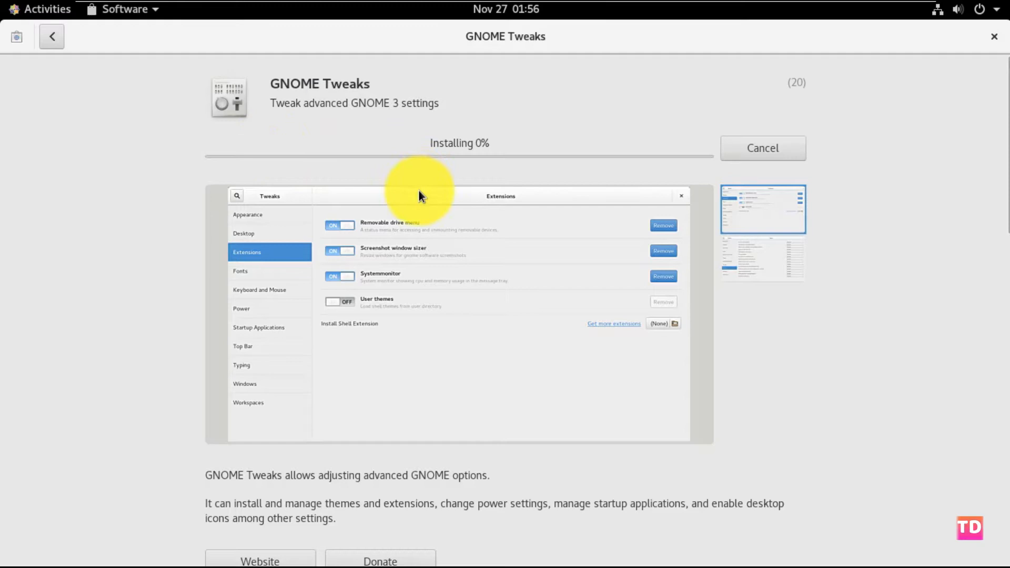
pyautogui.moveTo(512, 163)
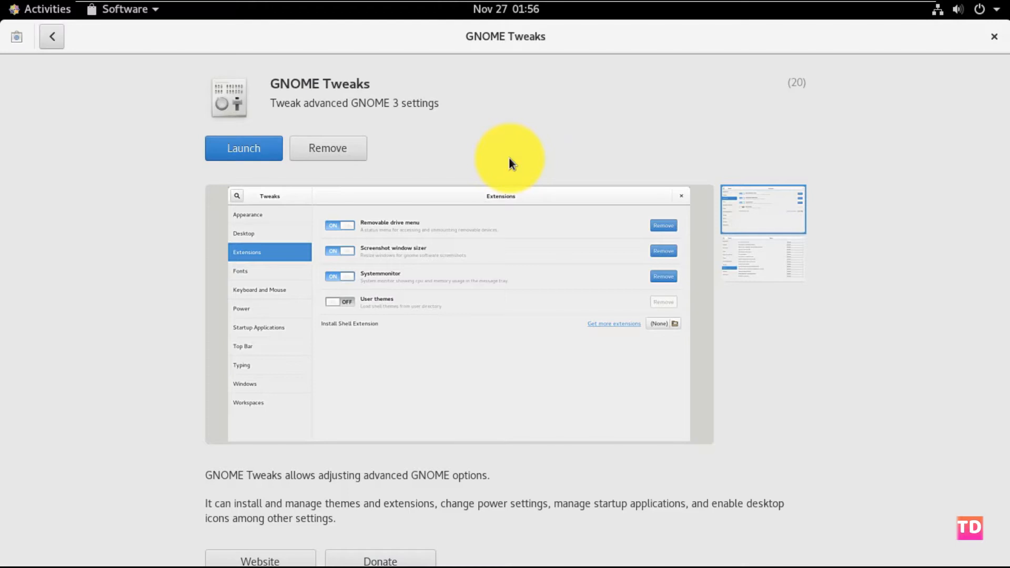
pyautogui.moveTo(489, 228)
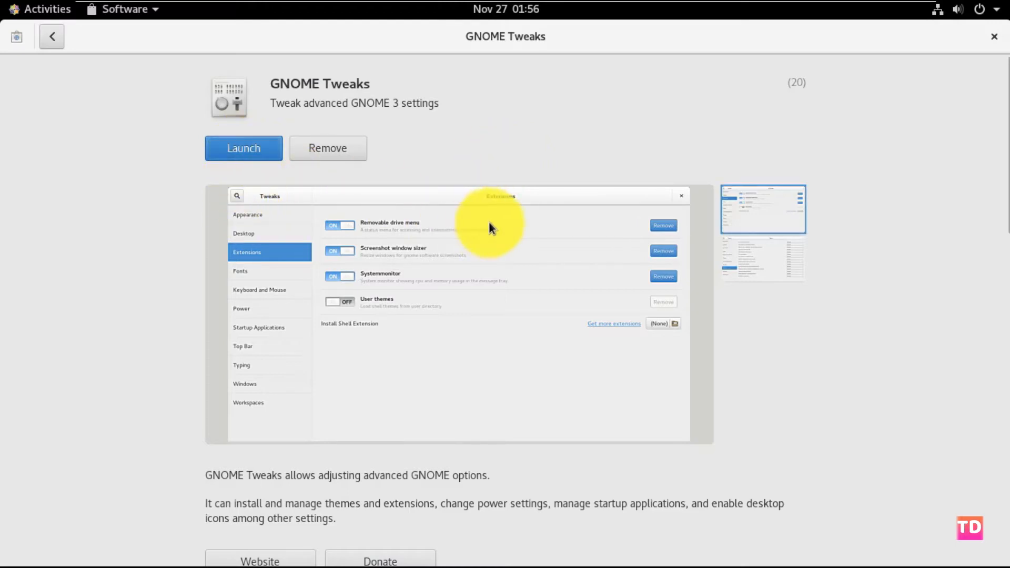
# Launch Tweaks, set Applications theme to Adwaita-dark and switch Desktop icons on.
pyautogui.click(243, 147)
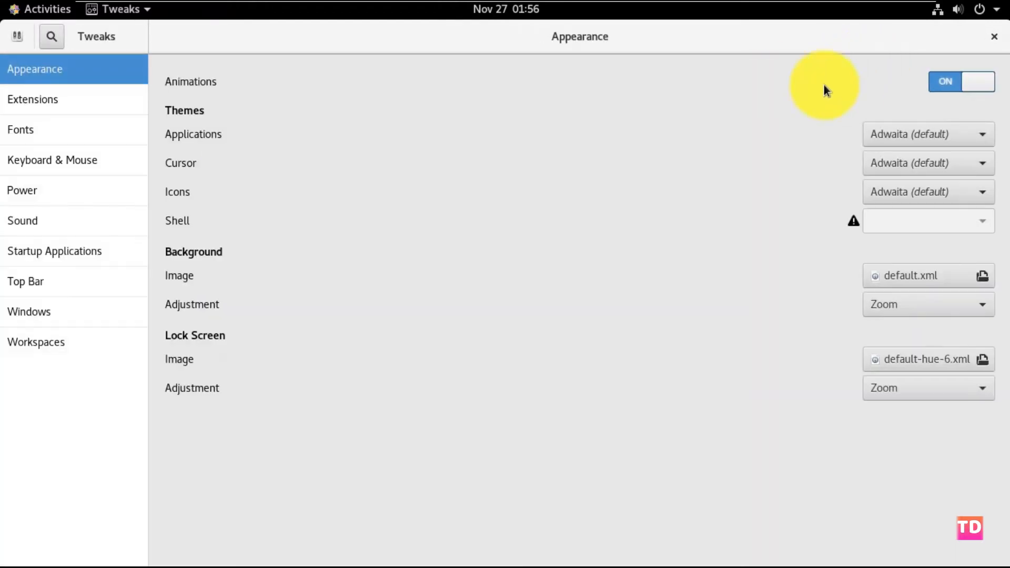
pyautogui.moveTo(554, 209)
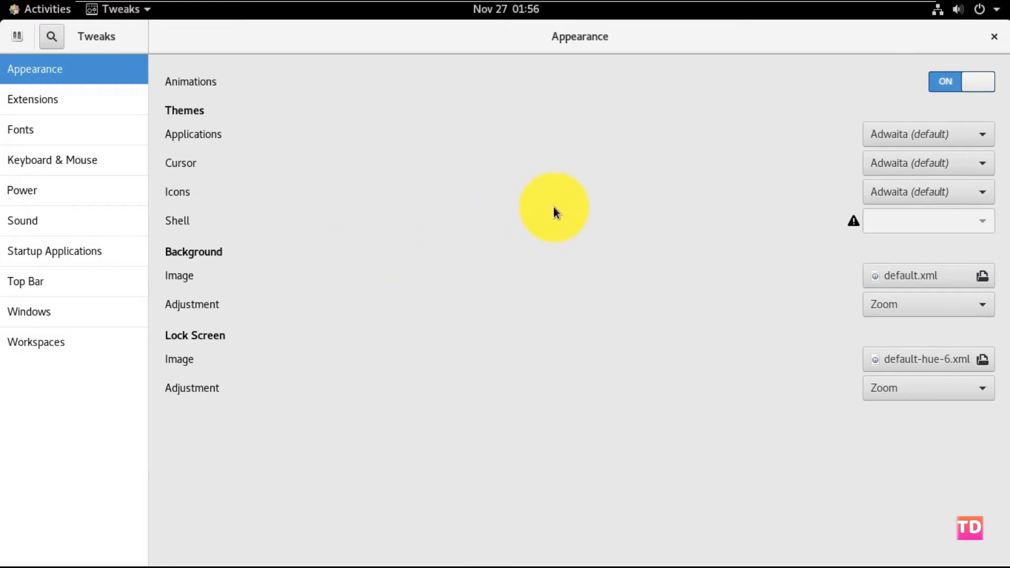
pyautogui.click(926, 134)
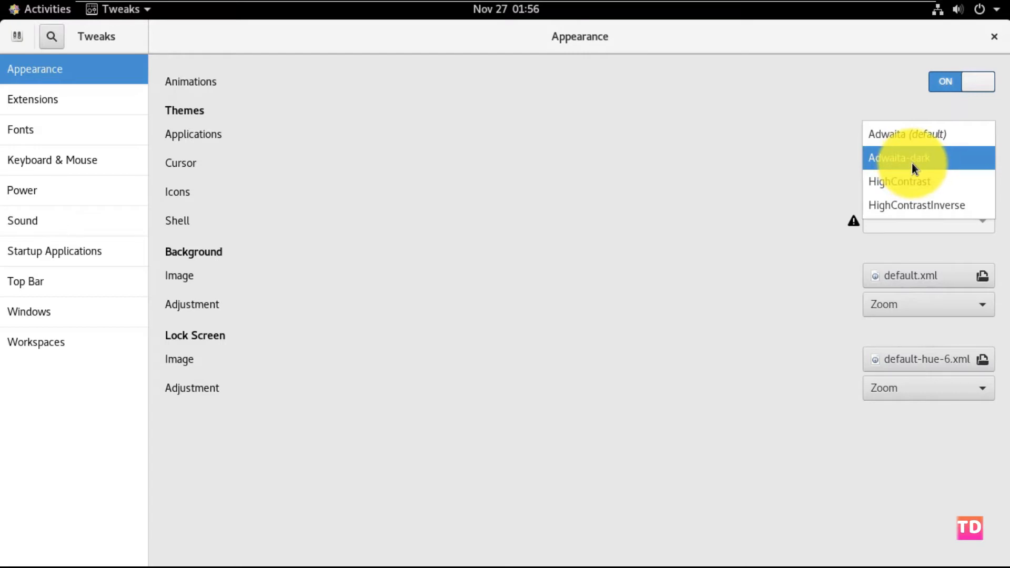
pyautogui.click(897, 157)
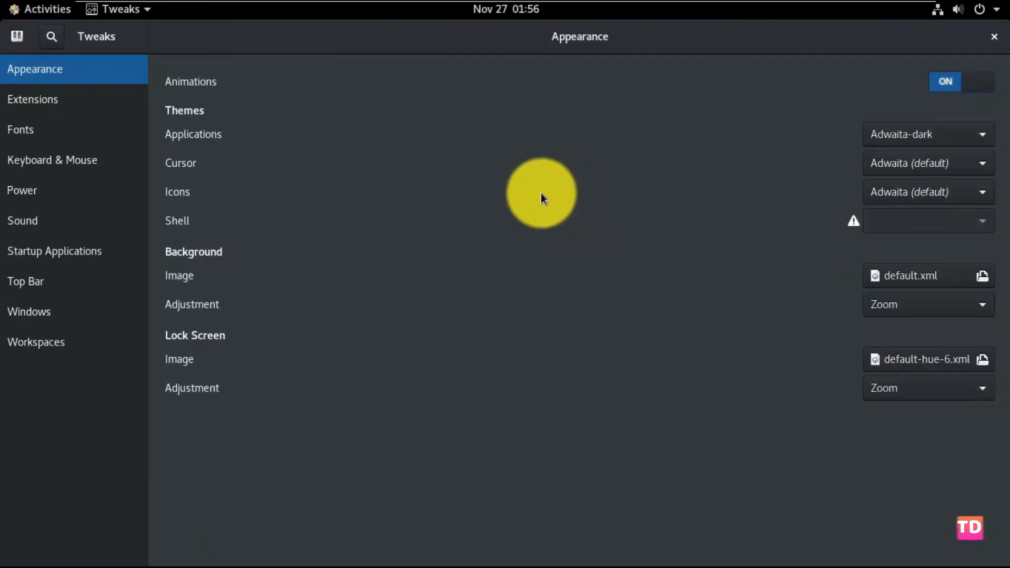
pyautogui.click(33, 99)
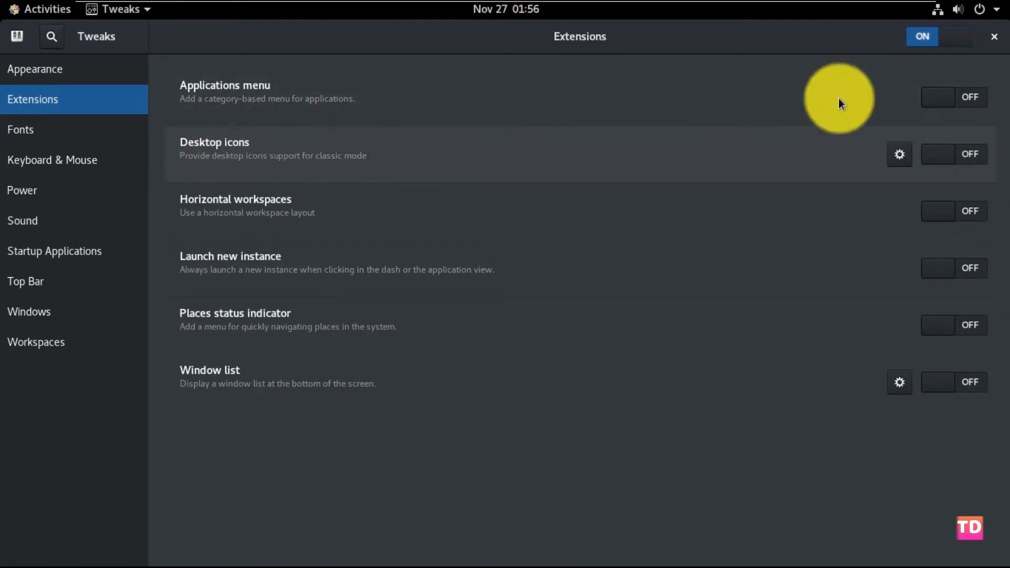
pyautogui.click(953, 153)
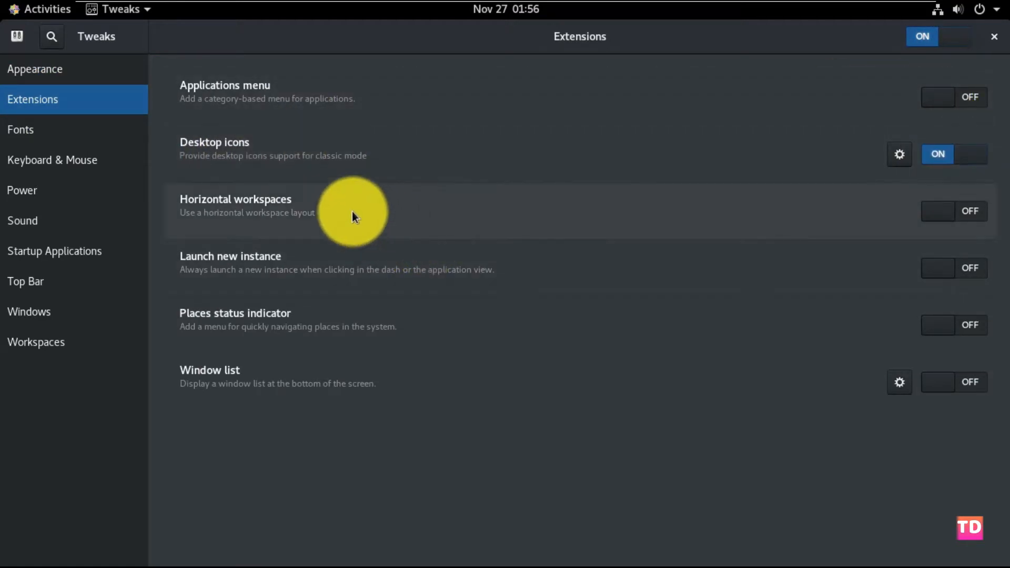
# Lower the Fonts scaling factor stepwise down to 0.80.
pyautogui.click(20, 129)
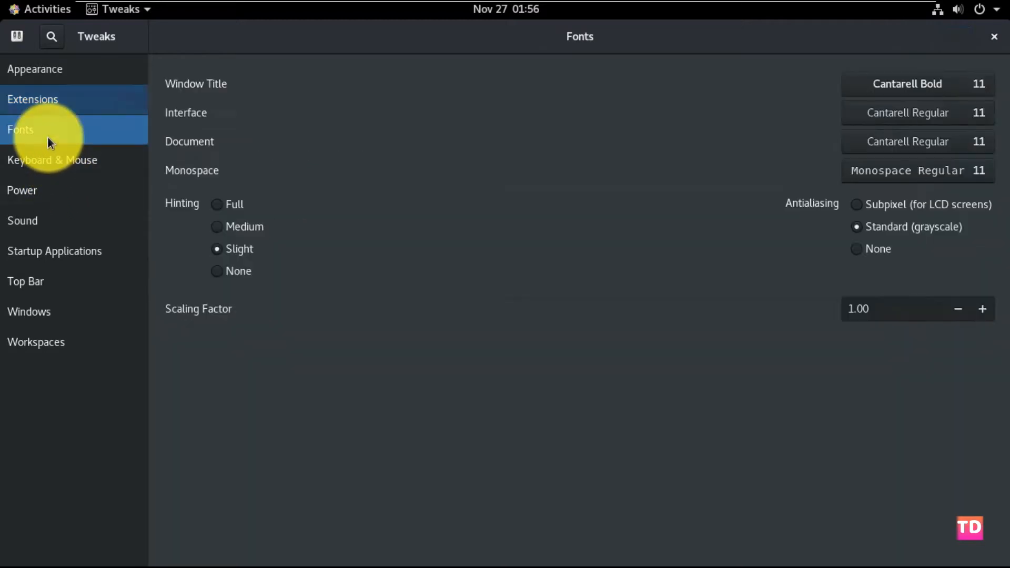
pyautogui.click(957, 308)
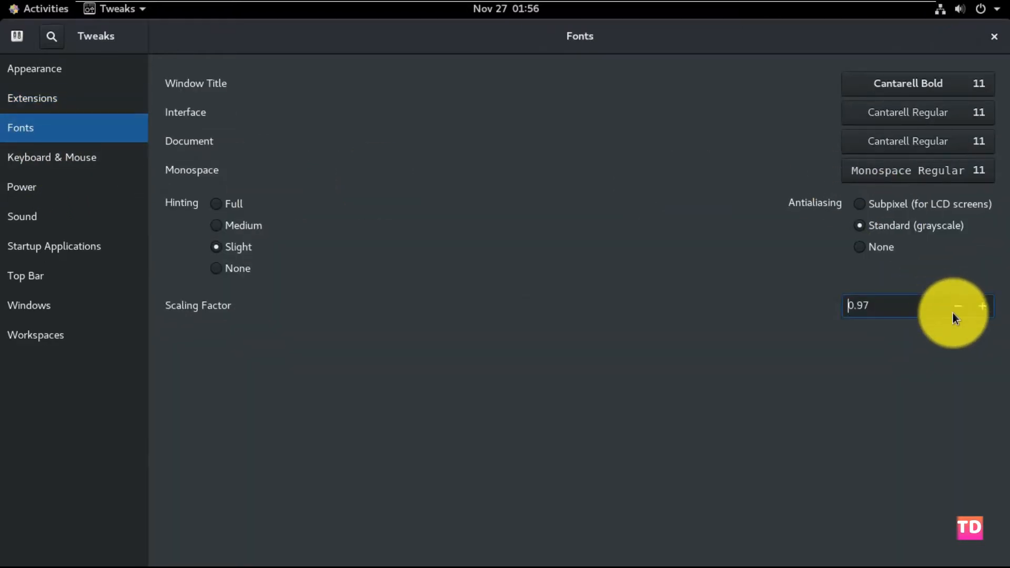
pyautogui.click(958, 305)
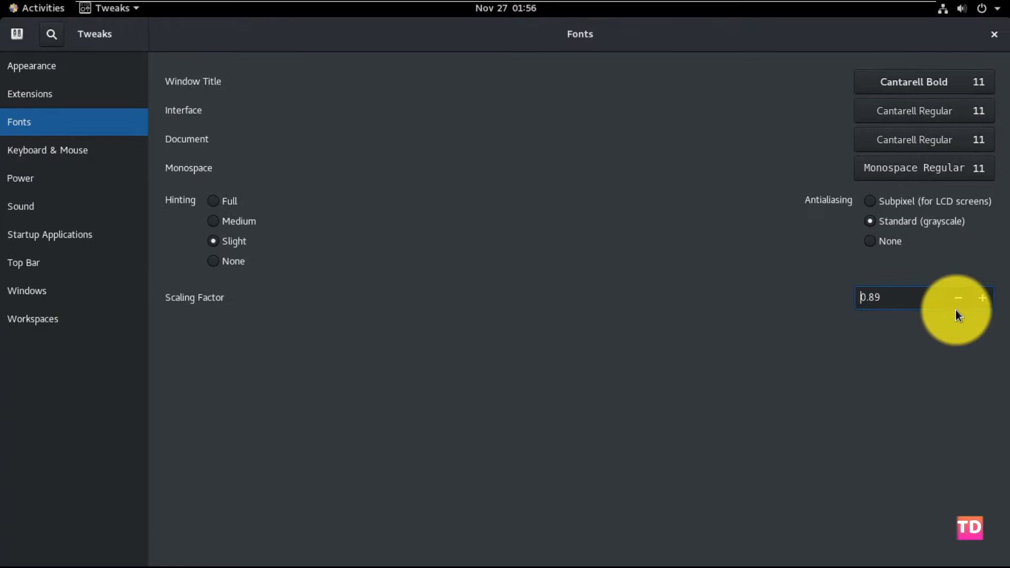
pyautogui.click(958, 297)
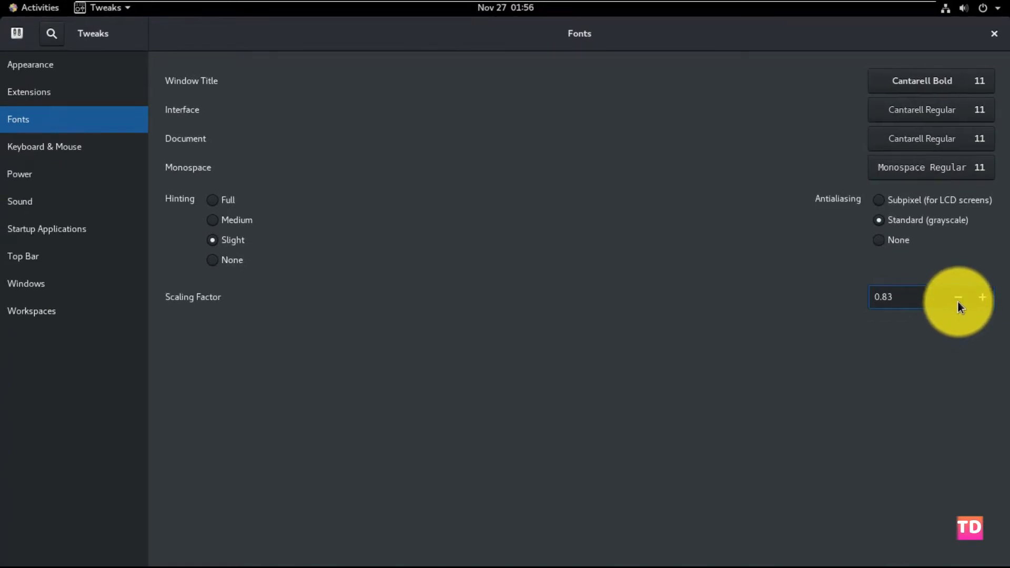
pyautogui.click(957, 296)
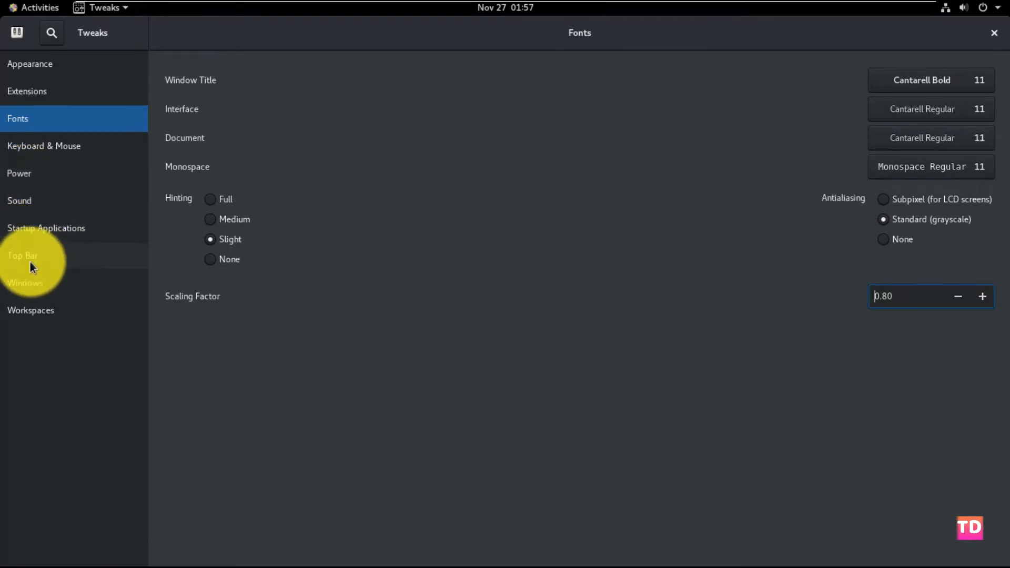
# In Windows settings, switch on the Maximize and Minimize titlebar buttons.
pyautogui.click(25, 283)
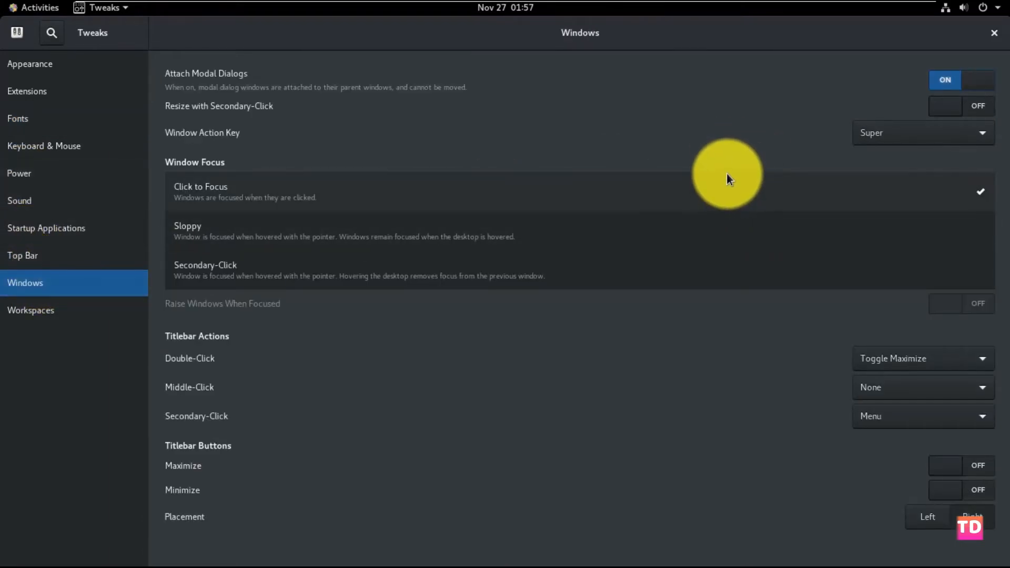
pyautogui.click(960, 466)
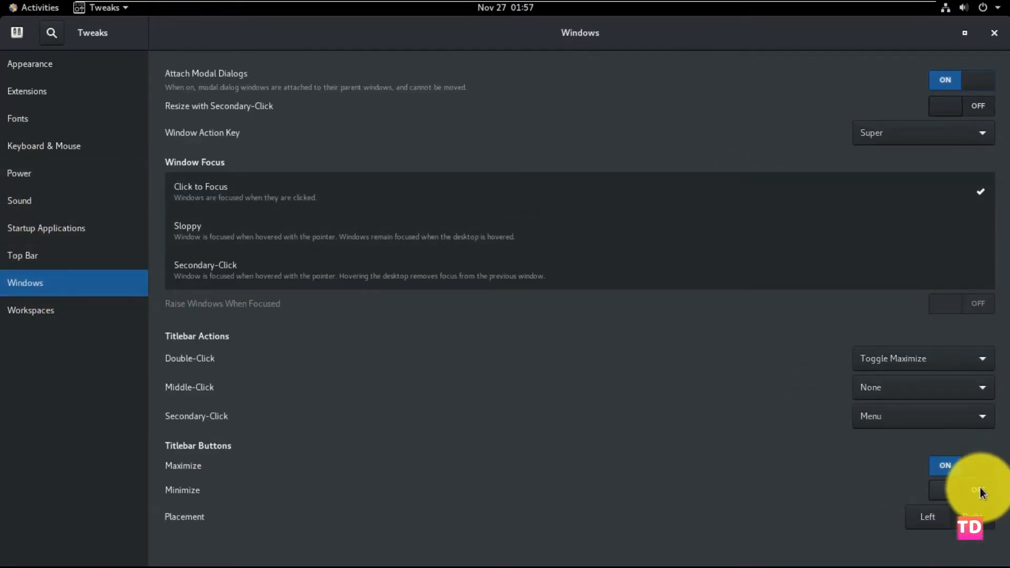
pyautogui.click(945, 489)
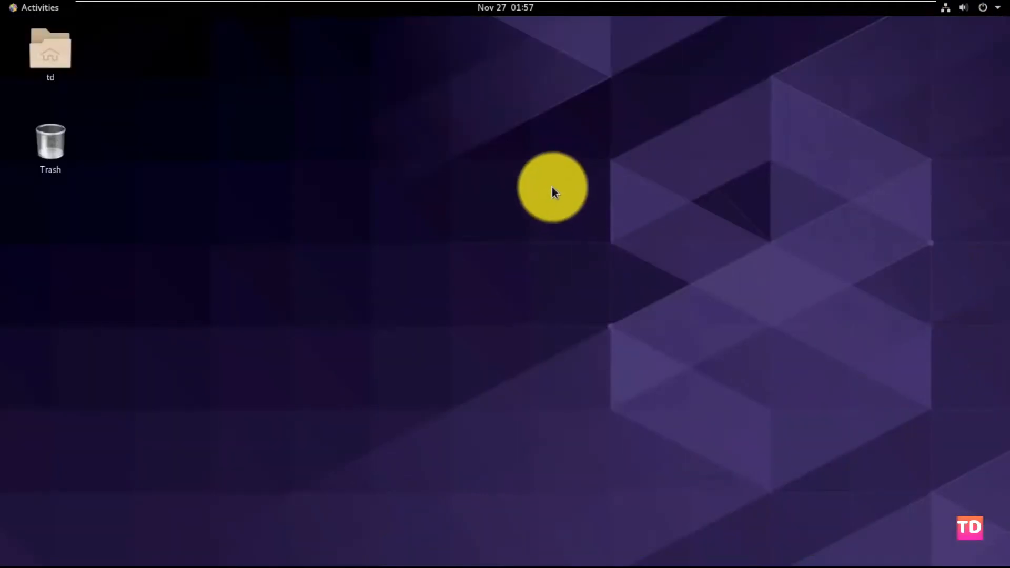
# Open a terminal from the desktop menu and run reboot as root.
pyautogui.rightClick(553, 187)
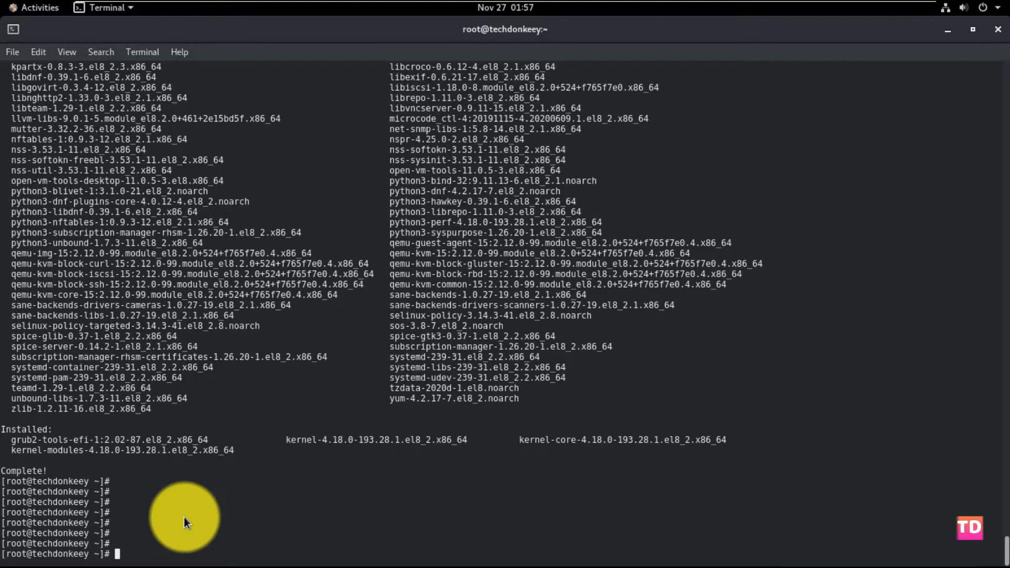
pyautogui.write('reboot')
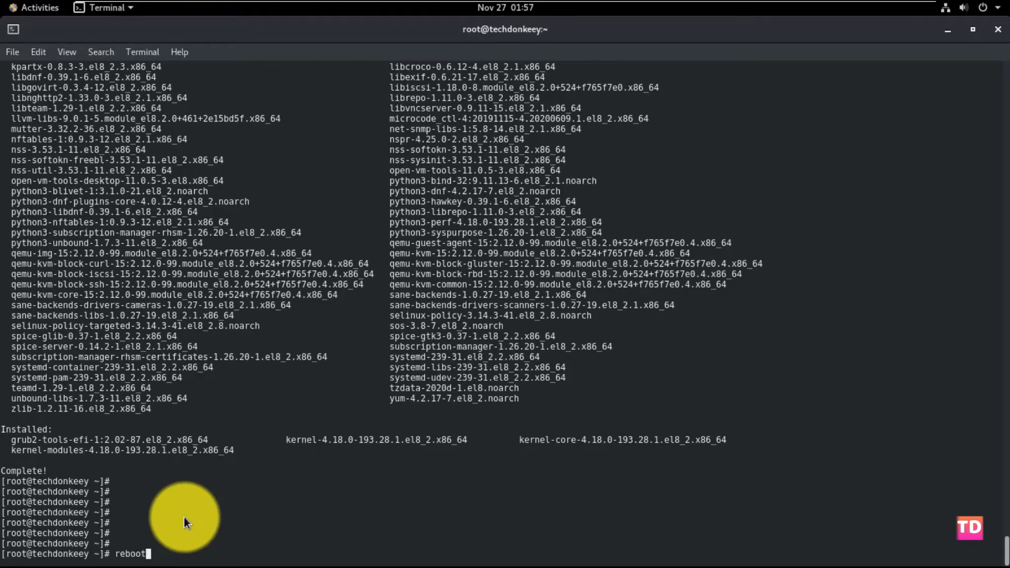
pyautogui.press('Return')
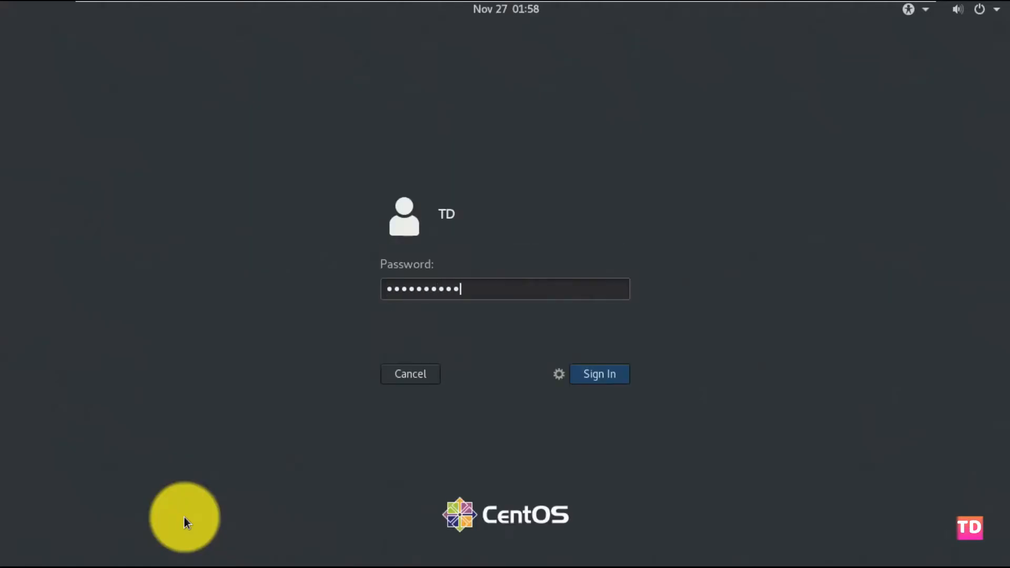
# Sign back in, open a terminal in the Desktop folder and get a root shell with su -.
pyautogui.click(599, 373)
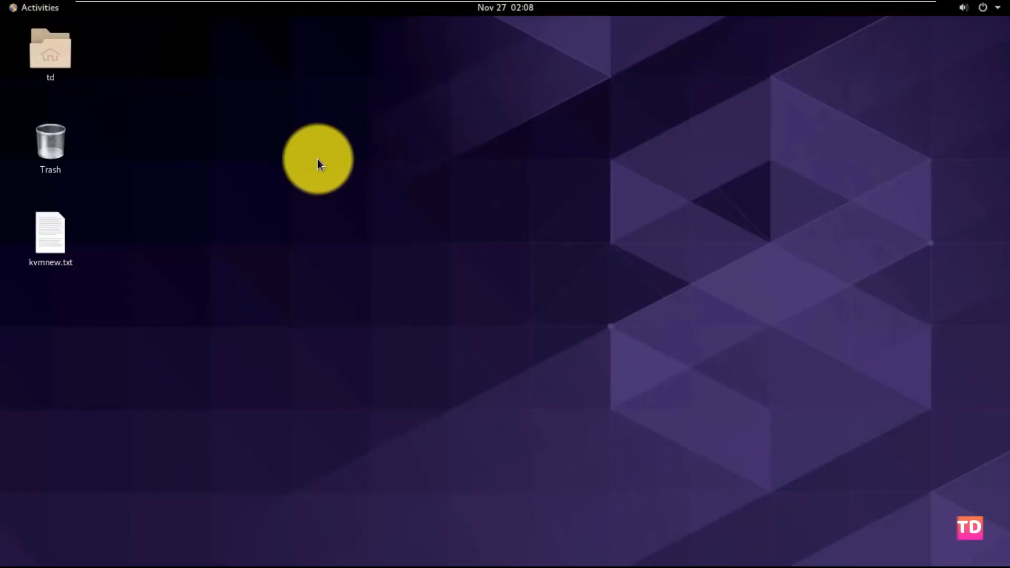
pyautogui.rightClick(319, 161)
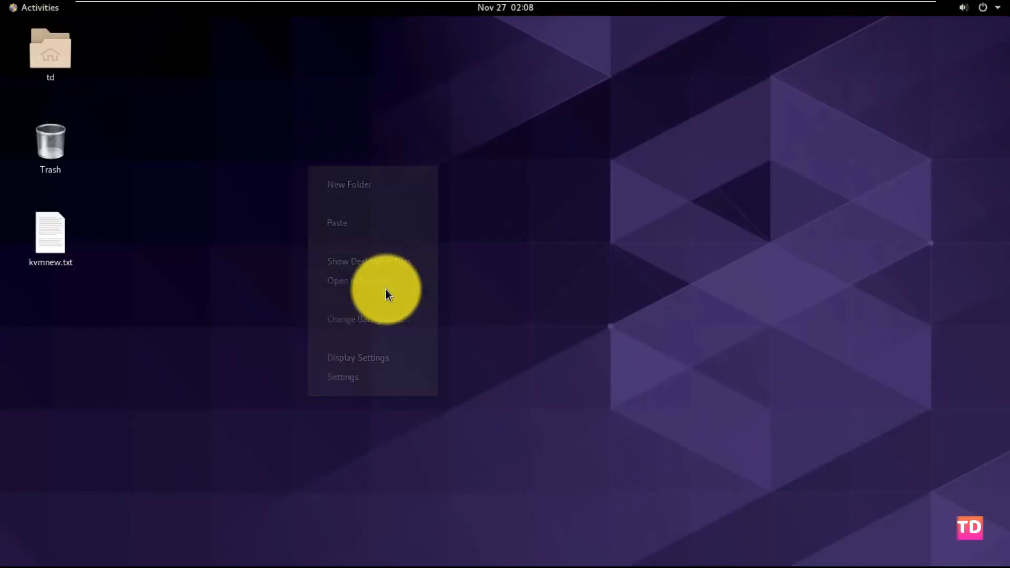
pyautogui.click(336, 280)
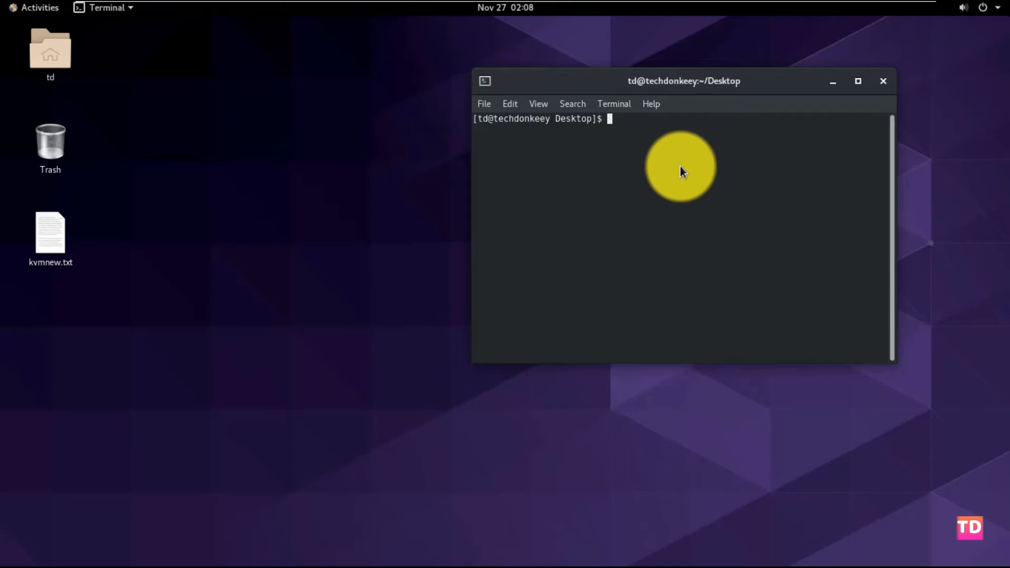
pyautogui.write('s')
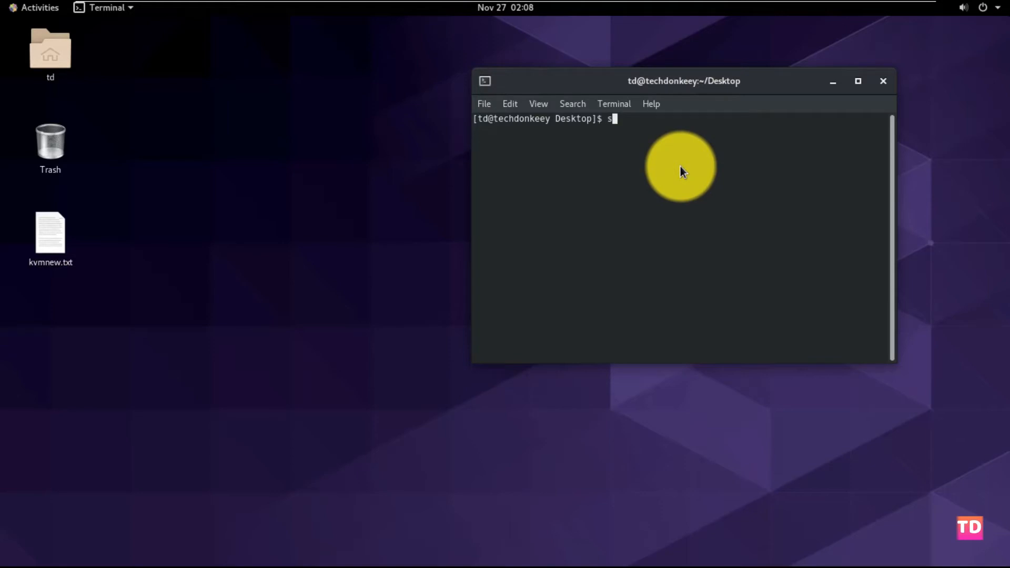
pyautogui.write('u -')
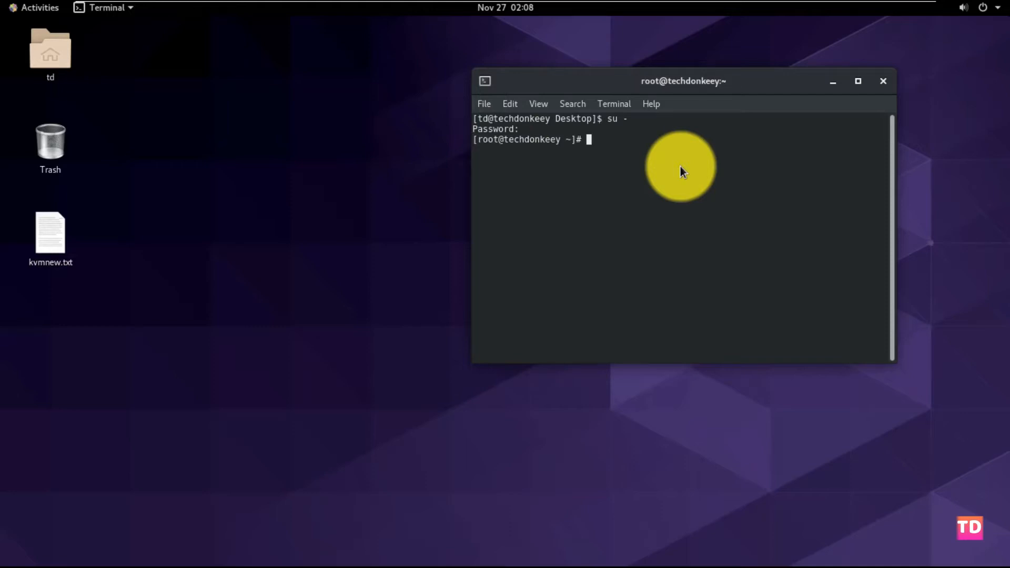
pyautogui.press('Return')
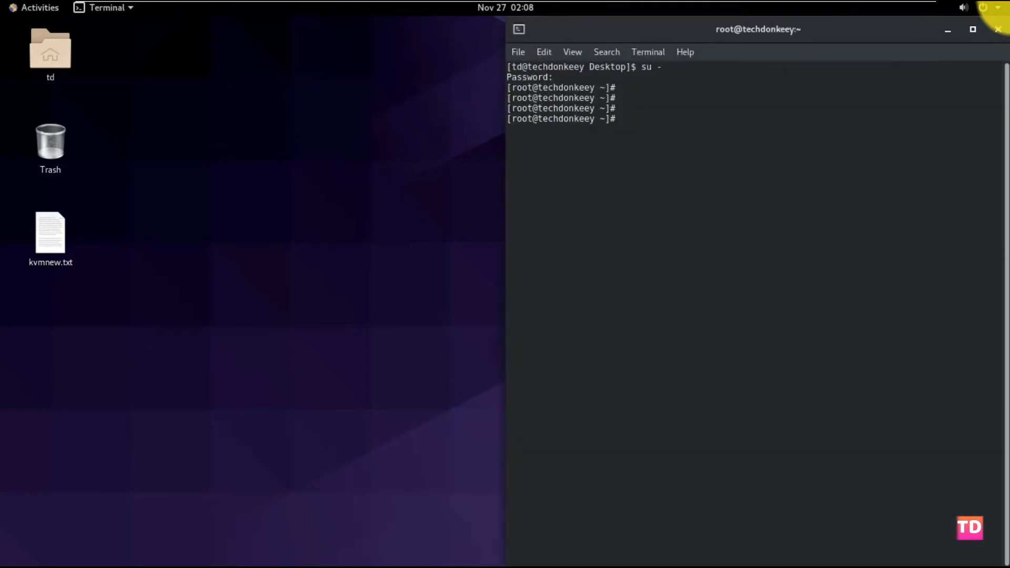
pyautogui.click(51, 235)
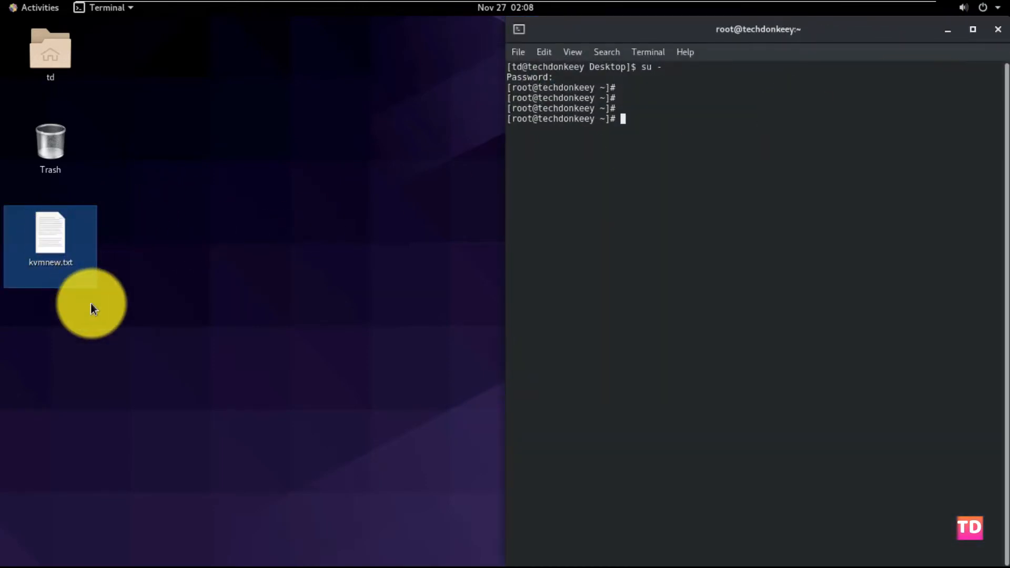
# Open kvmnew.txt and run grep -e 'vmx' /proc/cpuinfo and lsmod | grep kvm from it.
pyautogui.doubleClick(50, 242)
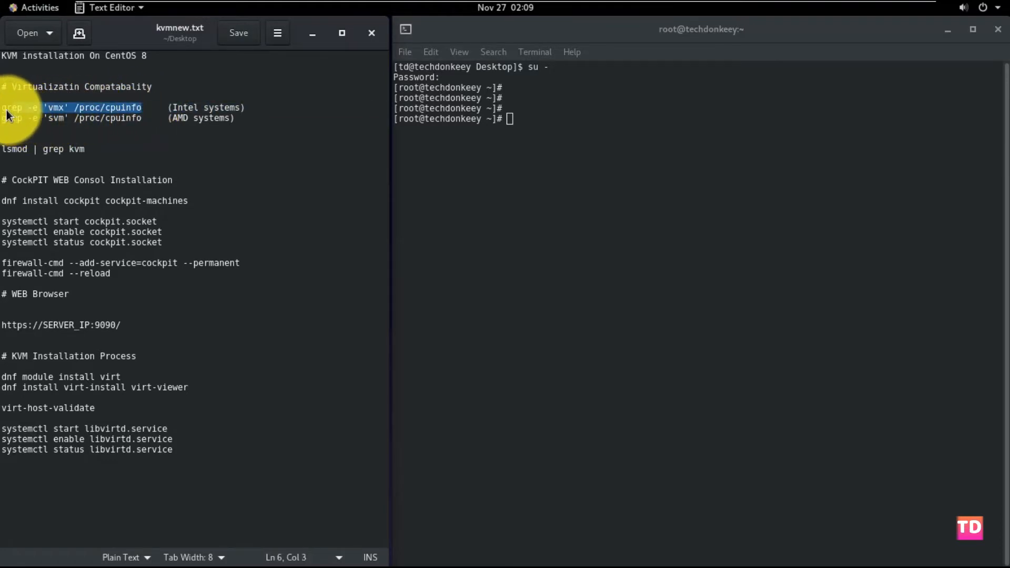
pyautogui.rightClick(9, 115)
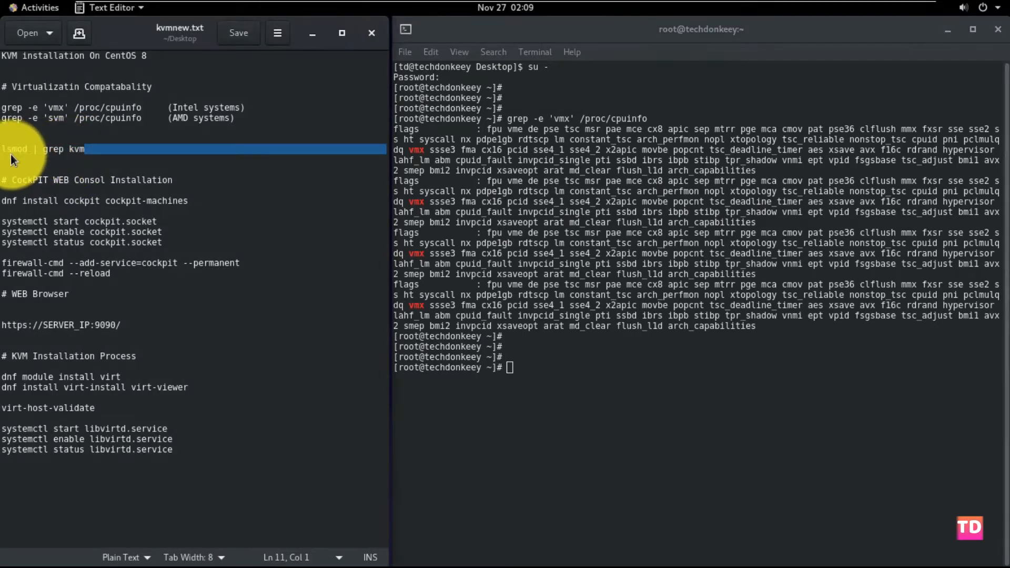
pyautogui.rightClick(42, 148)
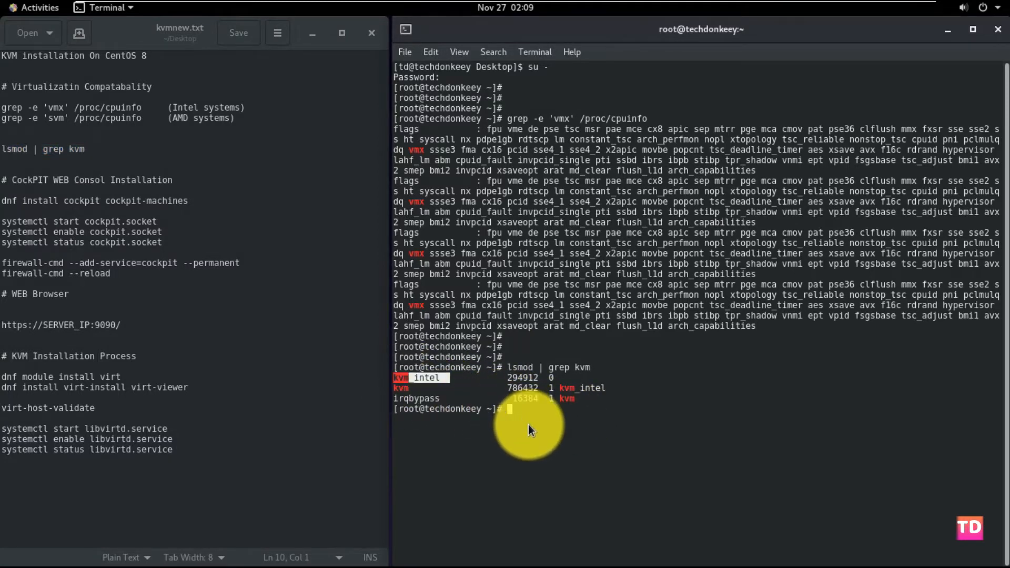
pyautogui.moveTo(258, 402)
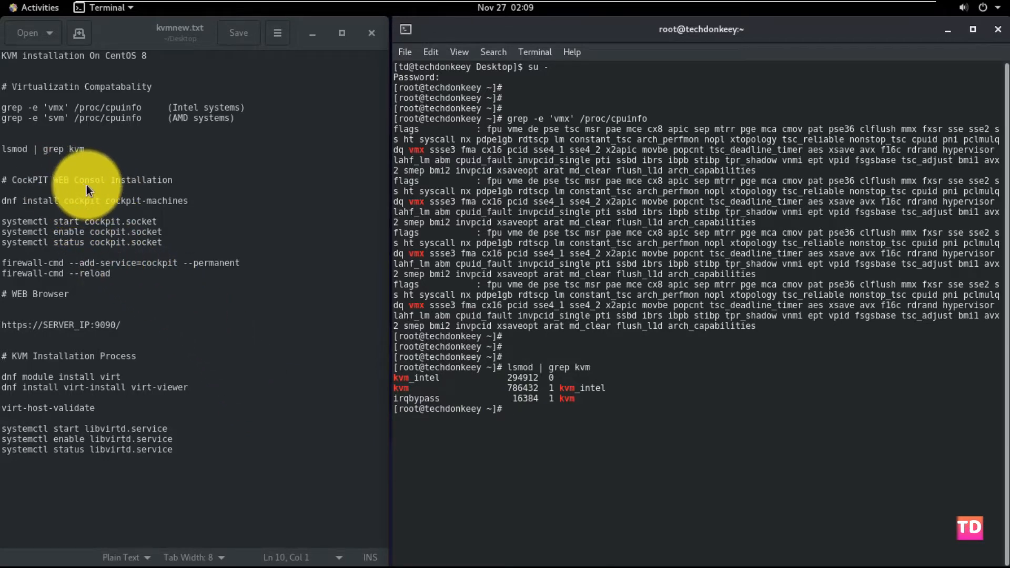
# Run dnf install cockpit from the notes, which fails with a mirror download error.
pyautogui.tripleClick(91, 180)
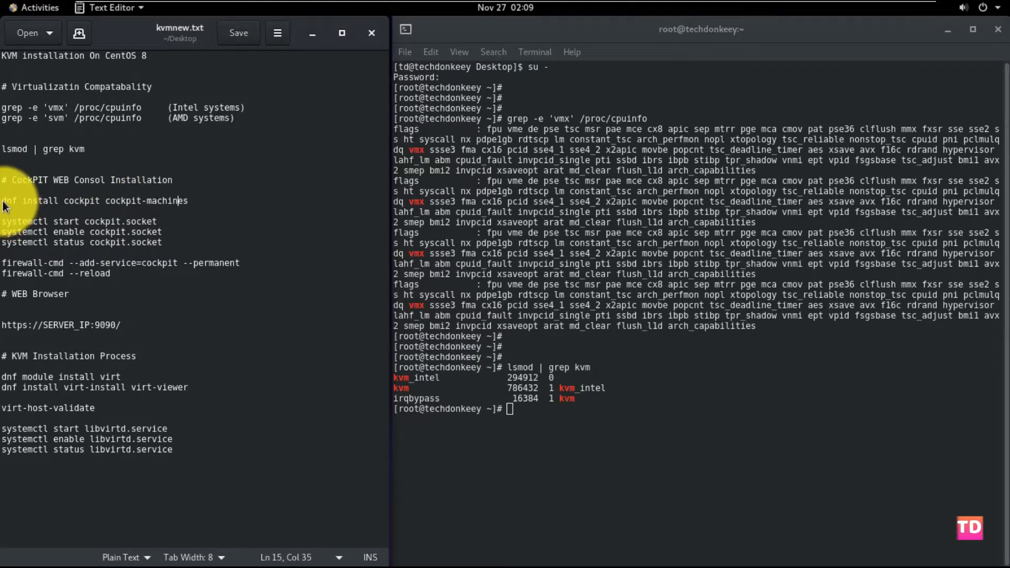
pyautogui.tripleClick(93, 200)
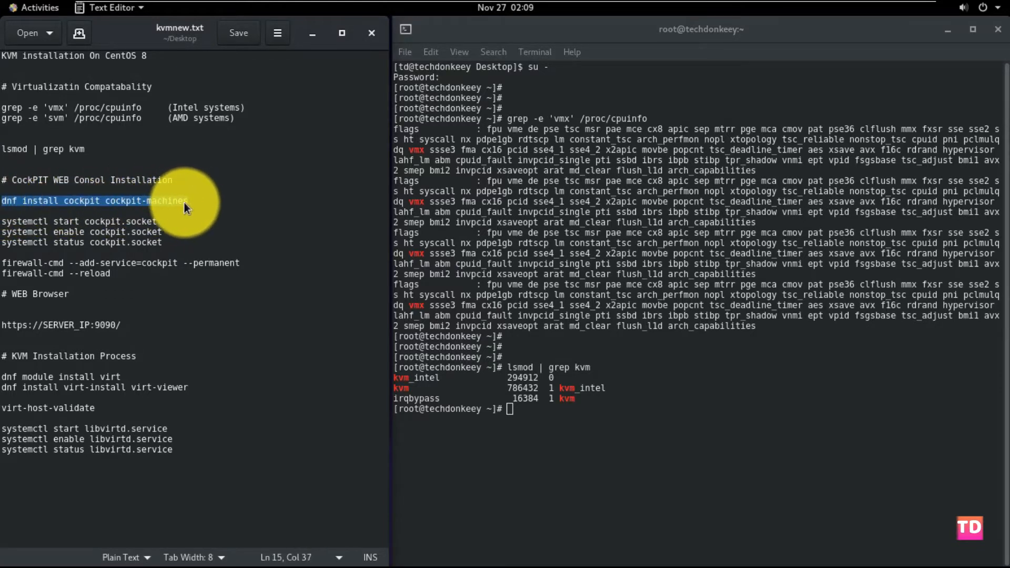
pyautogui.moveTo(188, 206)
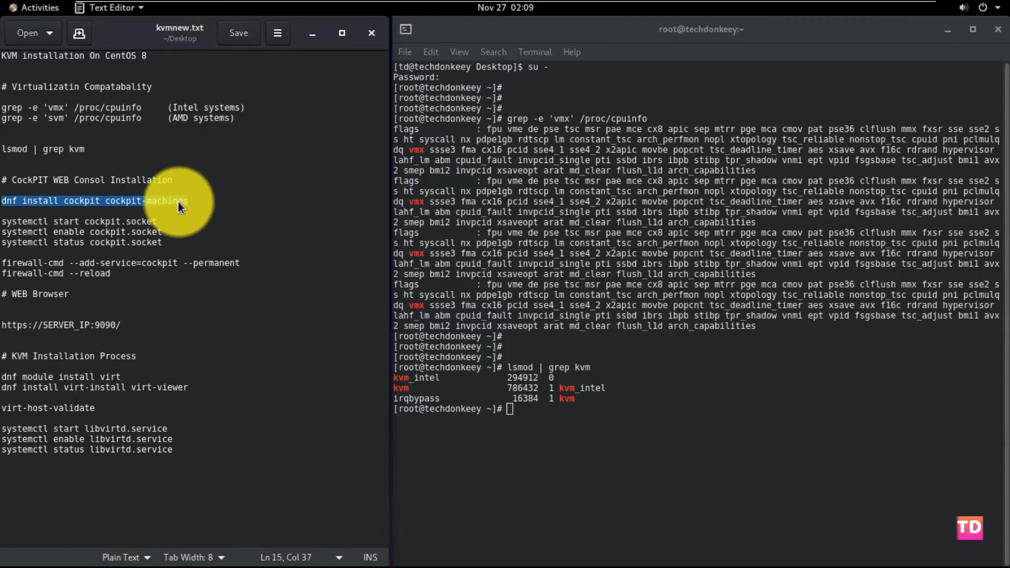
pyautogui.moveTo(514, 388)
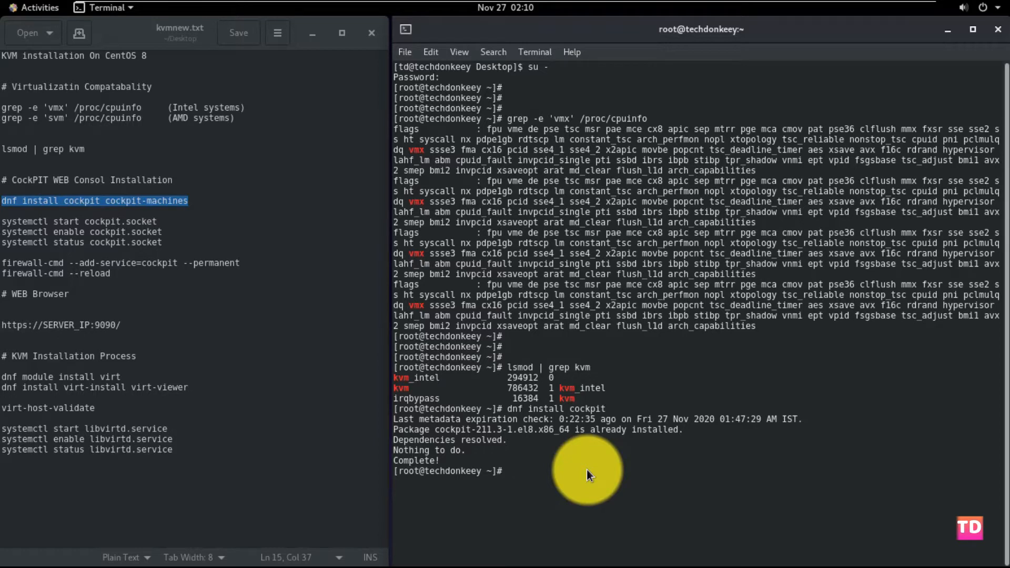
pyautogui.write('dnf install cockpit*')
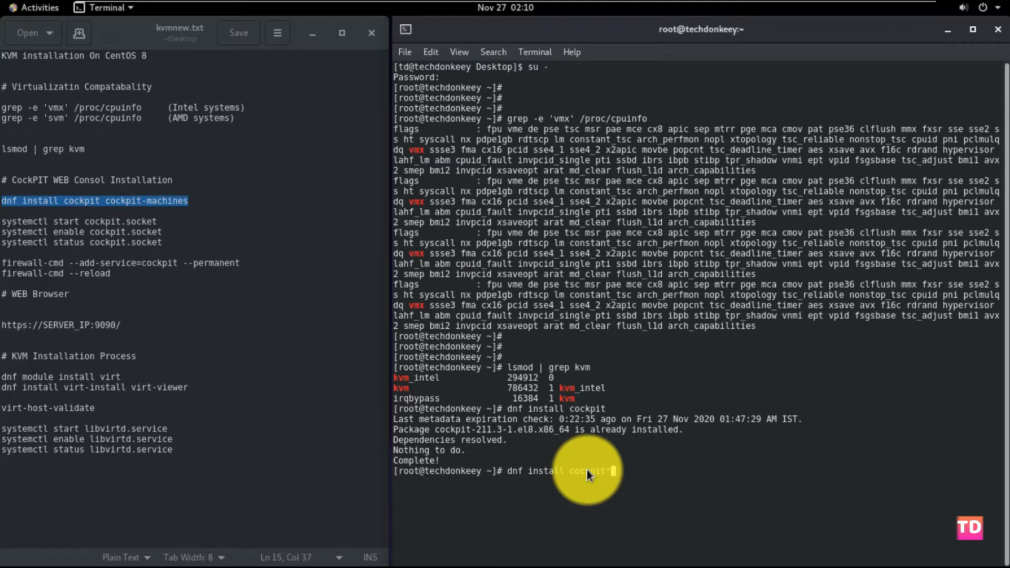
pyautogui.press('Return')
pyautogui.write('y')
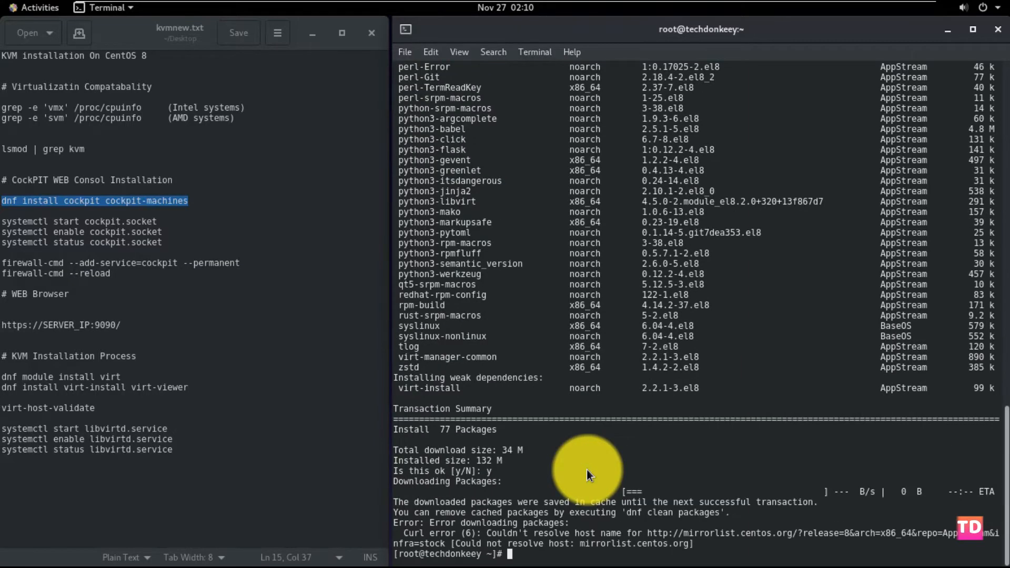
pyautogui.moveTo(613, 431)
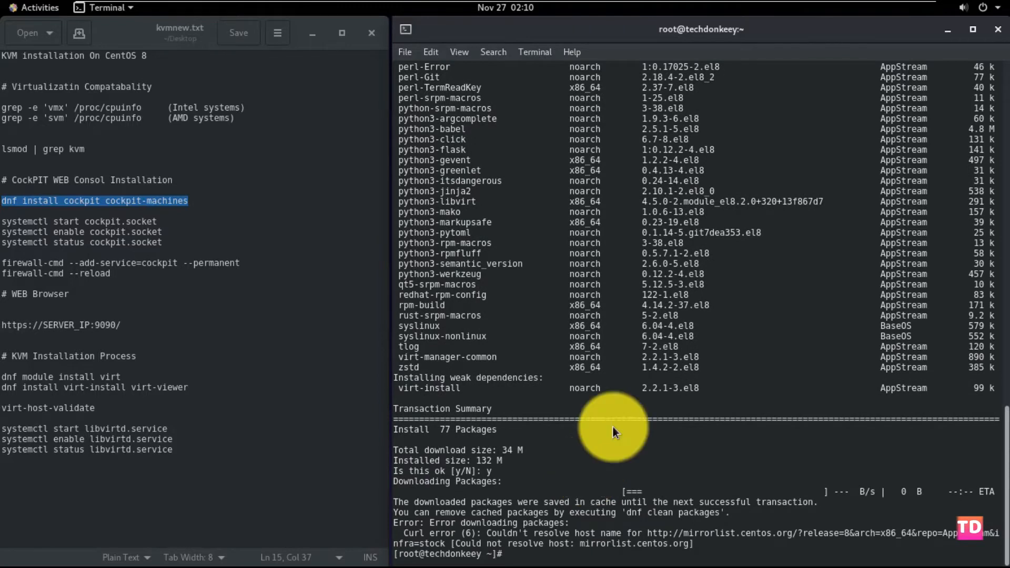
# Re-run dnf install cockpit* answering y, then install cockpit and cockpit-machines.
pyautogui.click(986, 8)
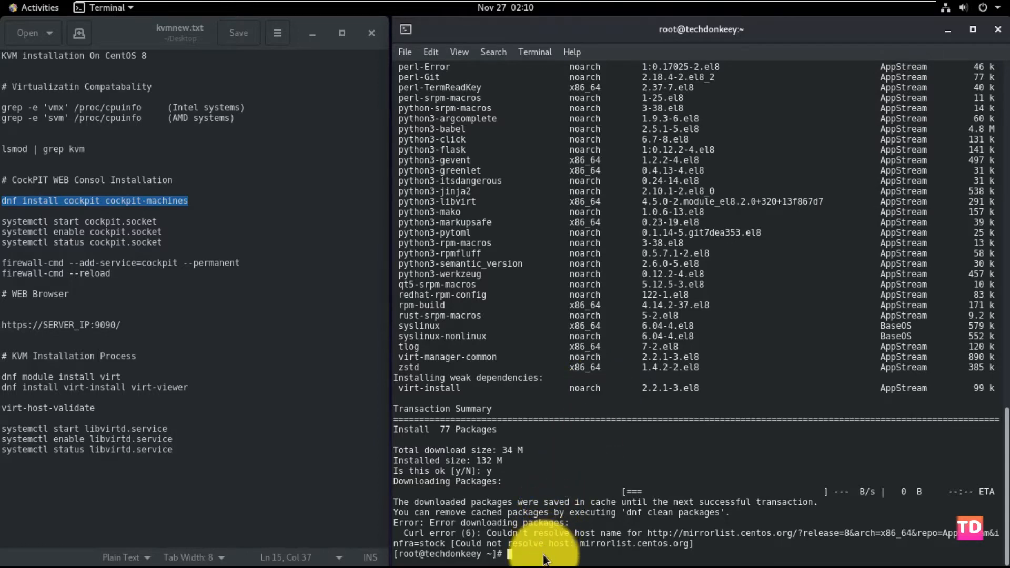
pyautogui.press('Return')
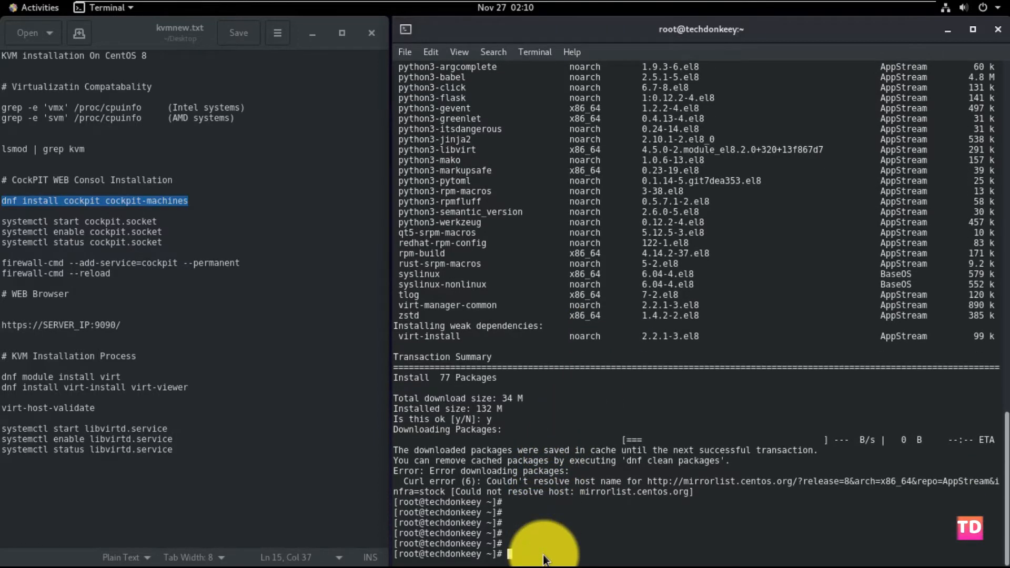
pyautogui.write('dnf install cockpit')
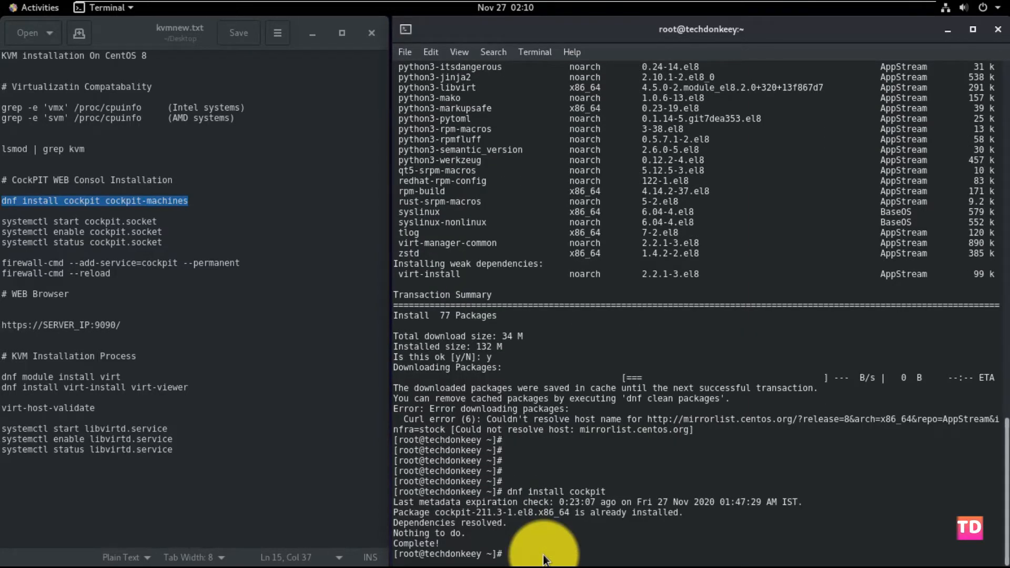
pyautogui.write('dnf install cockpit*')
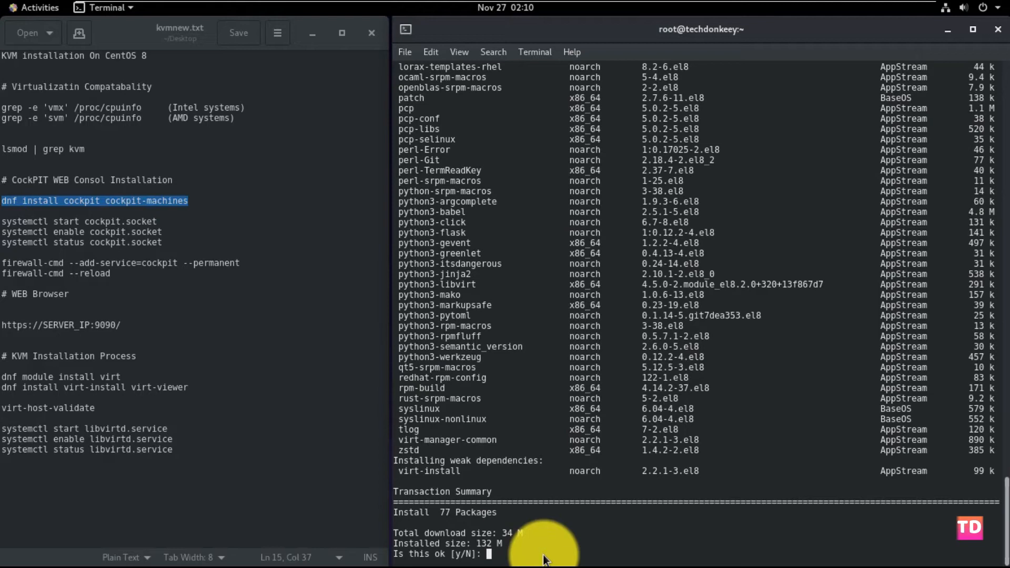
pyautogui.write('y')
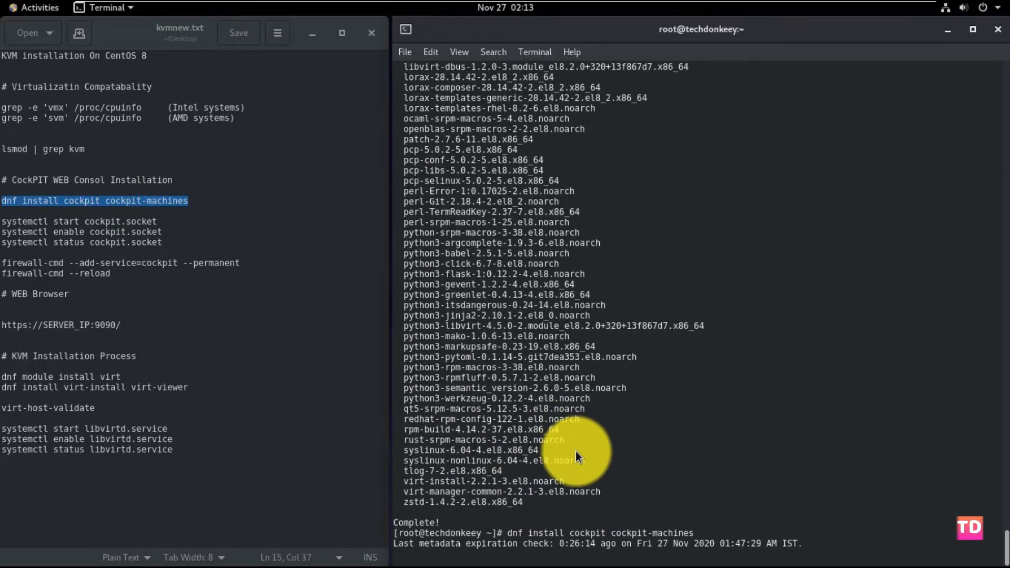
pyautogui.press('Return')
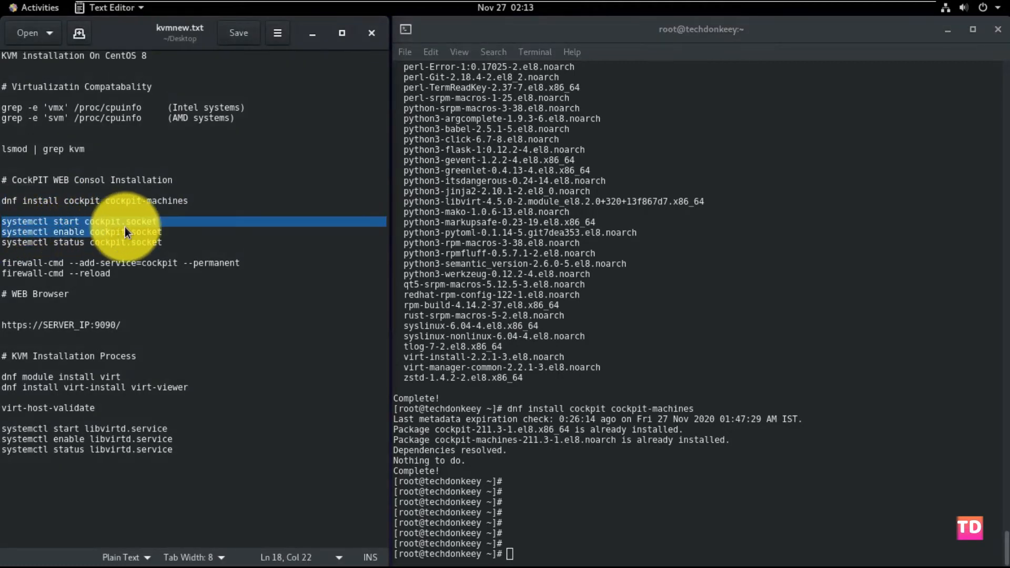
# Start, enable and check cockpit.socket, then permanently add the cockpit firewall service.
pyautogui.rightClick(151, 232)
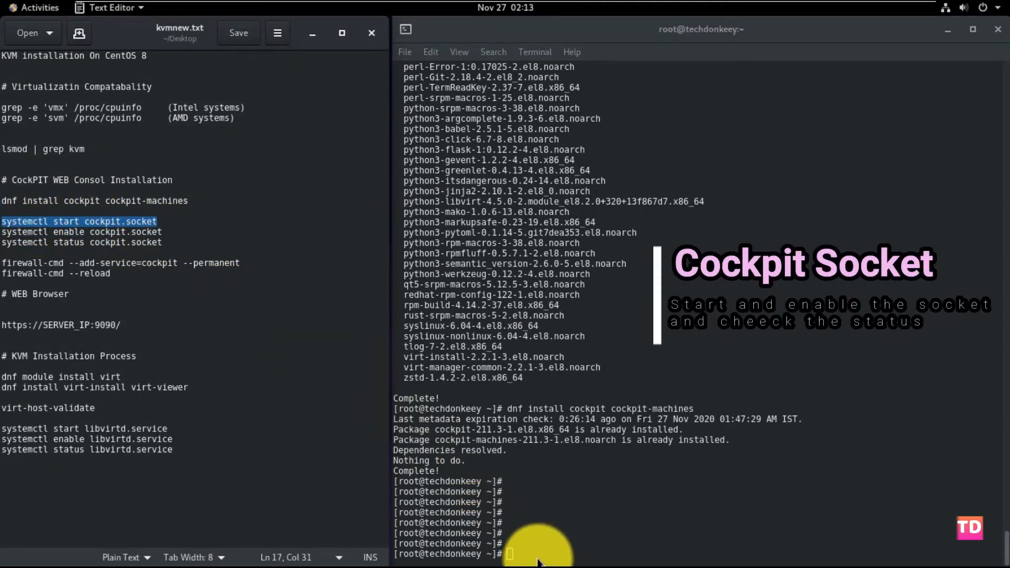
pyautogui.write('systemctl start cockpit.socket')
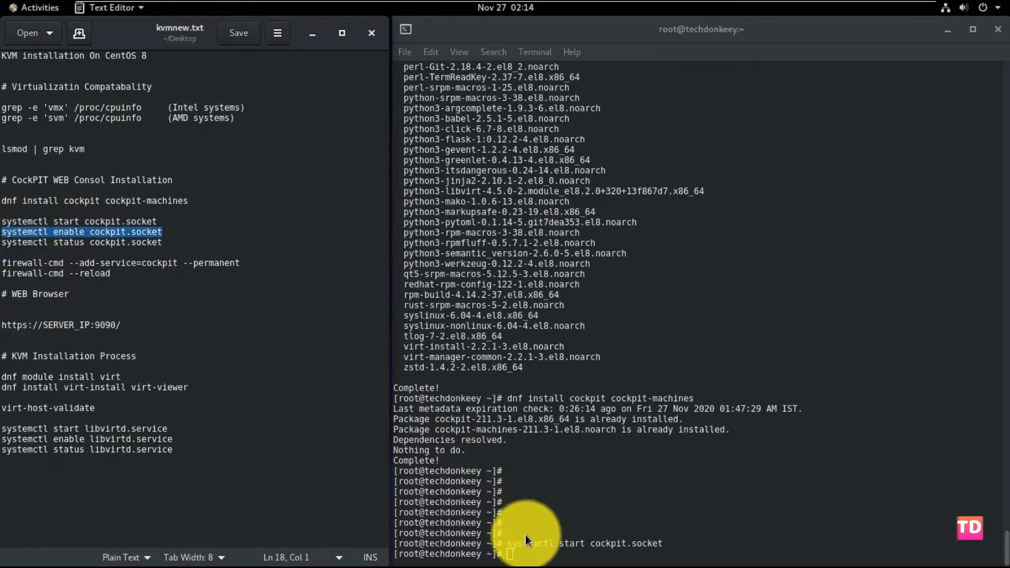
pyautogui.write('systemctl enable cockpit.socket')
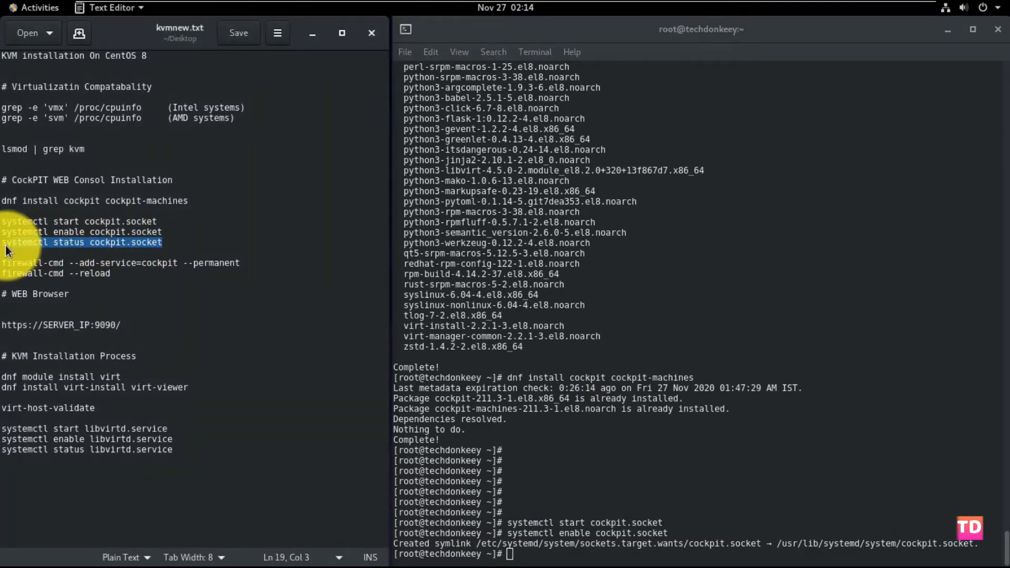
pyautogui.rightClick(39, 283)
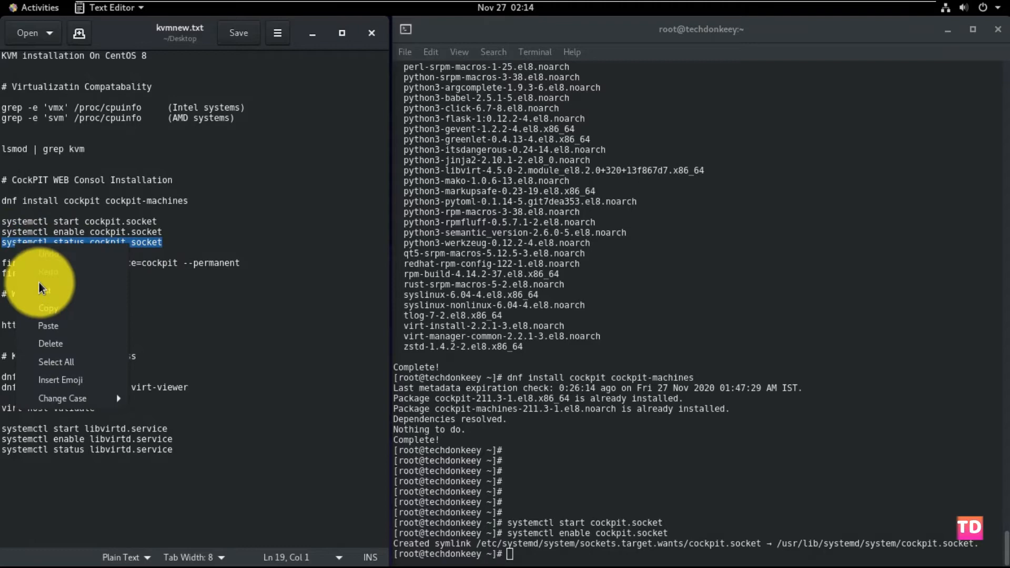
pyautogui.click(520, 555)
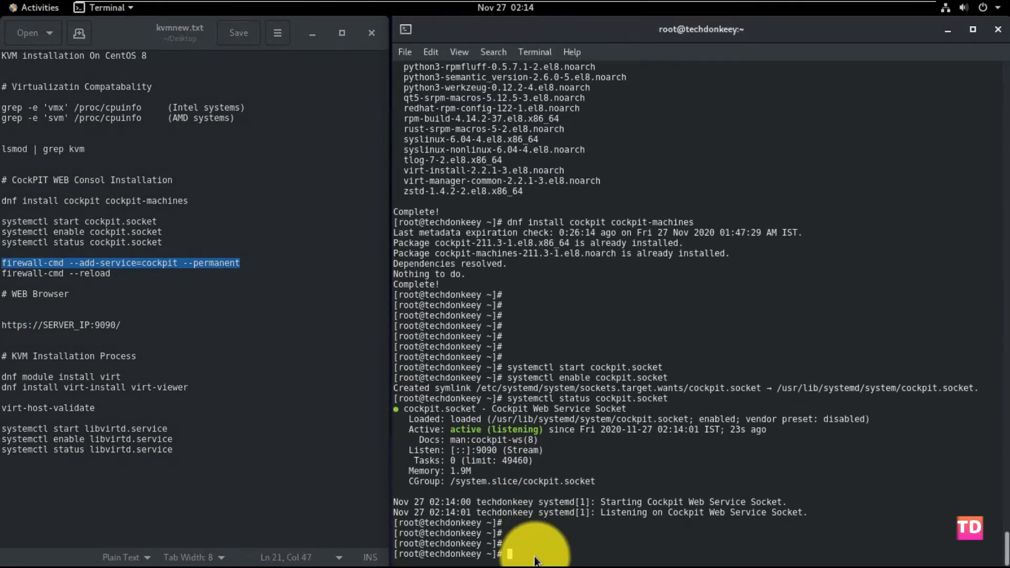
pyautogui.scroll(-3)
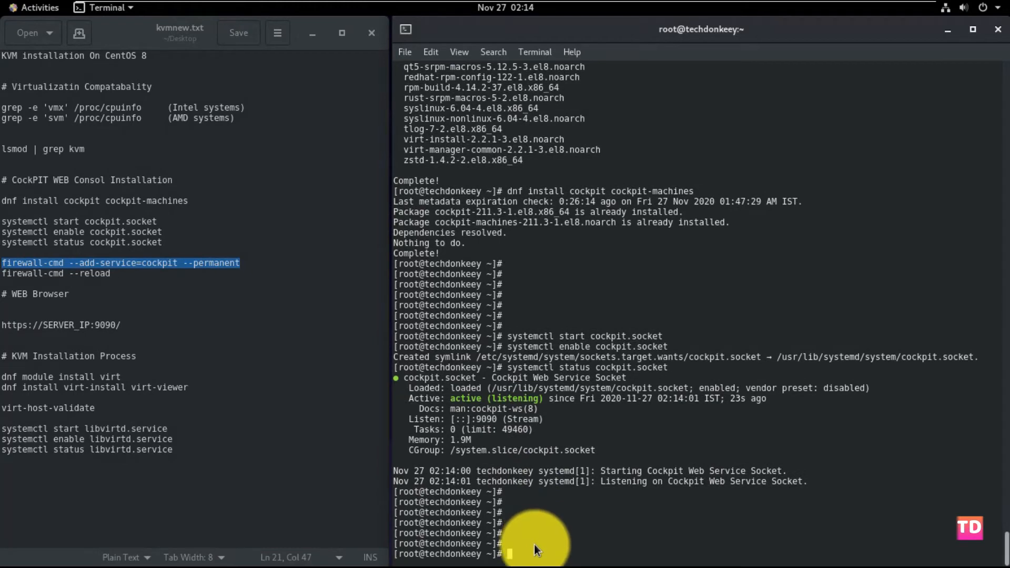
pyautogui.write('firewall-cmd --add-service=cockpit --permanent')
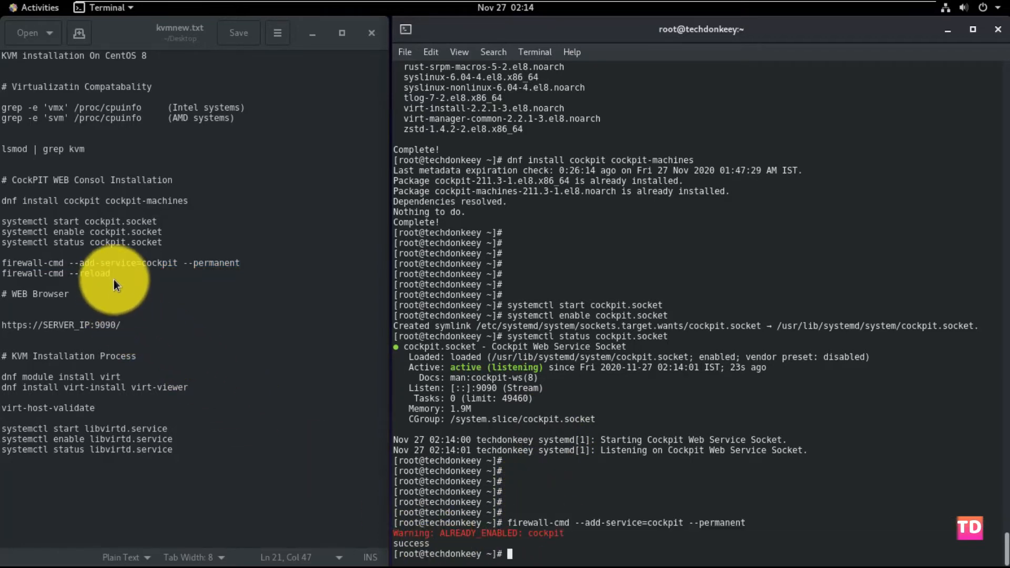
# Run firewall-cmd --reload, then ifconfig to find the server IP 7.17.27.5.
pyautogui.doubleClick(94, 274)
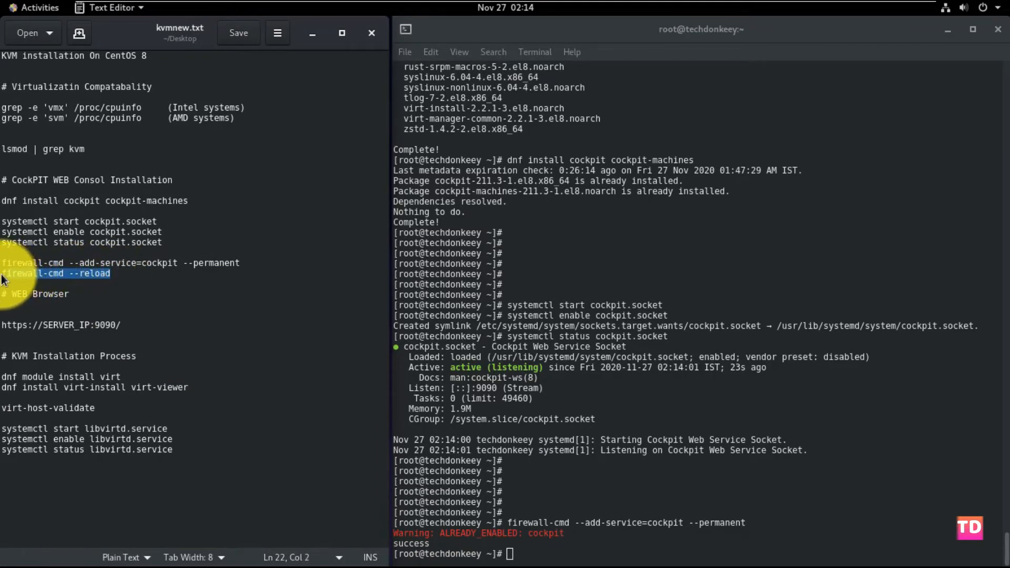
pyautogui.rightClick(103, 280)
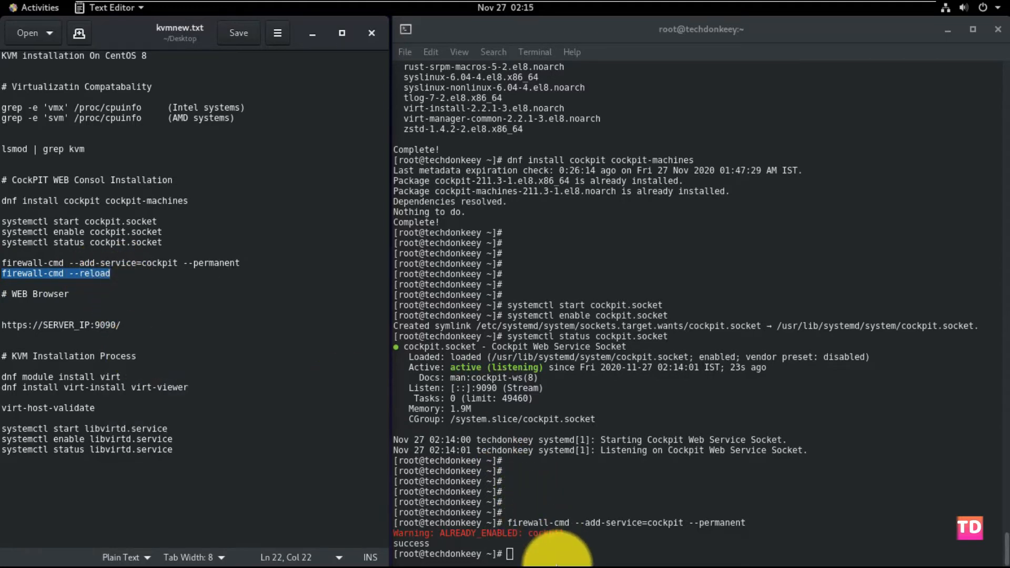
pyautogui.write('firewall-cmd --reload')
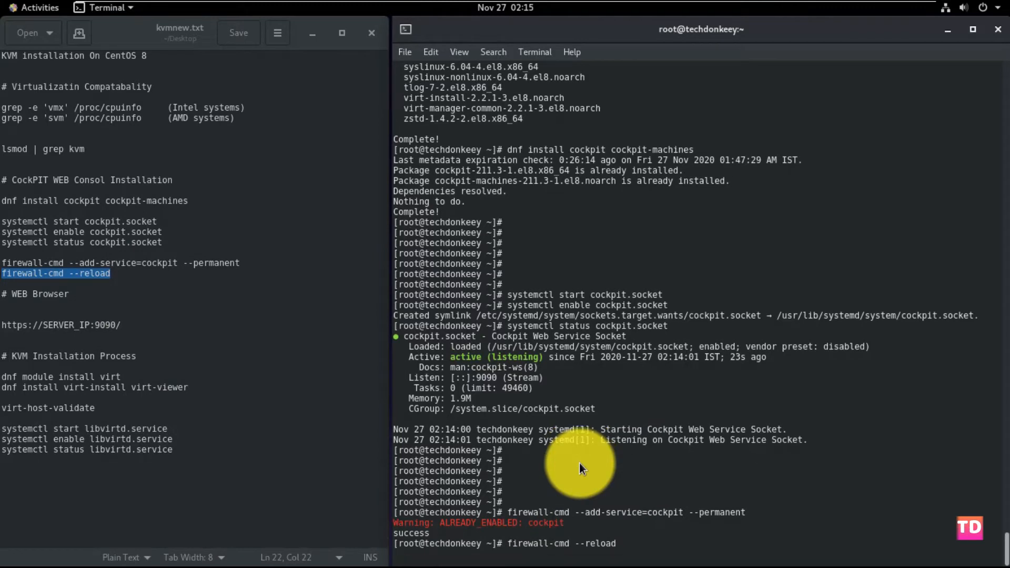
pyautogui.press('Return')
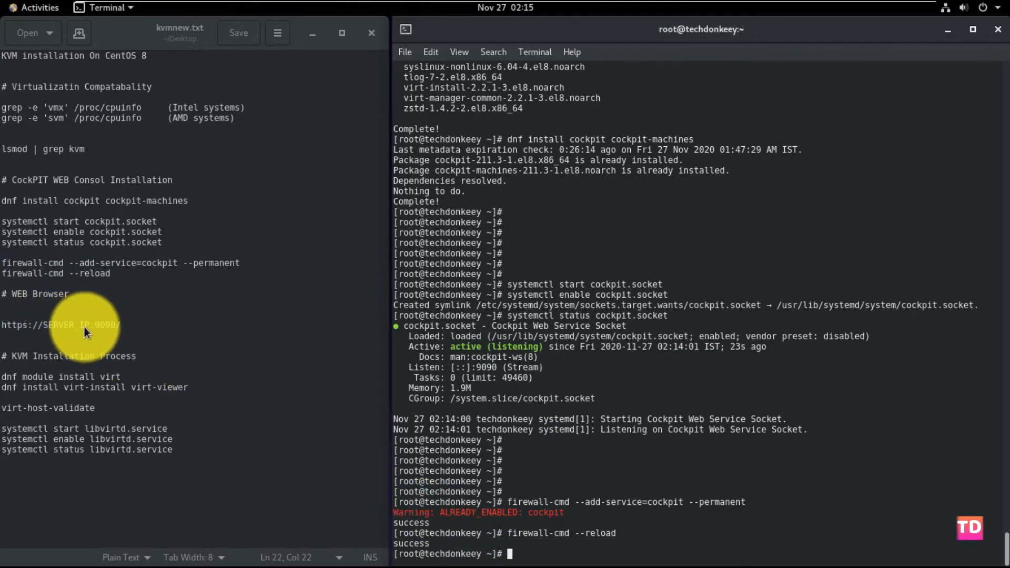
pyautogui.moveTo(39, 13)
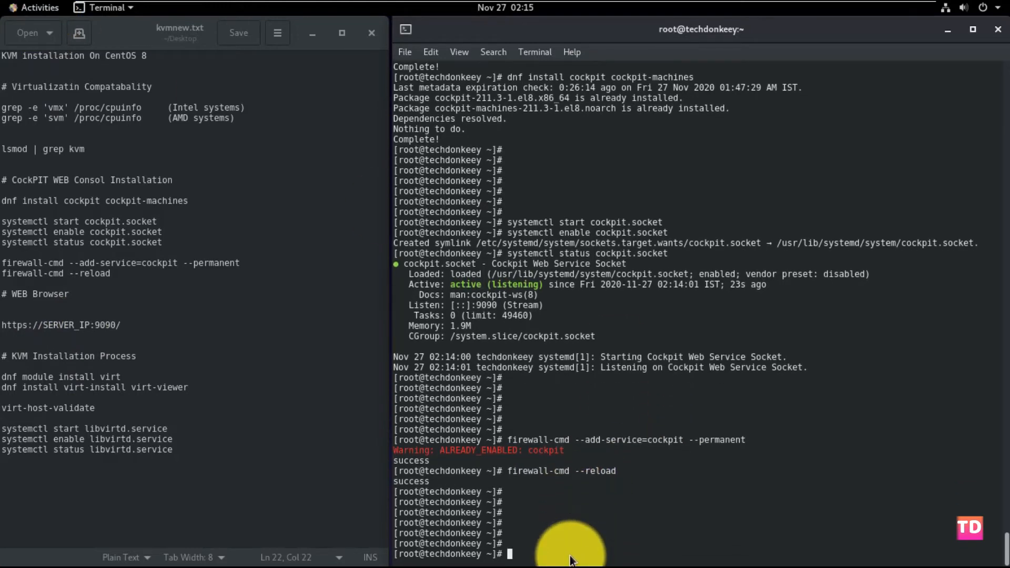
pyautogui.write('ifconfig')
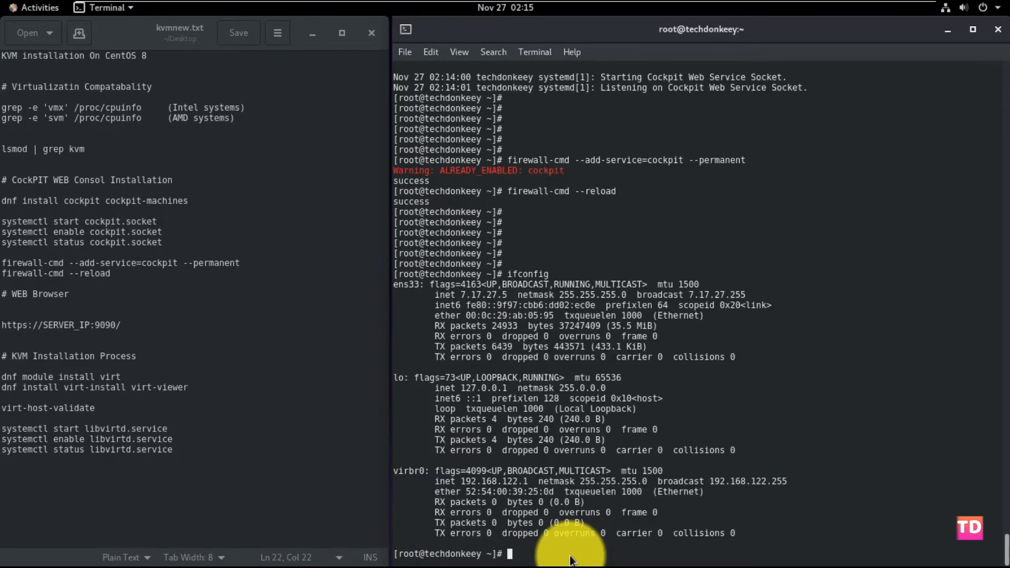
pyautogui.doubleClick(480, 294)
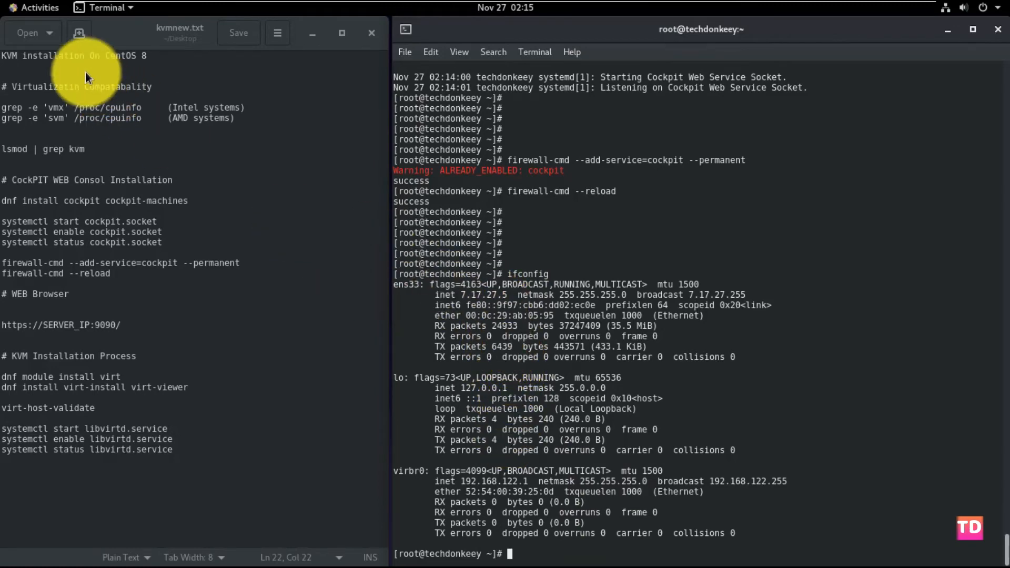
# Launch Firefox from Activities and close the two CentOS welcome tabs.
pyautogui.click(34, 7)
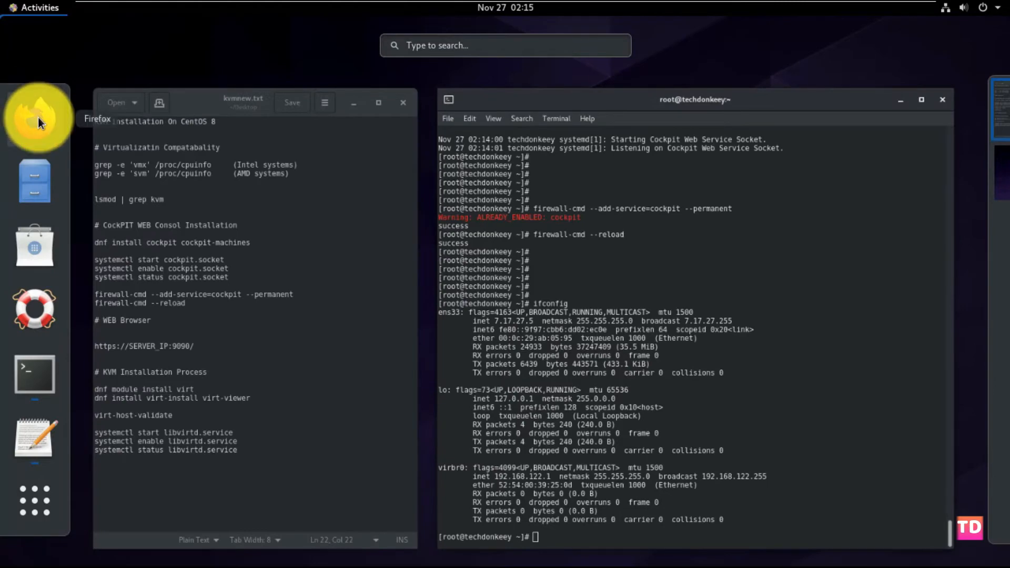
pyautogui.click(36, 117)
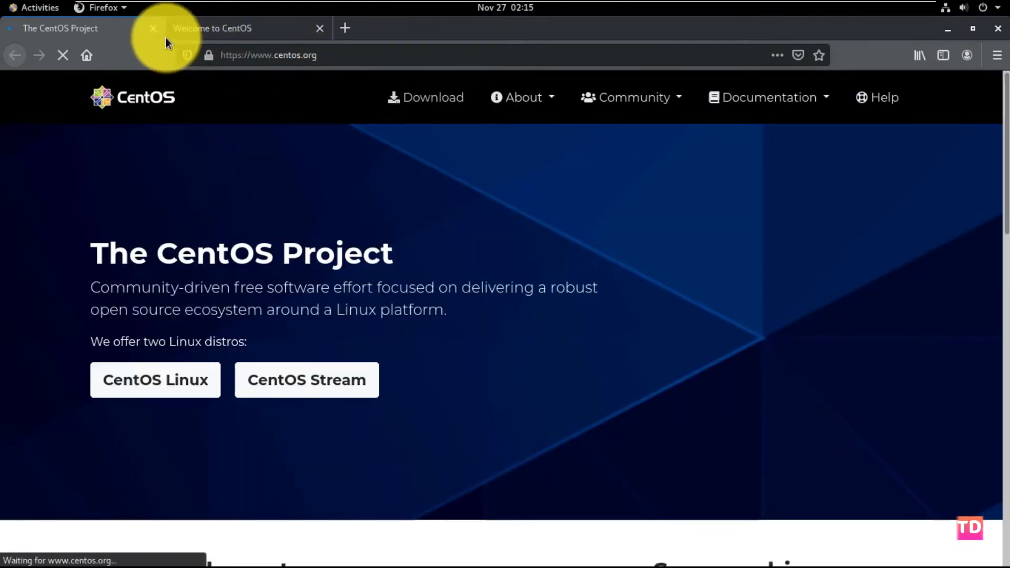
pyautogui.click(153, 27)
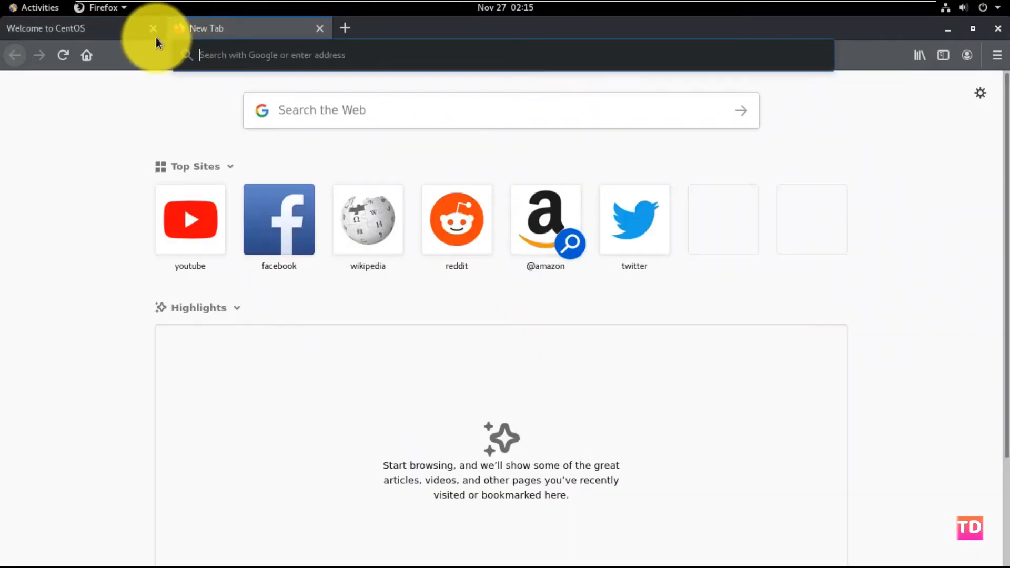
pyautogui.click(154, 27)
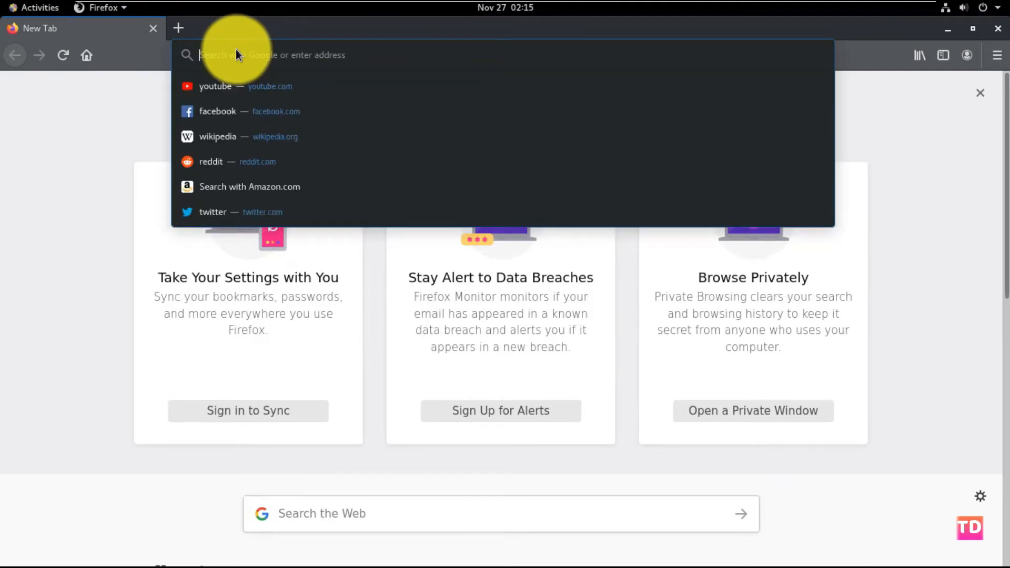
# Browse to 7.17.27.5:9090 and accept the certificate risk to reach the Cockpit login.
pyautogui.write('7.17.27.5:')
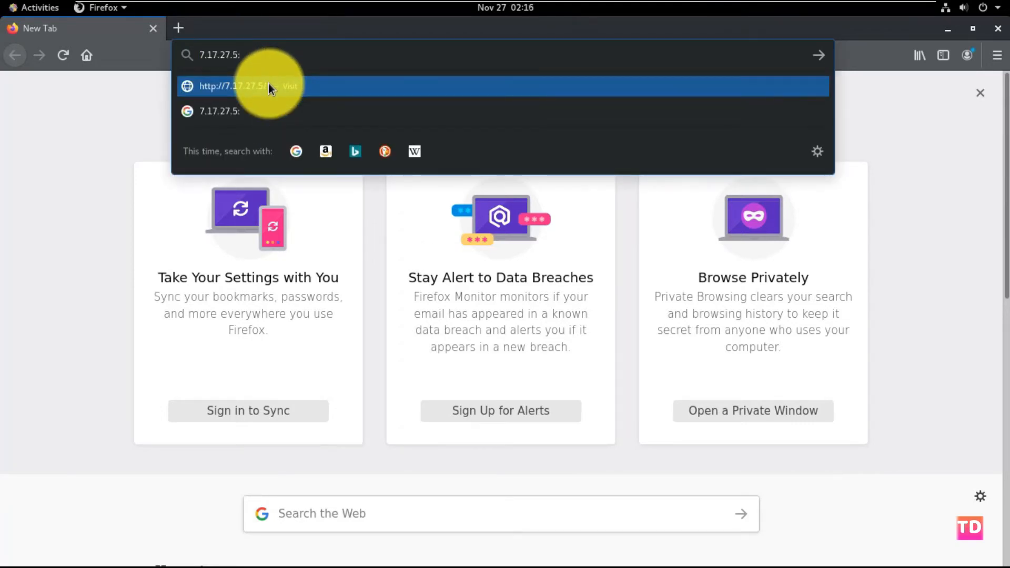
pyautogui.write('9090')
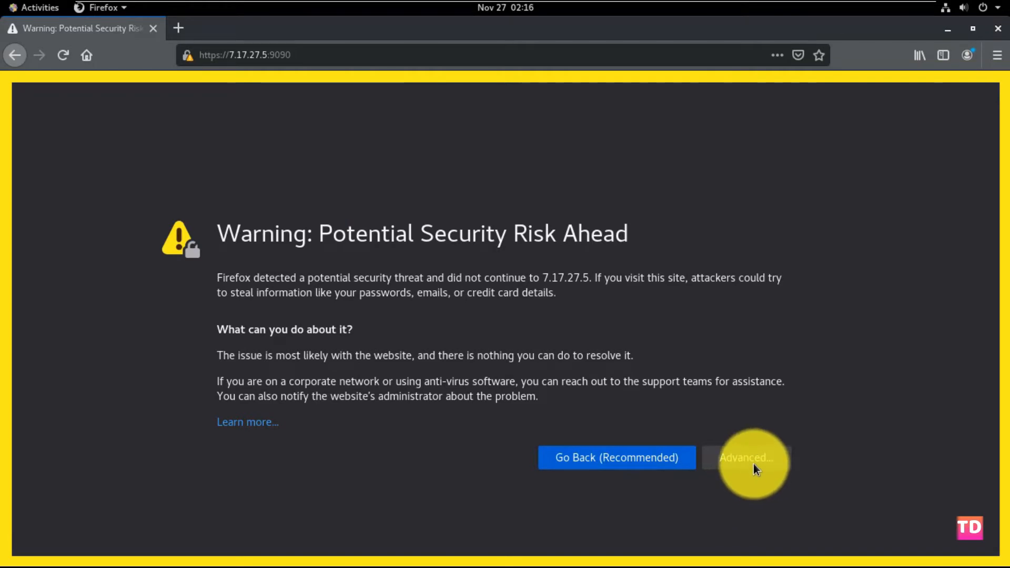
pyautogui.click(746, 458)
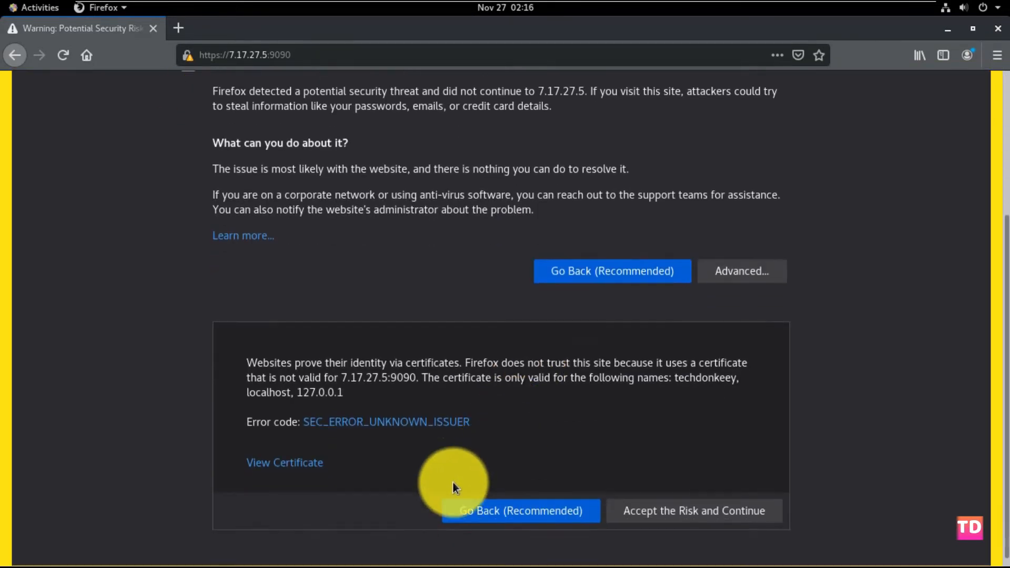
pyautogui.click(693, 511)
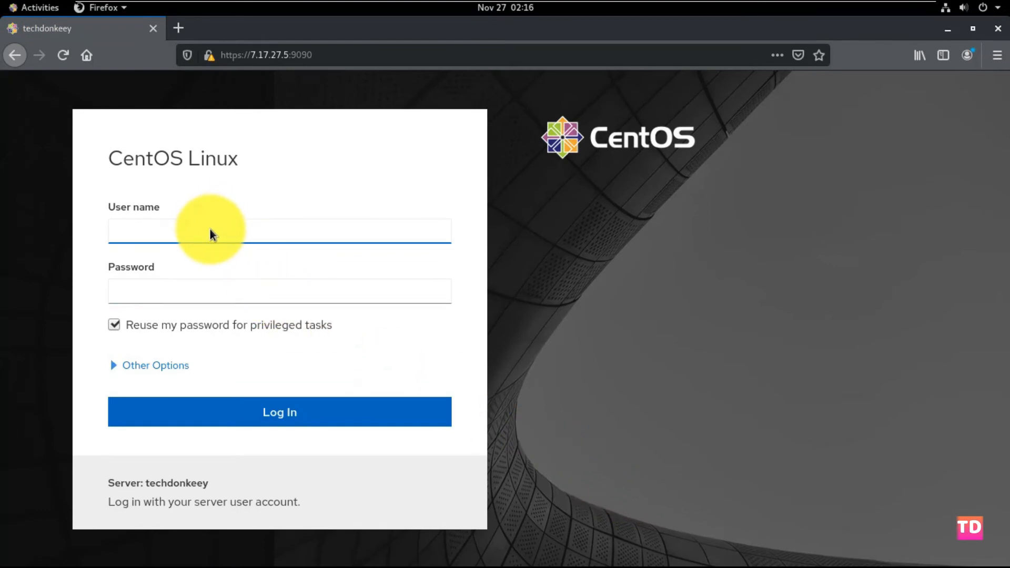
# Log in to Cockpit as root to reach the techdonkeey Overview page.
pyautogui.write('root')
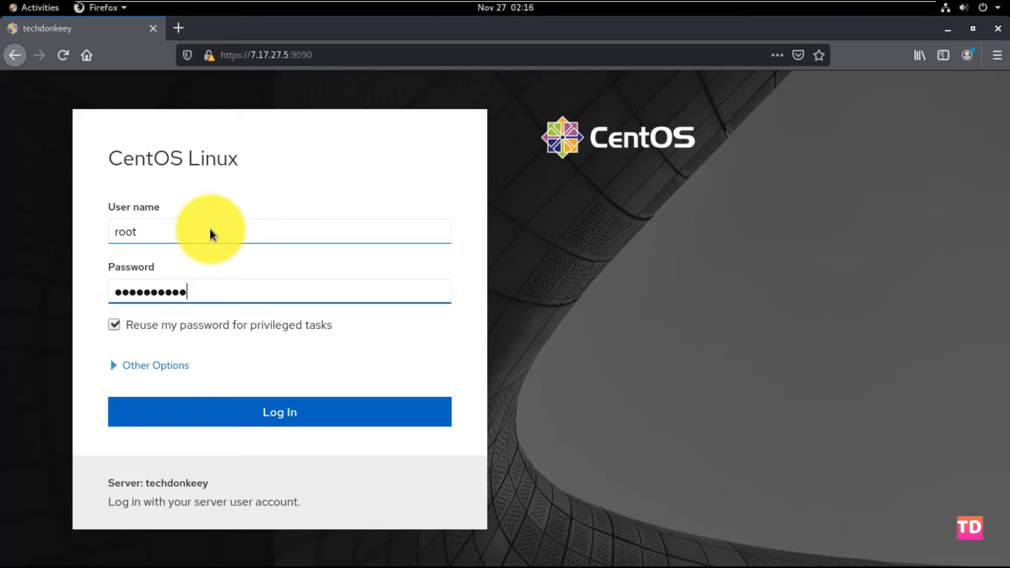
pyautogui.click(279, 411)
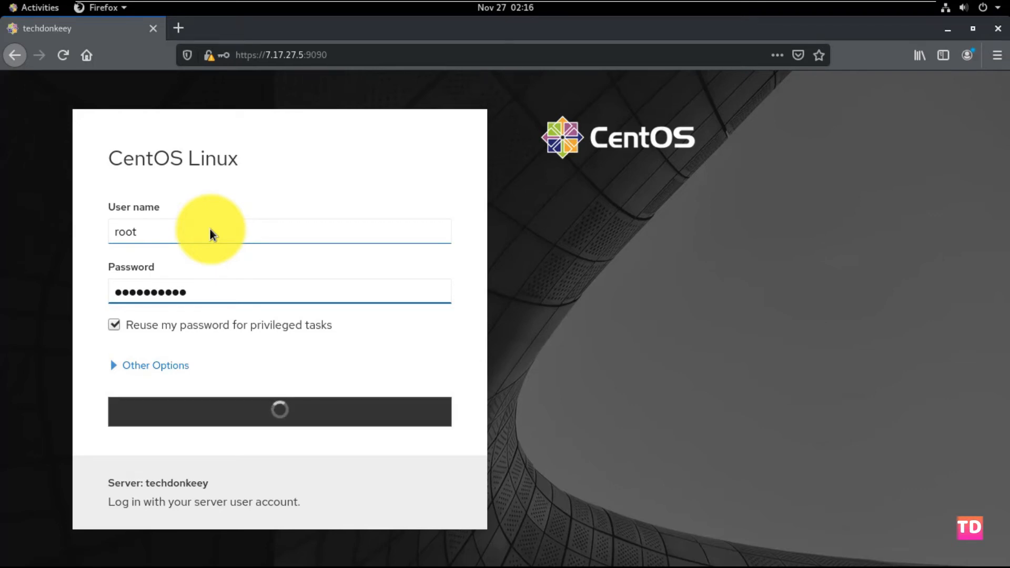
pyautogui.click(279, 412)
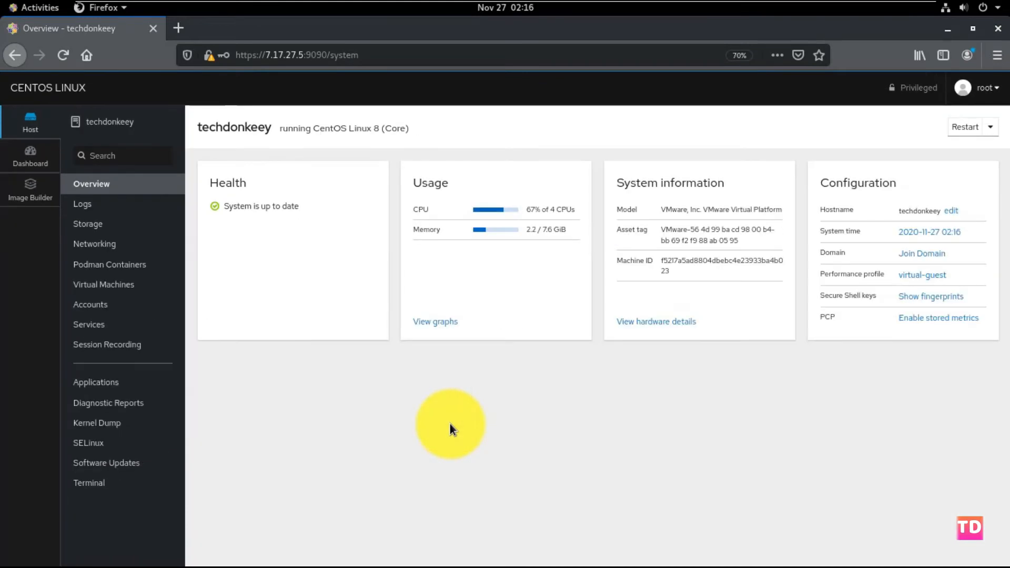
# Browse Cockpit's Logs, Storage, Networking, Podman Containers and Virtual Machines pages.
pyautogui.click(938, 318)
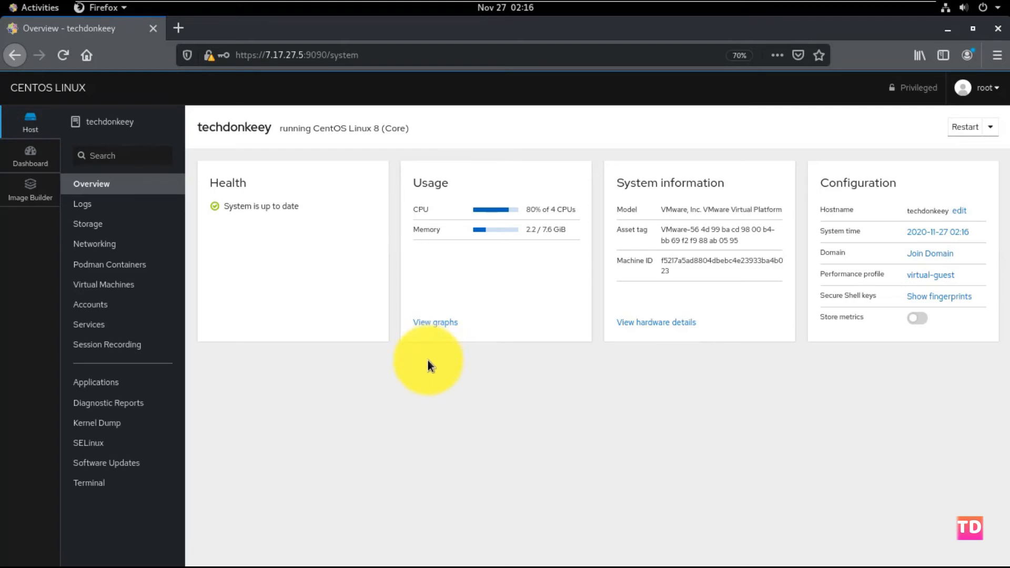
pyautogui.moveTo(300, 361)
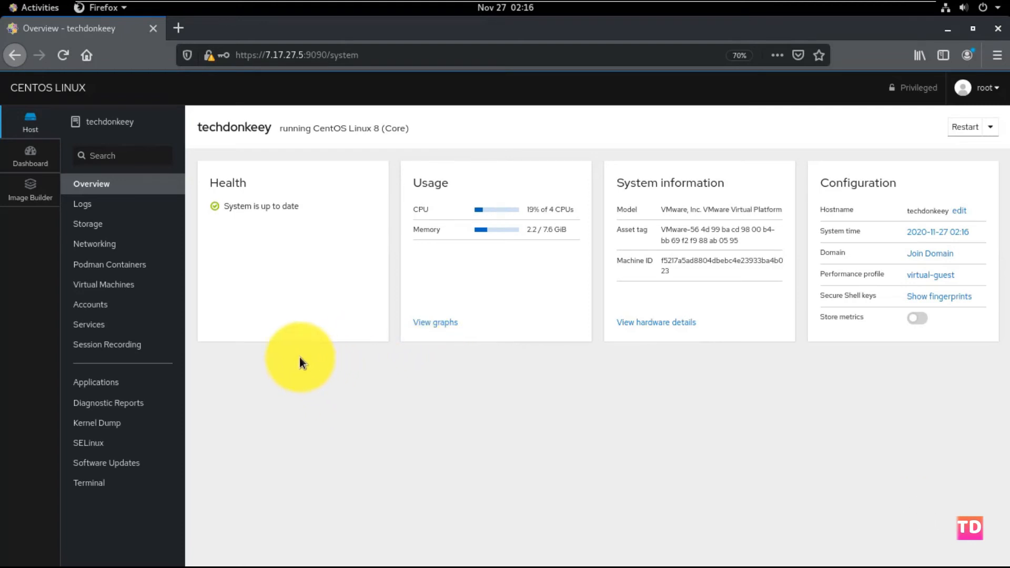
pyautogui.moveTo(296, 248)
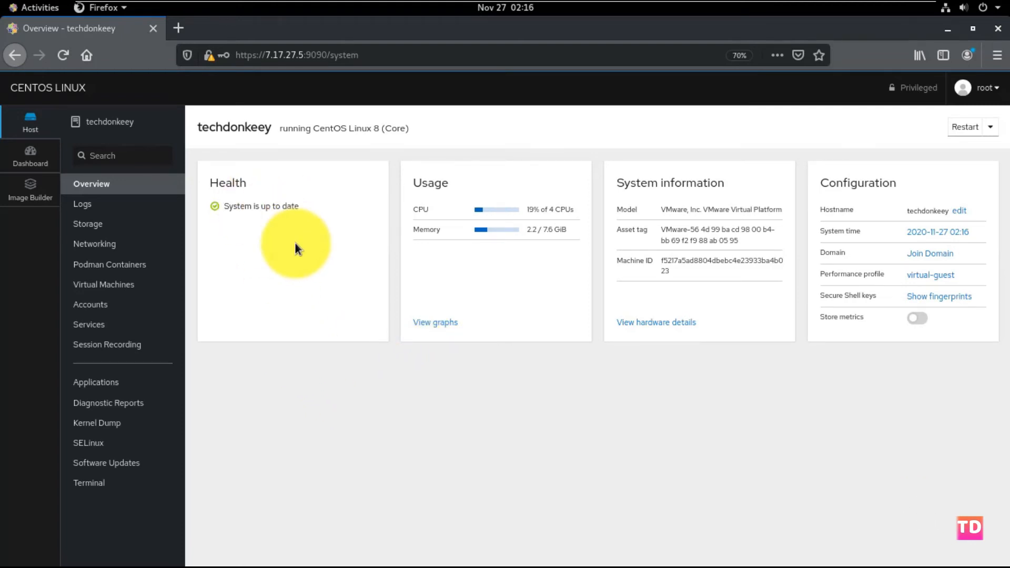
pyautogui.moveTo(93, 207)
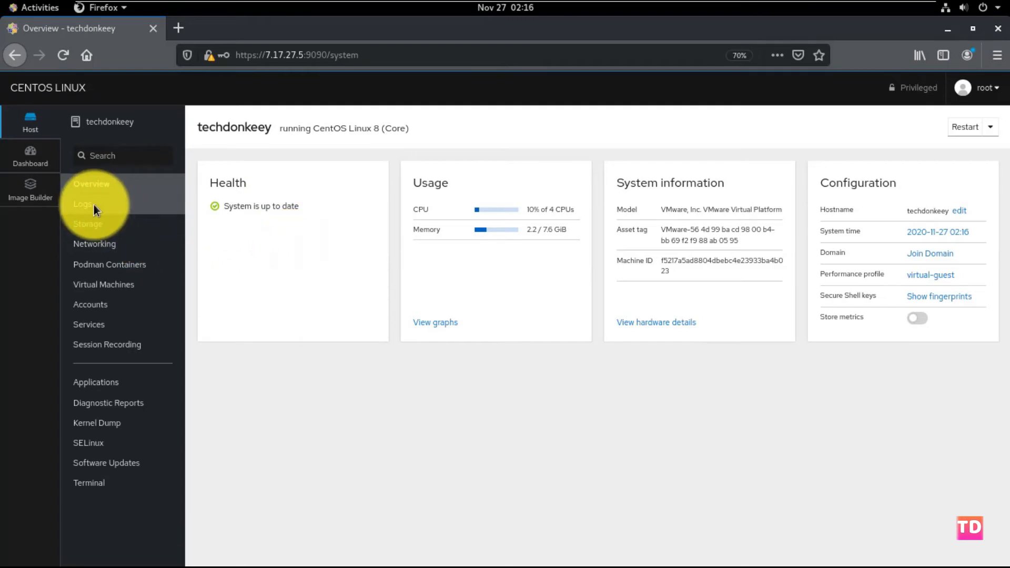
pyautogui.click(82, 203)
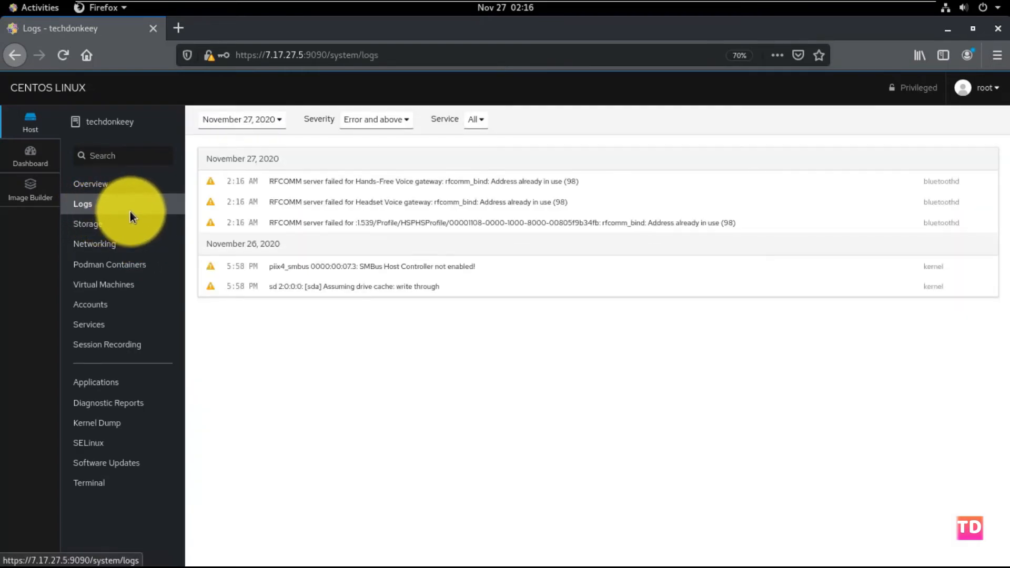
pyautogui.click(88, 223)
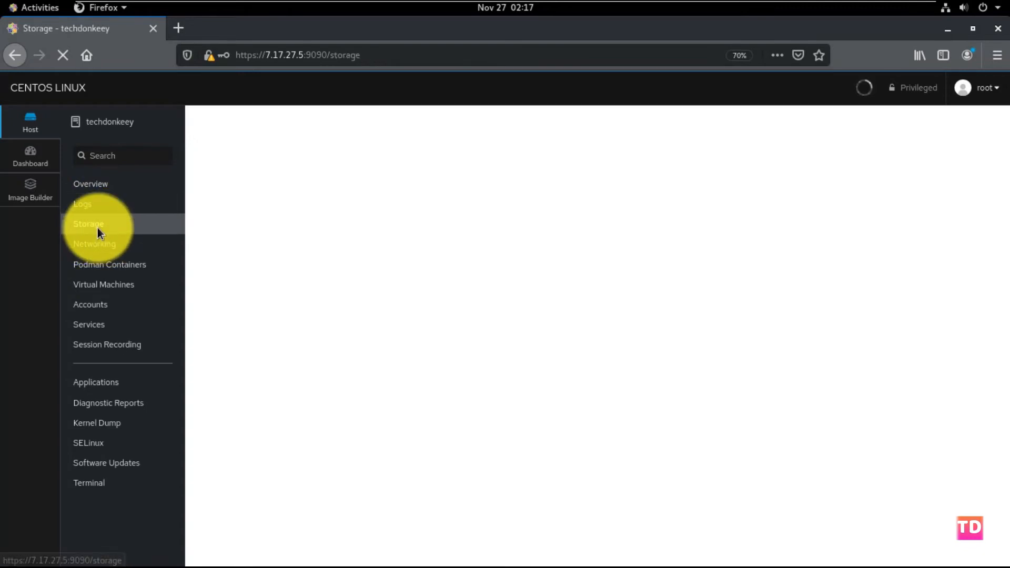
pyautogui.click(94, 243)
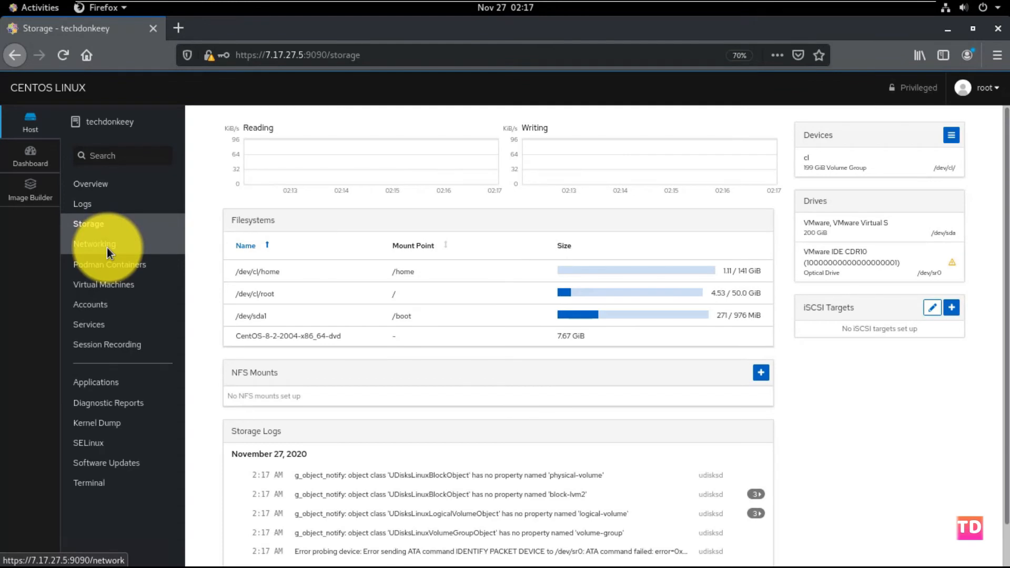
pyautogui.click(95, 243)
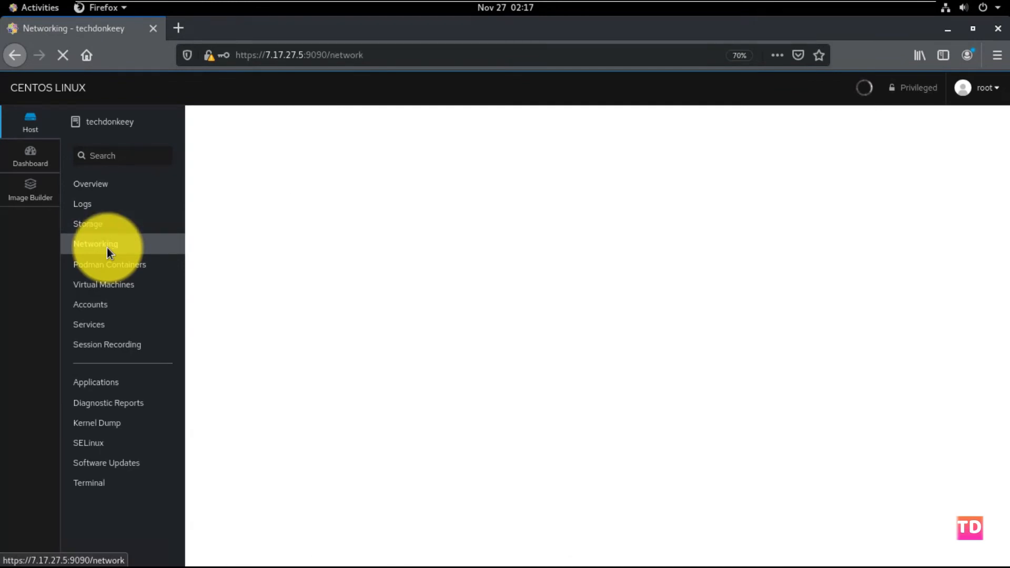
pyautogui.click(96, 243)
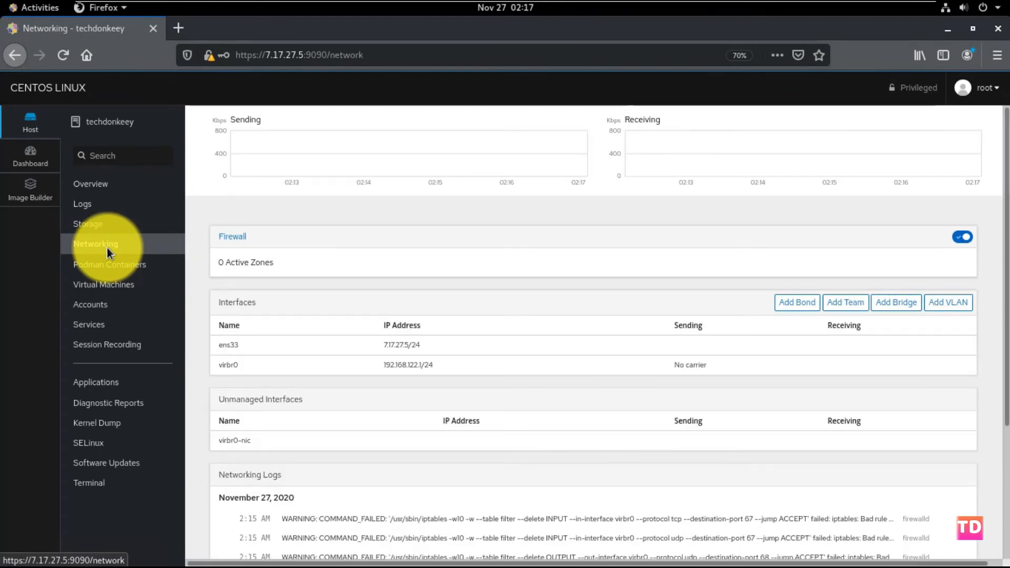
pyautogui.click(109, 264)
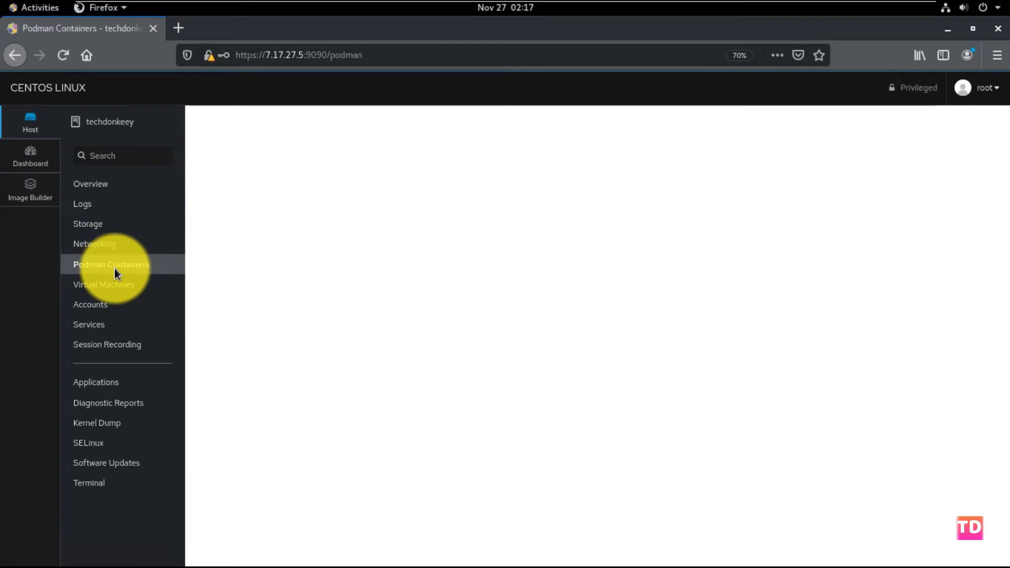
pyautogui.click(111, 264)
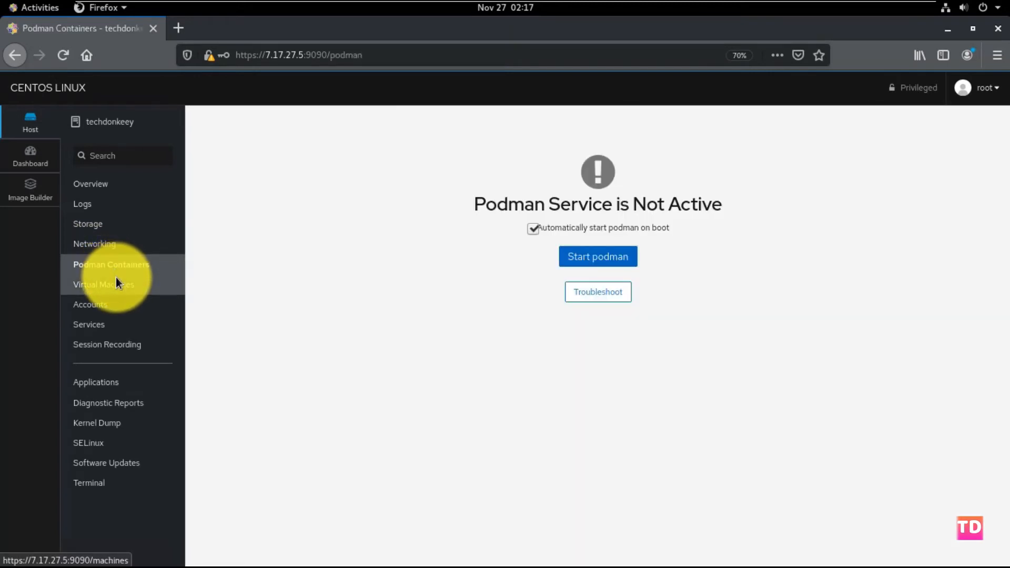
pyautogui.click(105, 284)
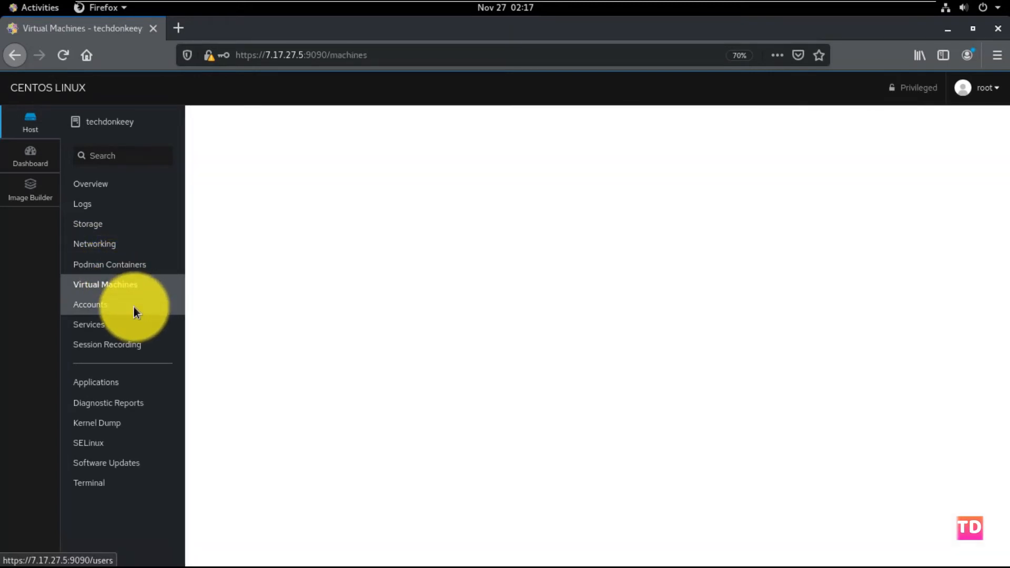
# View the host's Accounts and Software Updates pages, then its web Terminal.
pyautogui.click(105, 284)
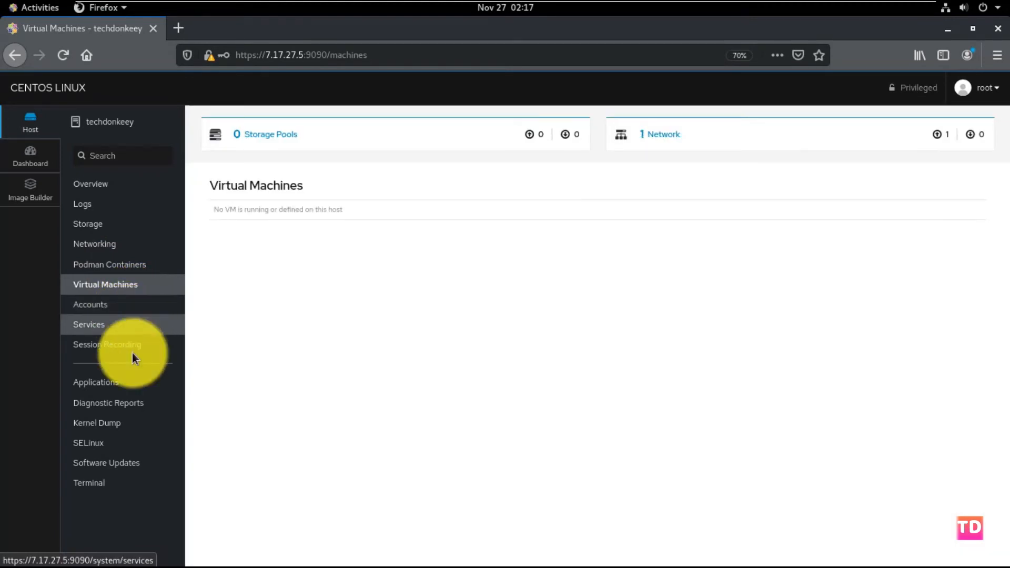
pyautogui.click(91, 304)
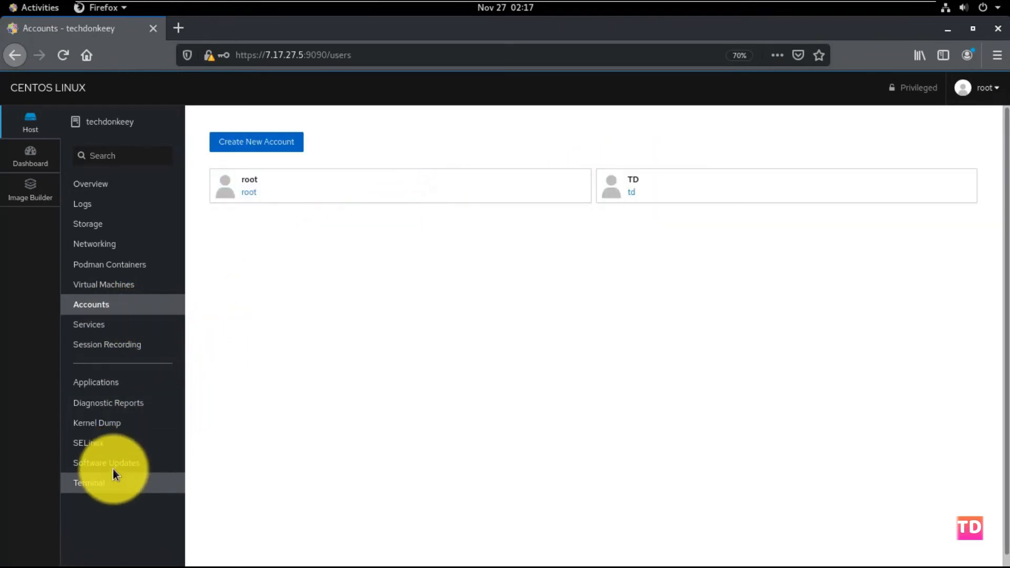
pyautogui.click(107, 463)
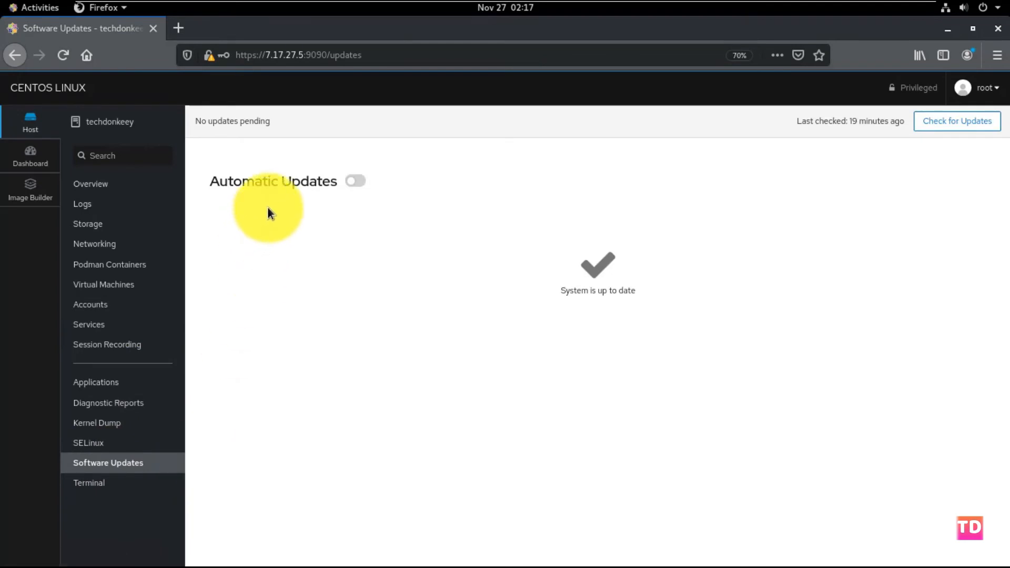
pyautogui.click(88, 483)
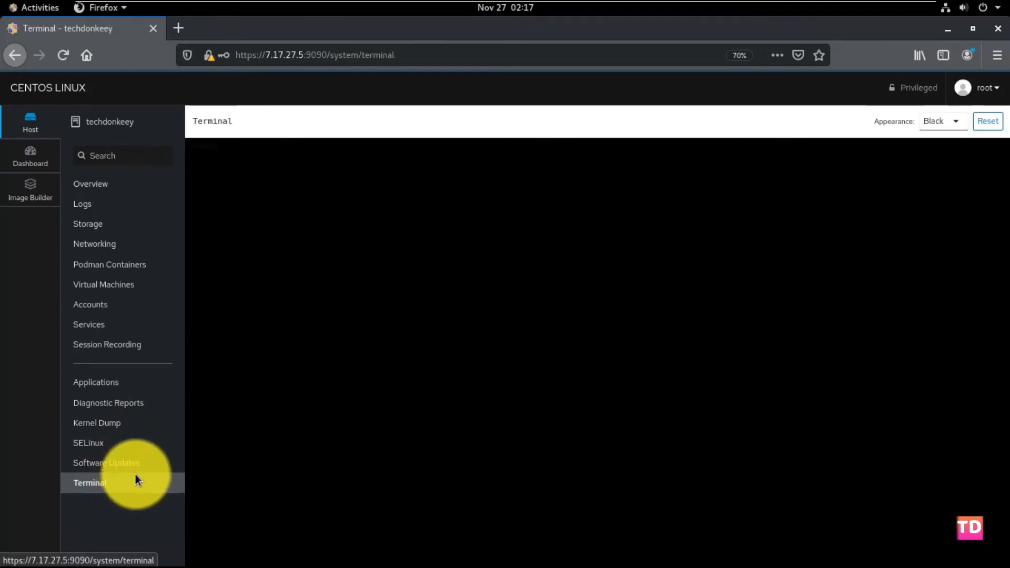
# Run ls in the Cockpit web terminal, then switch to the CPU usage Dashboard.
pyautogui.click(89, 483)
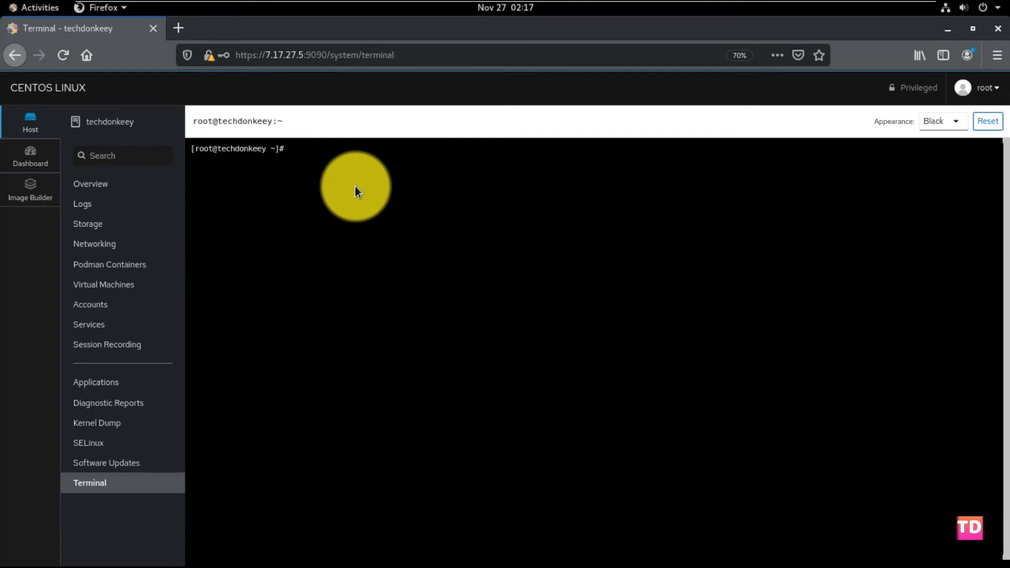
pyautogui.write('ls')
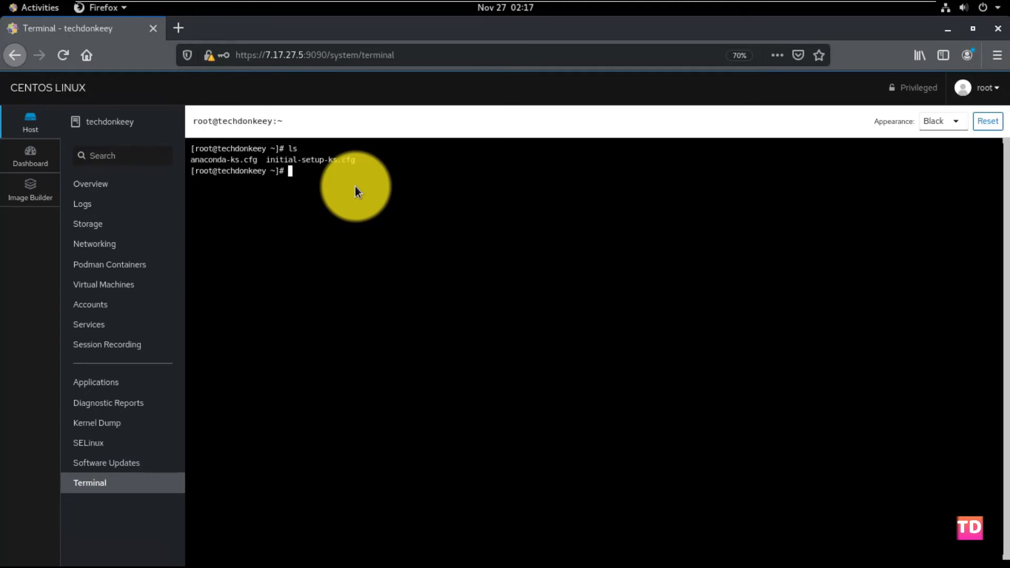
pyautogui.moveTo(941, 215)
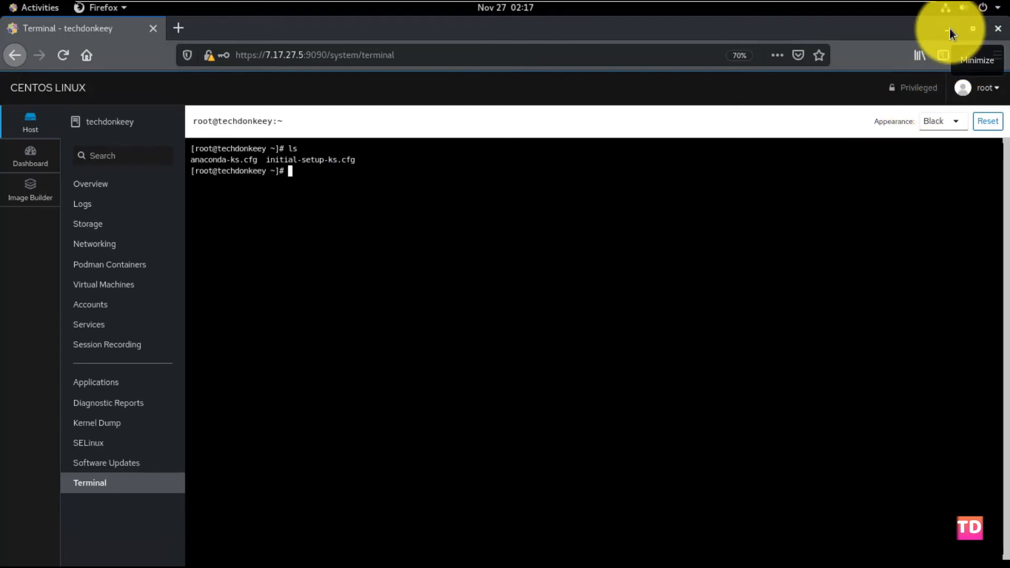
pyautogui.click(29, 155)
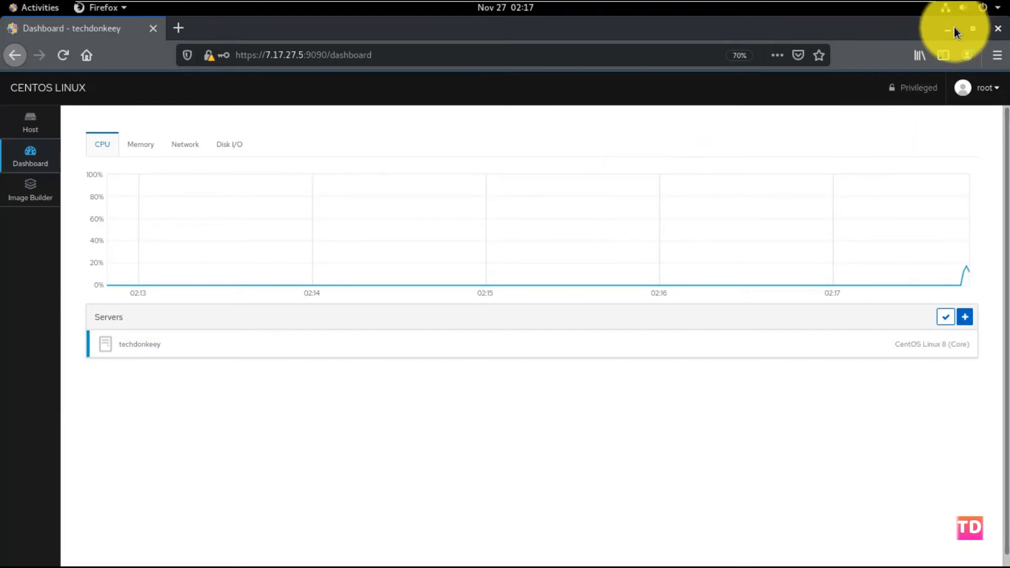
pyautogui.moveTo(945, 33)
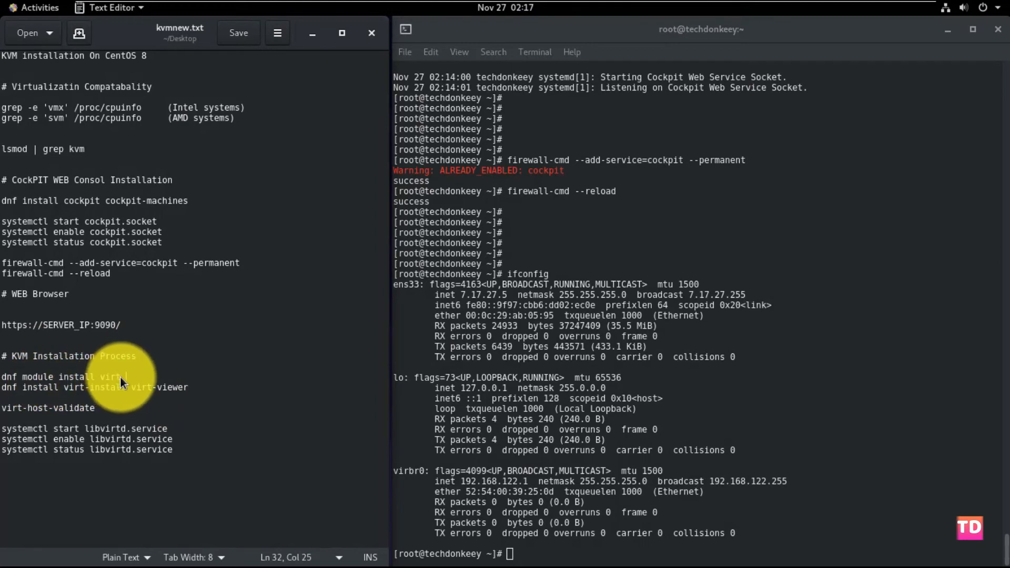
# Install the virt dnf module and virt-install virt-viewer, answering y to both.
pyautogui.doubleClick(73, 376)
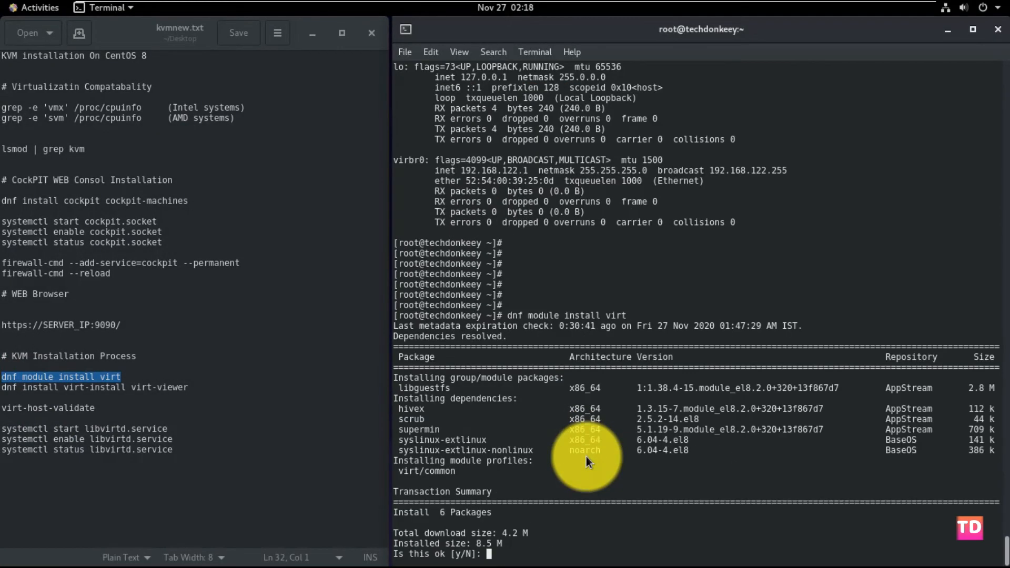
pyautogui.write('y')
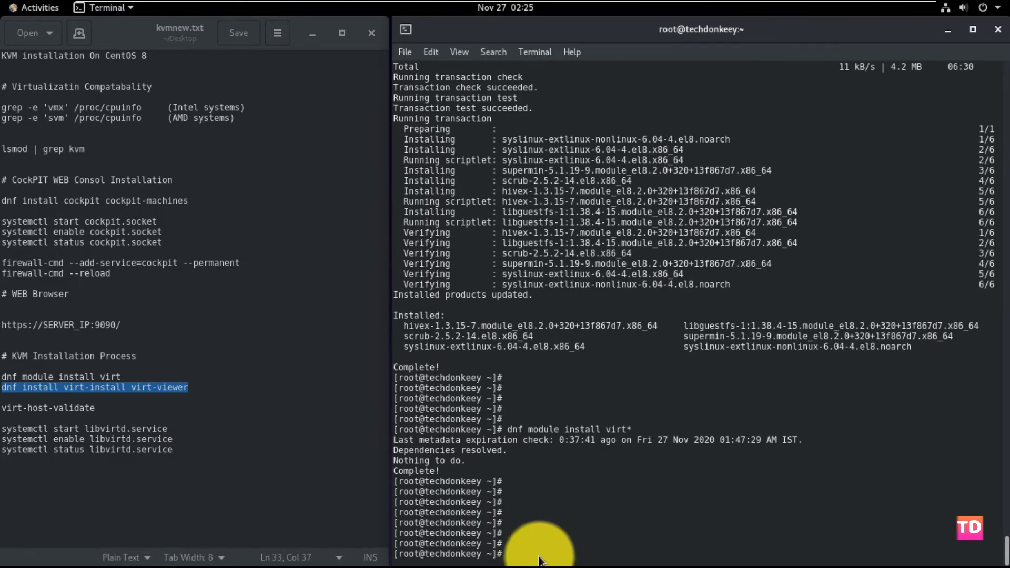
pyautogui.write('dnf install virt-install virt-viewer')
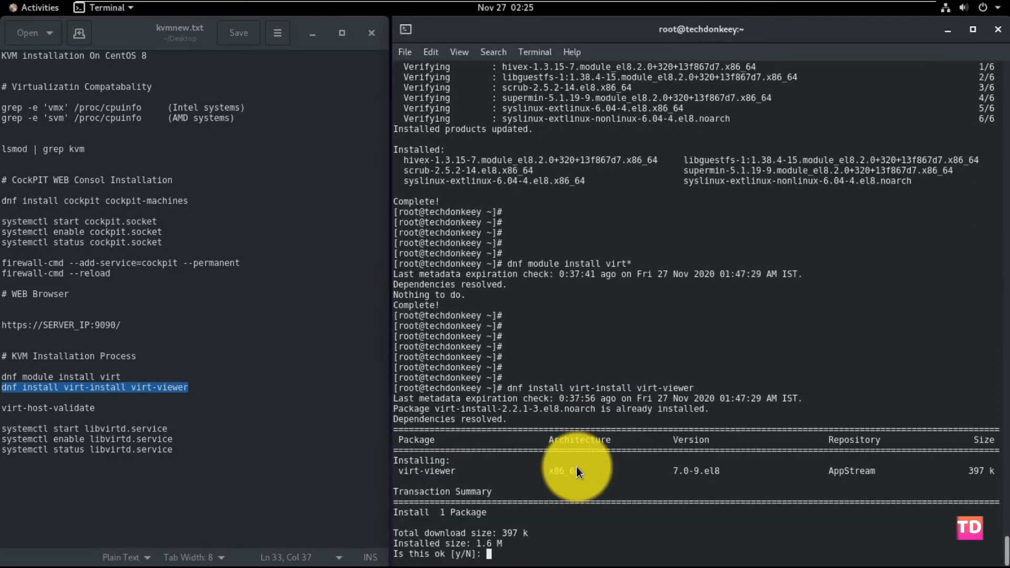
pyautogui.write('y')
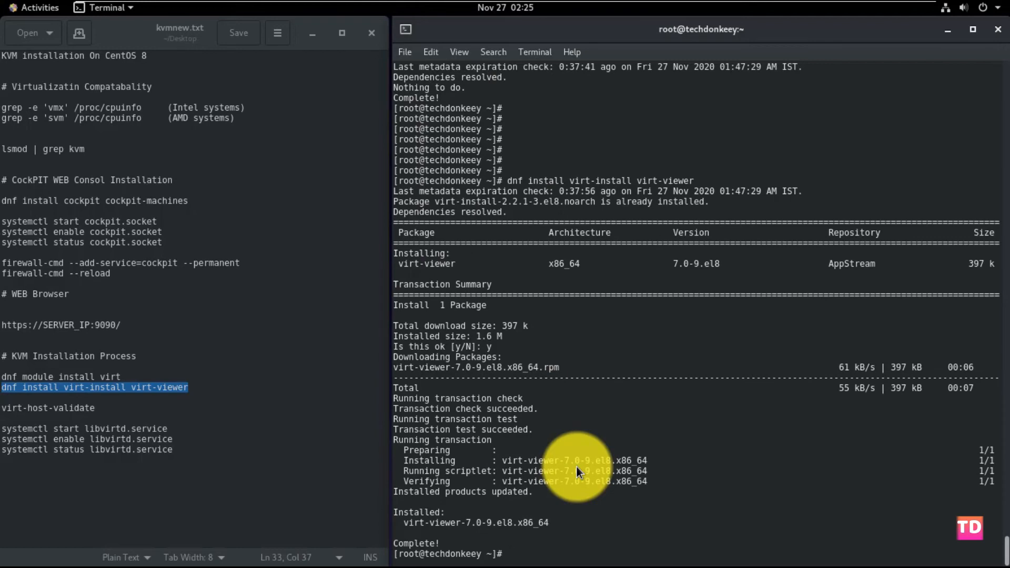
pyautogui.write('dnf install virt-install virt-viewer*')
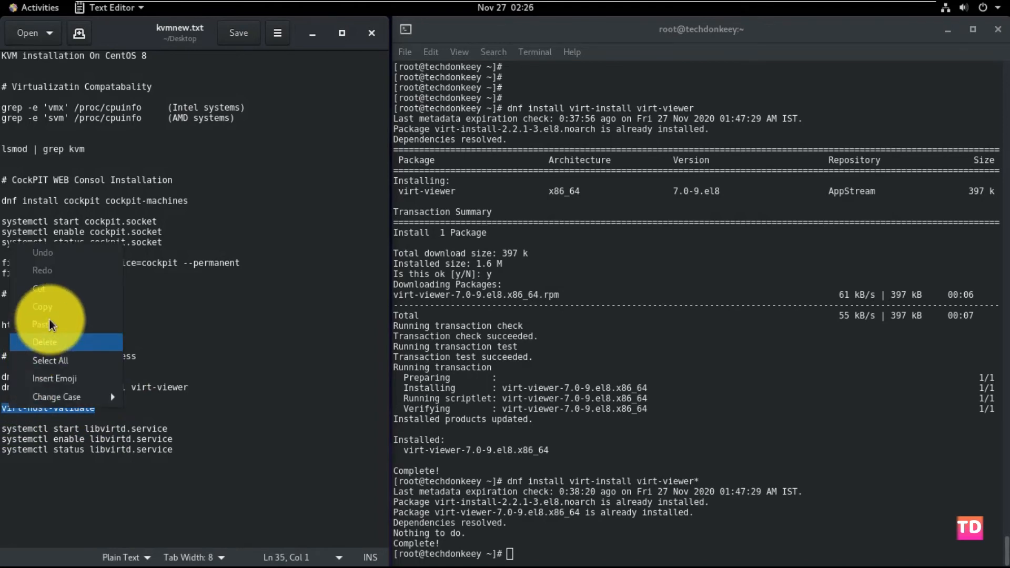
# Run virt-host-validate, passing all QEMU checks except the IOMMU warning.
pyautogui.click(531, 554)
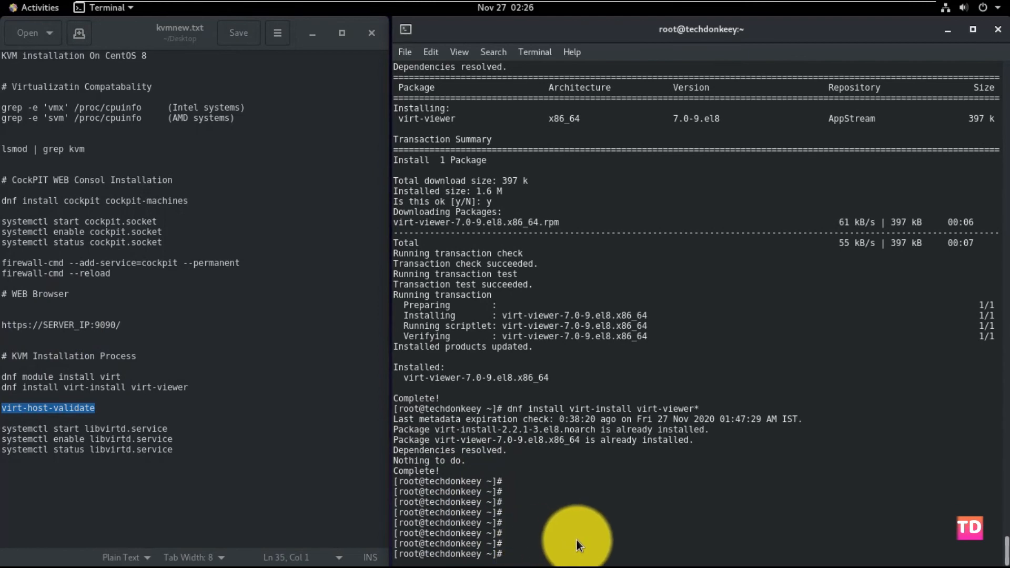
pyautogui.write('virt-host-validate')
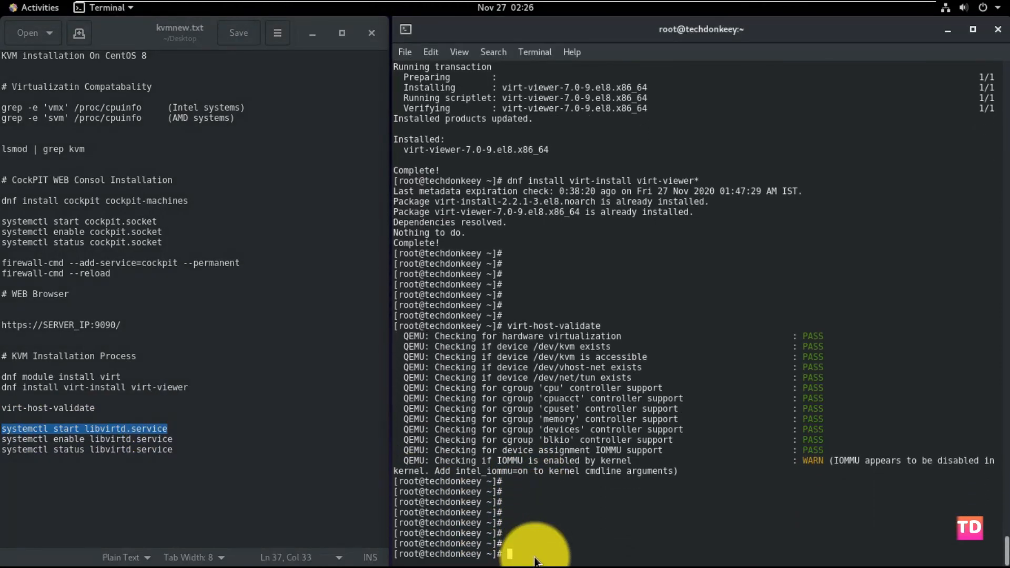
# Start libvirtd.service, then enable it and check its status shows active (running).
pyautogui.write('systemctl start libvirtd.service')
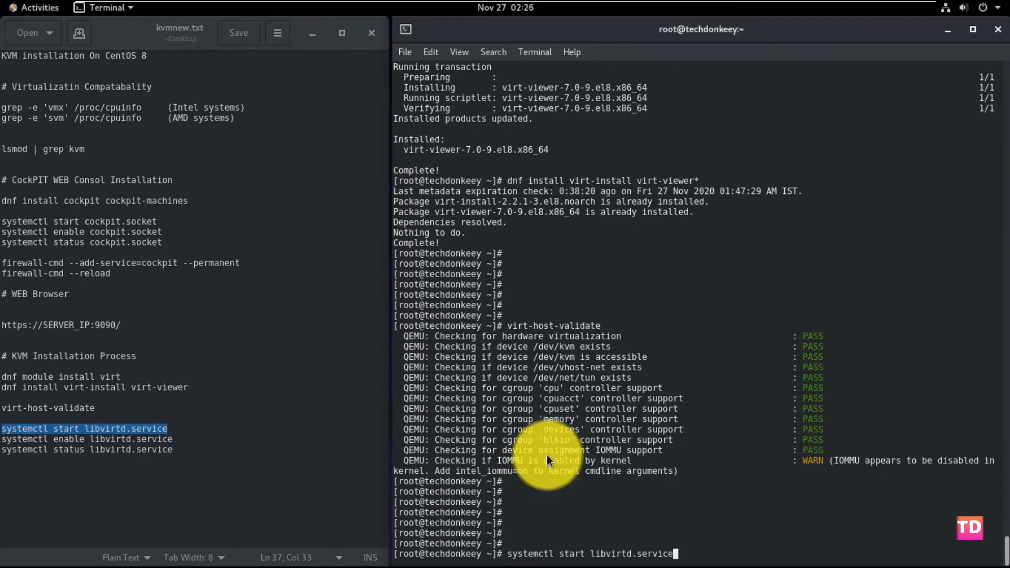
pyautogui.press('Return')
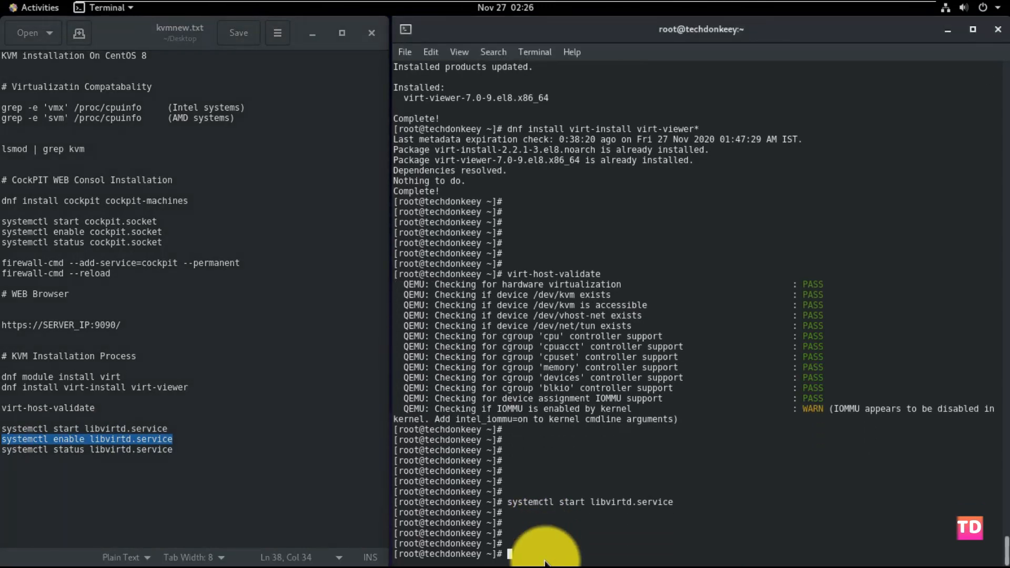
pyautogui.rightClick(544, 548)
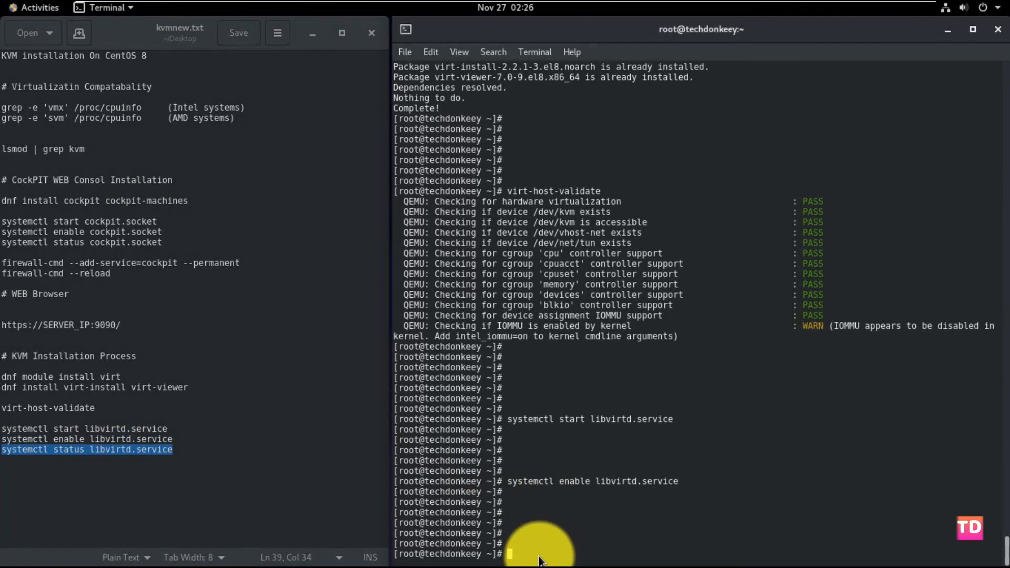
pyautogui.rightClick(538, 547)
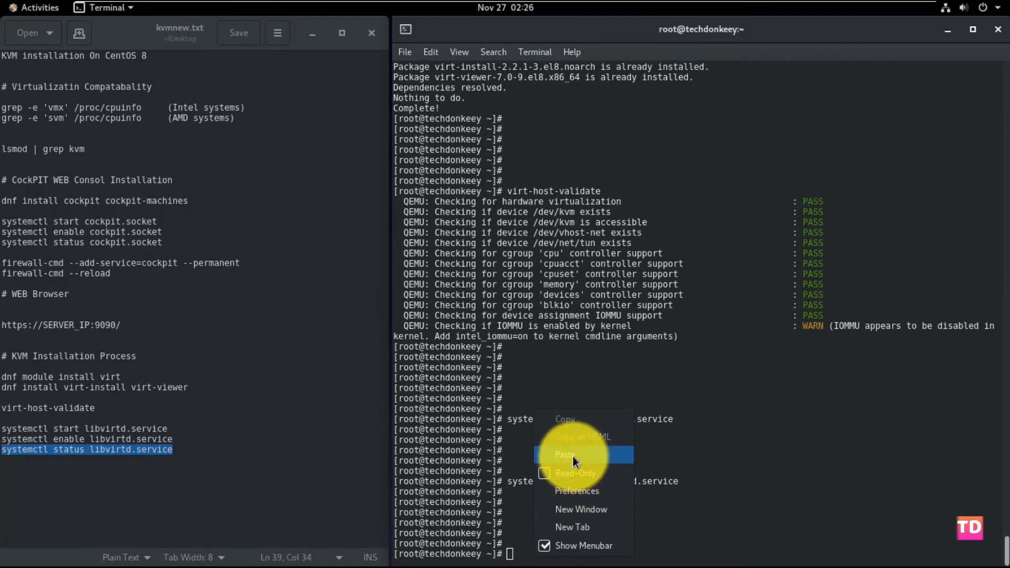
pyautogui.click(564, 454)
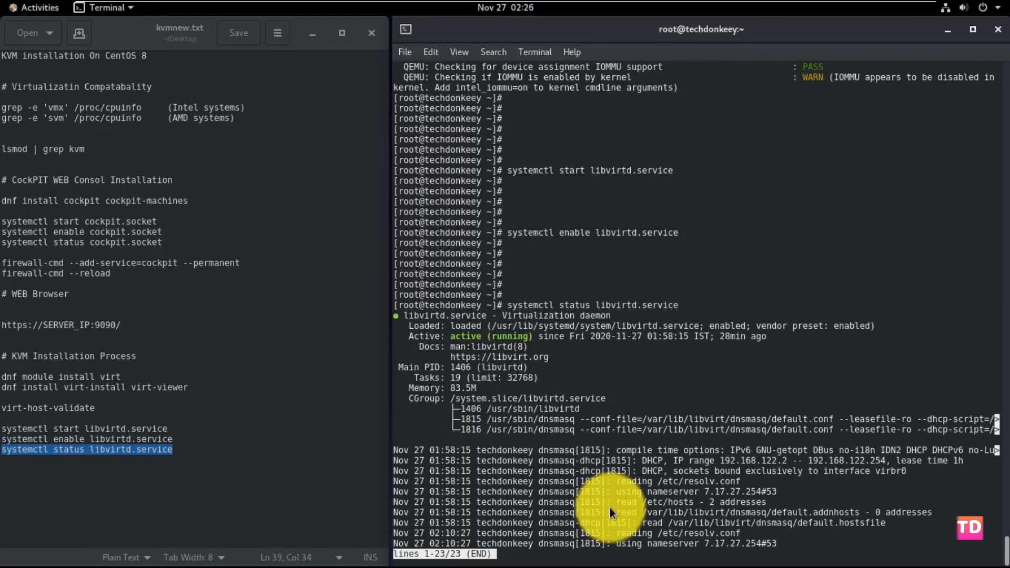
pyautogui.moveTo(530, 347)
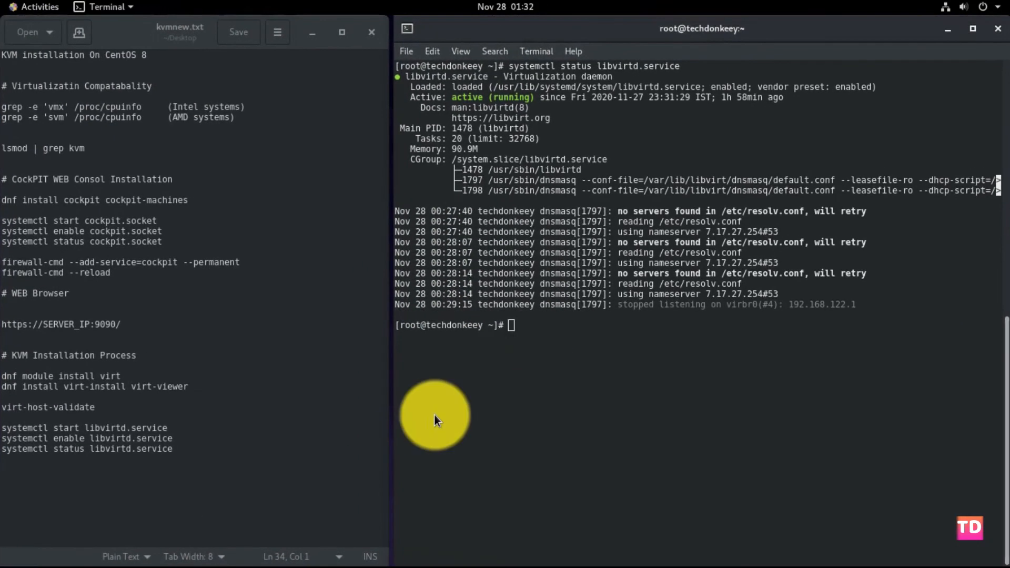
pyautogui.moveTo(337, 232)
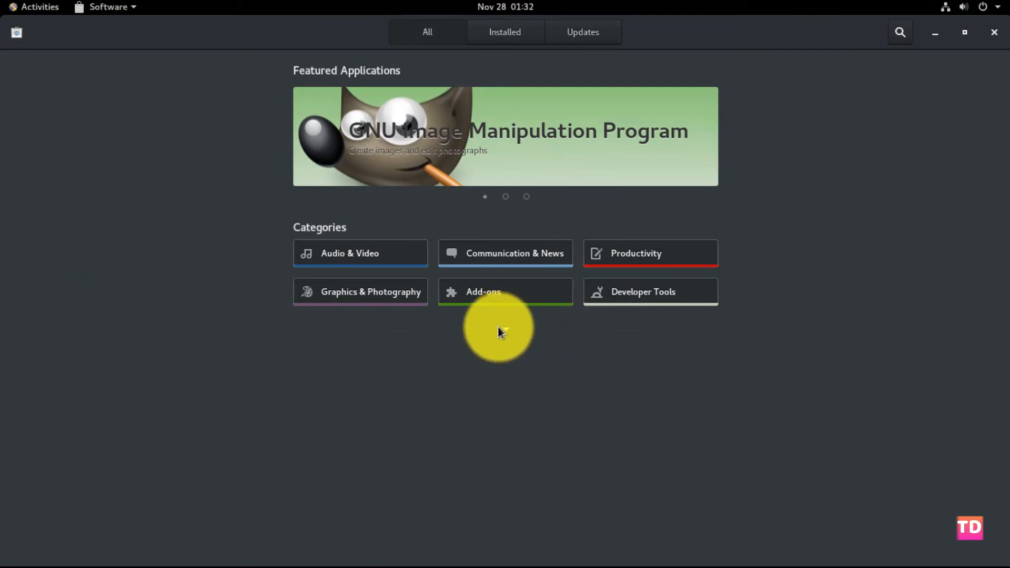
# Browse Add-ons > Shell Extensions and view the Dash to Panel details page.
pyautogui.click(504, 291)
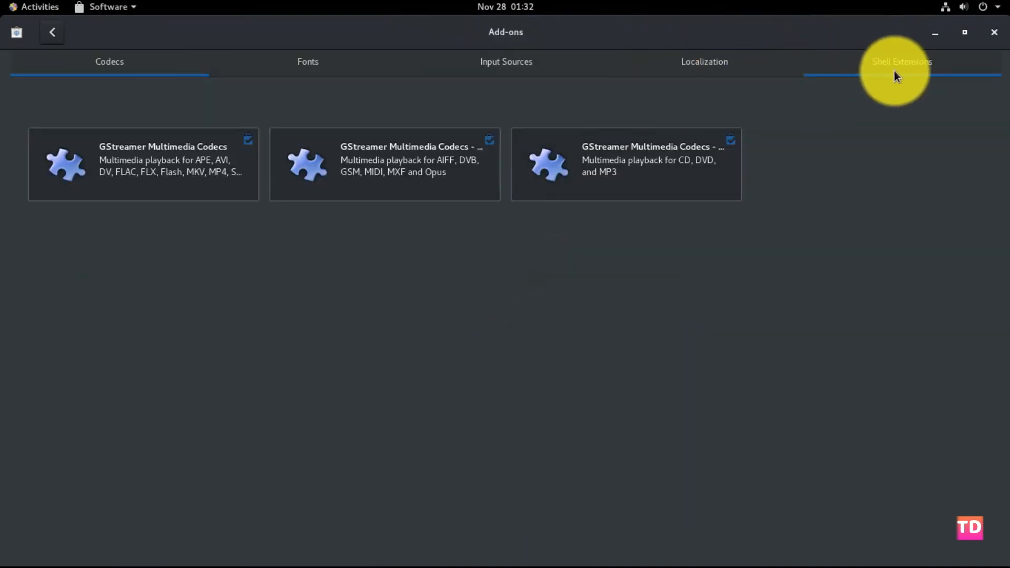
pyautogui.click(901, 61)
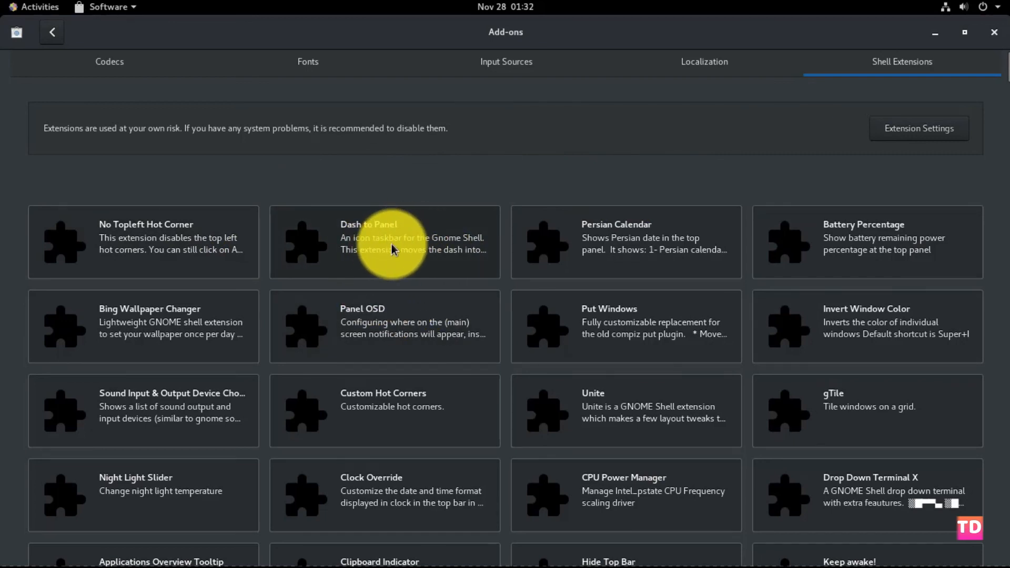
pyautogui.click(383, 242)
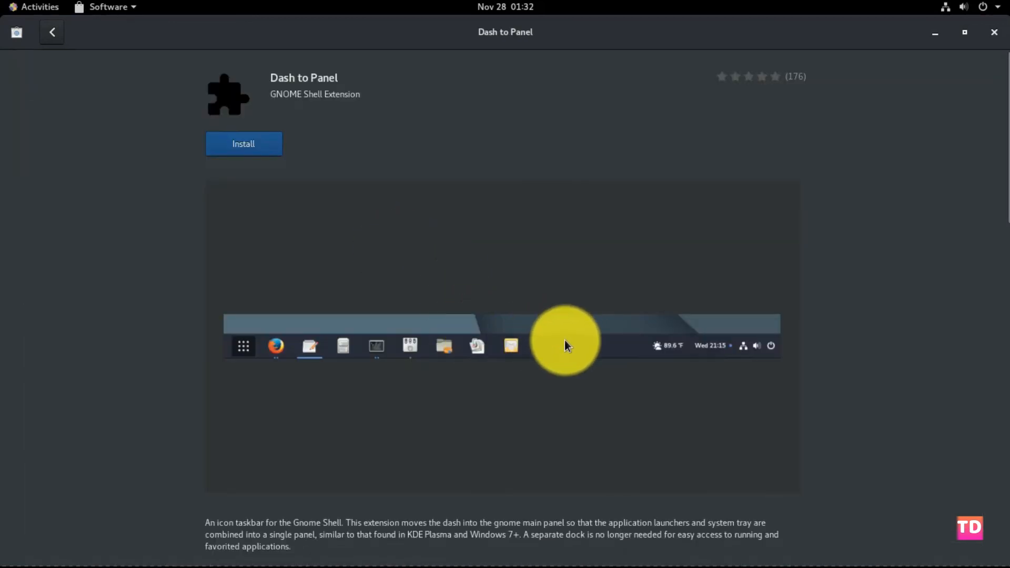